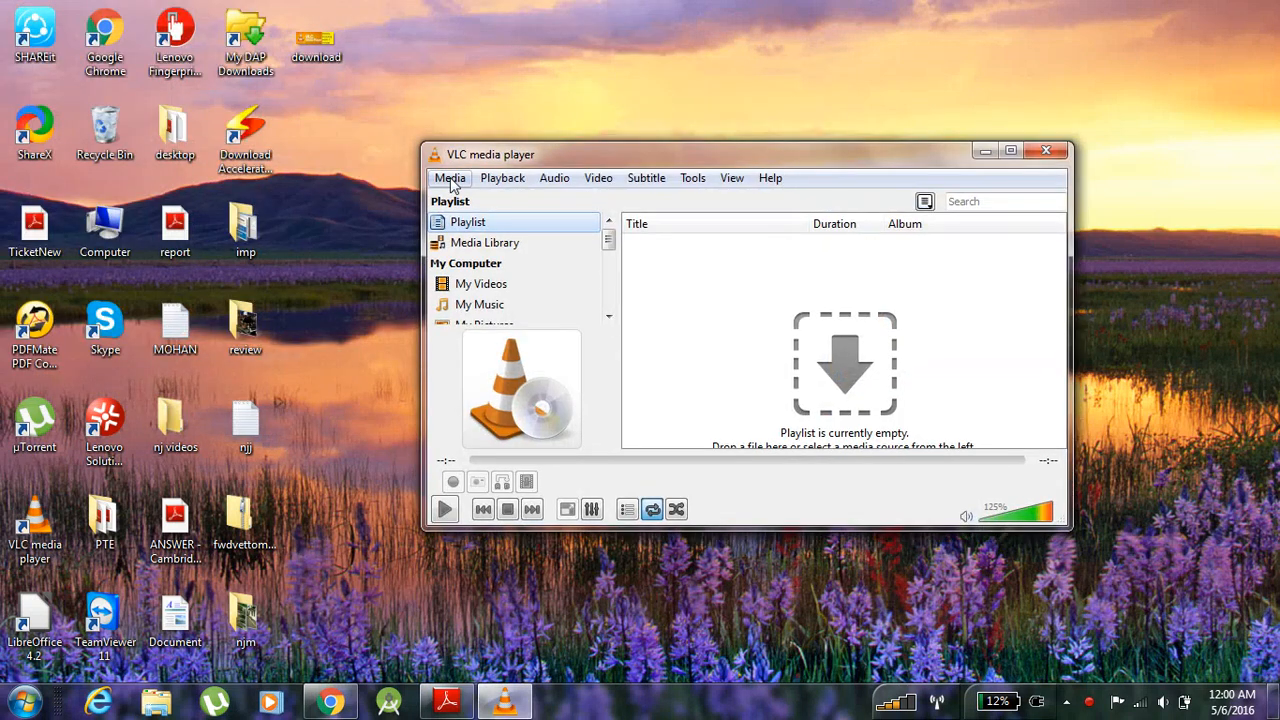
Show VLC's Media menu with its open, convert and stream options.
{"action": "left_click", "coordinate": [448, 176]}
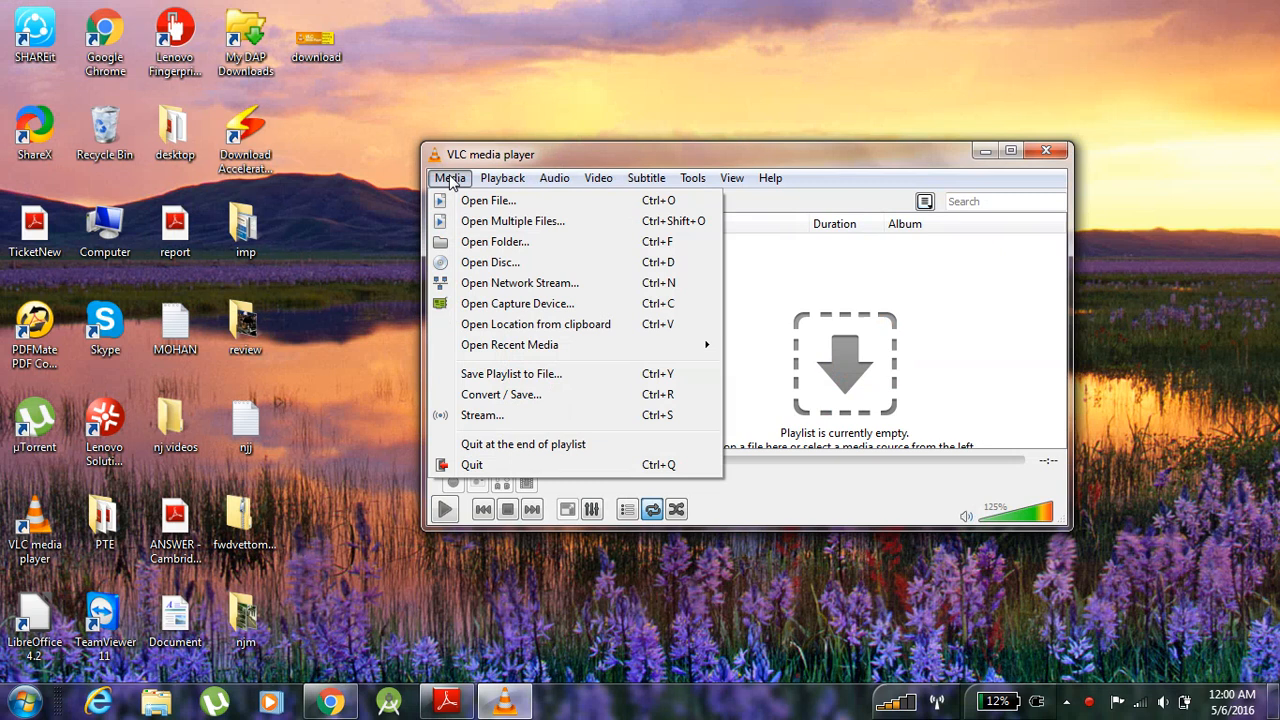
{"action": "mouse_move", "coordinate": [448, 192]}
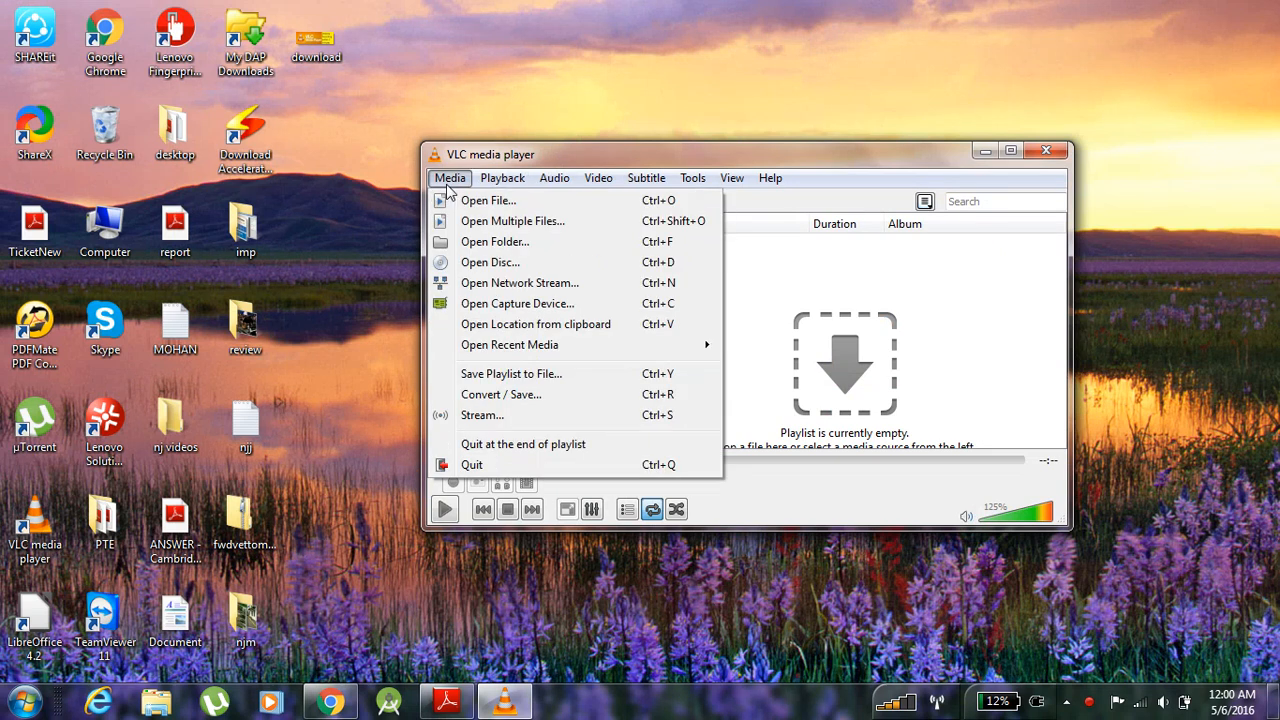
{"action": "mouse_move", "coordinate": [536, 316]}
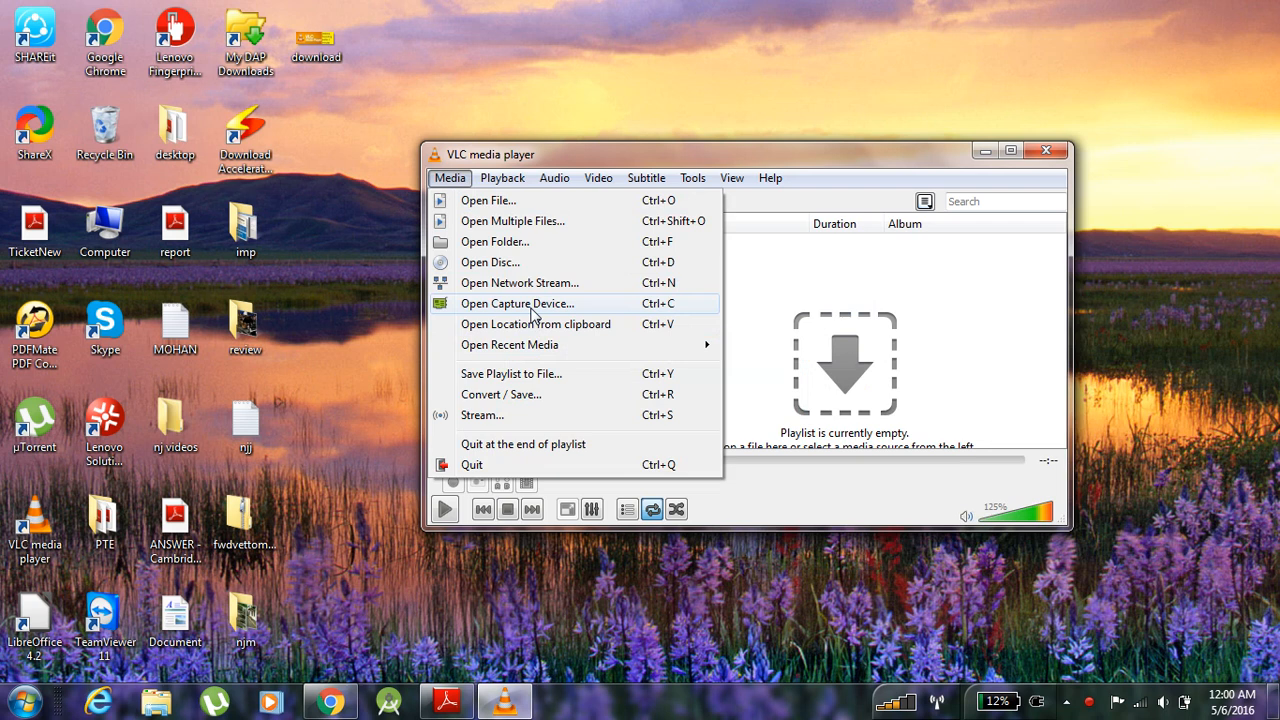
Choose a capture device, set the desktop frame rate to 10.00 f/s and list the alternatives to Play.
{"action": "left_click", "coordinate": [516, 304]}
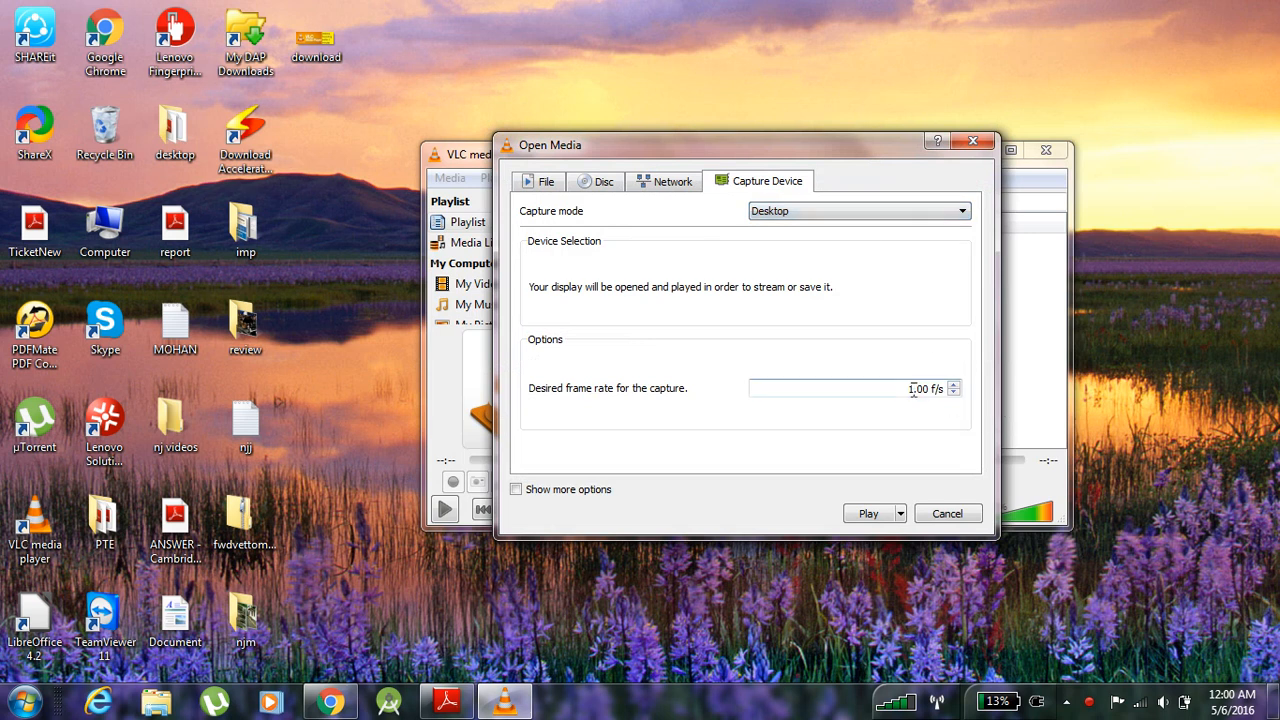
{"action": "type", "text": "10.00"}
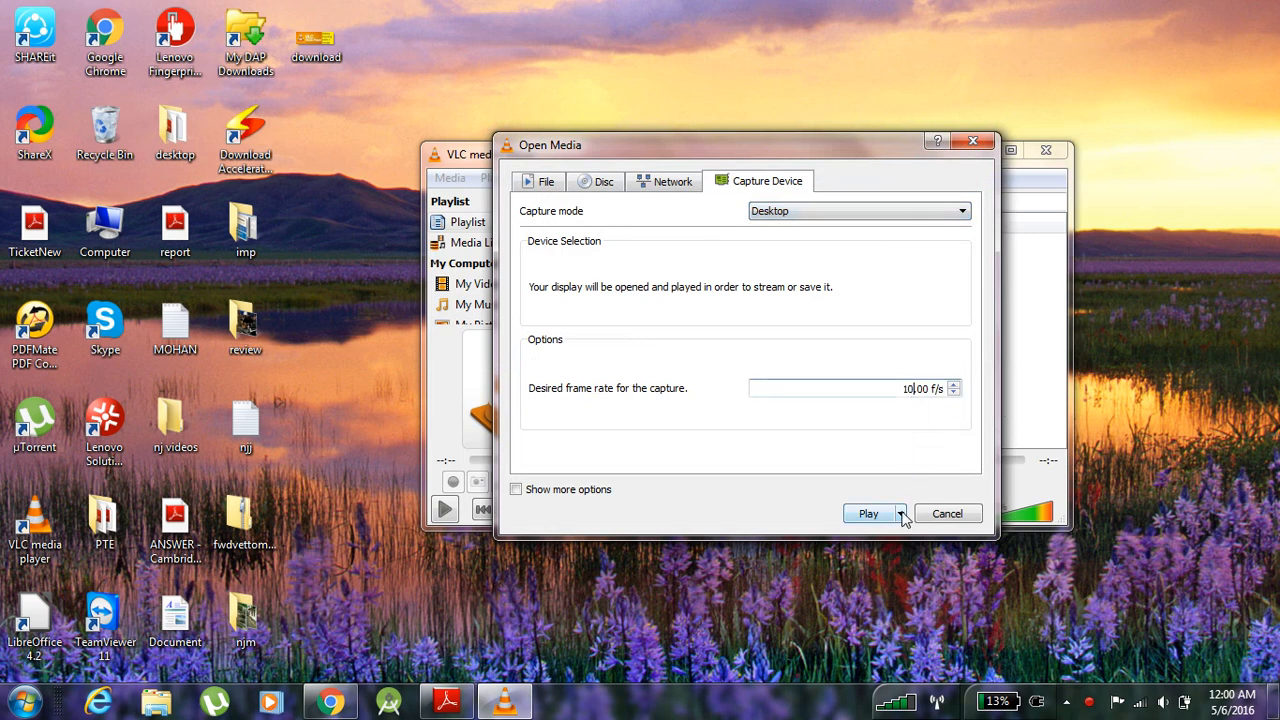
{"action": "left_click", "coordinate": [896, 512]}
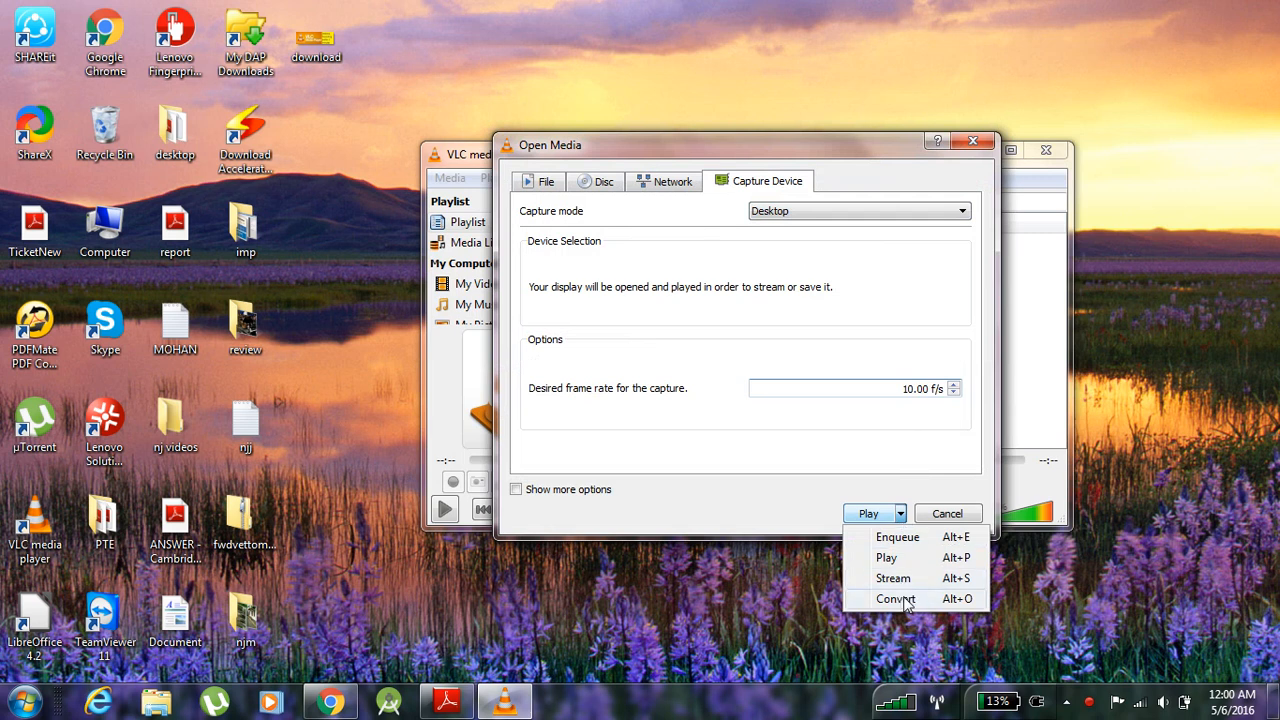
Convert the capture to a file named nij.mp4 saved on the Desktop.
{"action": "left_click", "coordinate": [896, 598]}
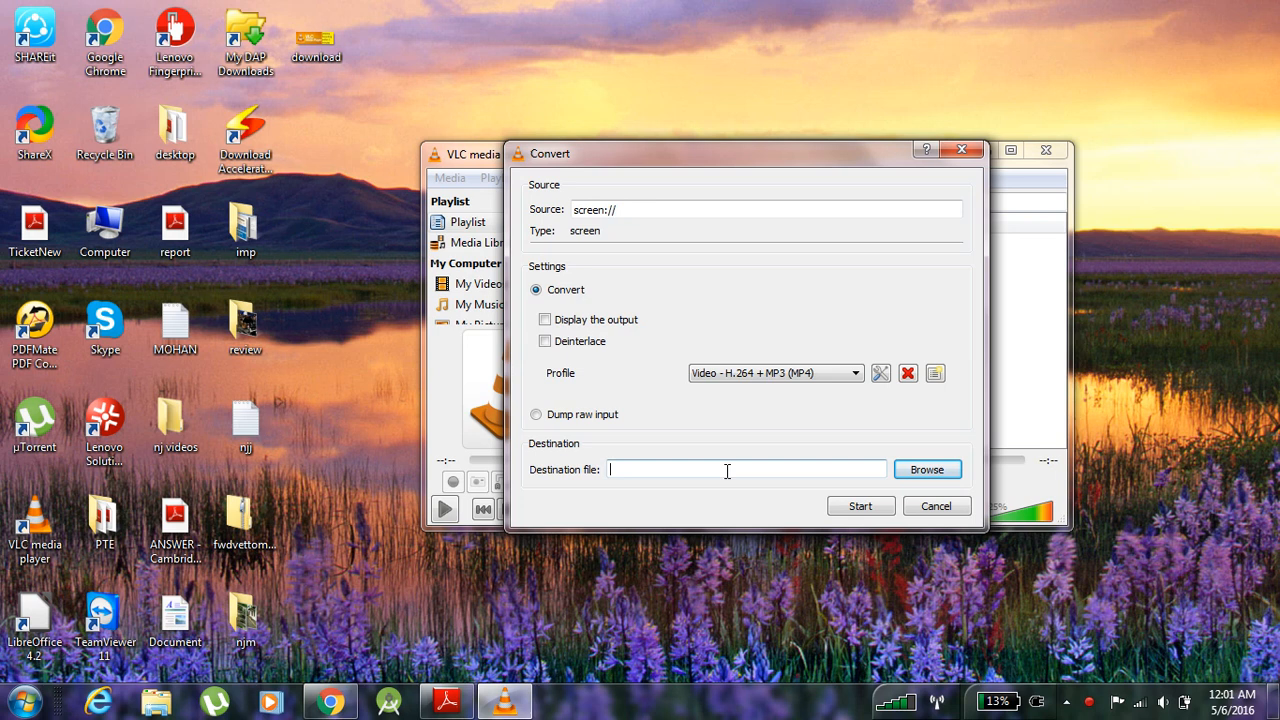
{"action": "mouse_move", "coordinate": [520, 218]}
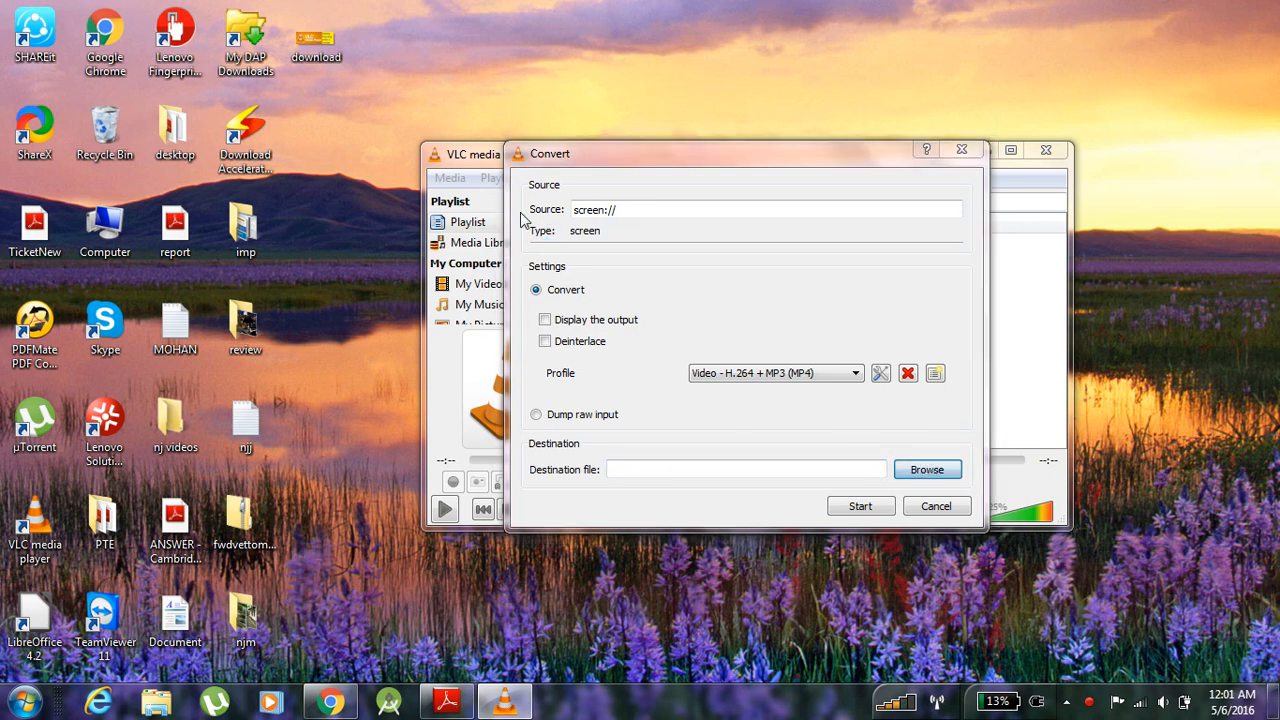
{"action": "left_click", "coordinate": [928, 468]}
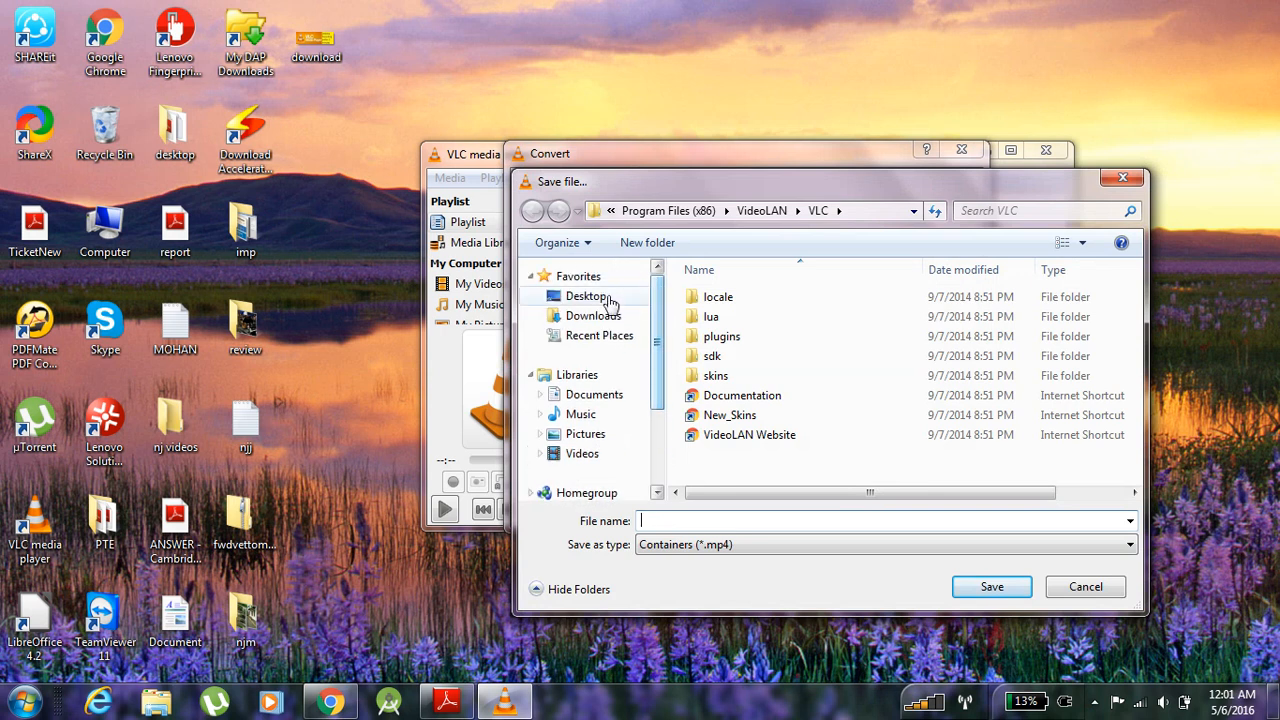
{"action": "left_click", "coordinate": [584, 296]}
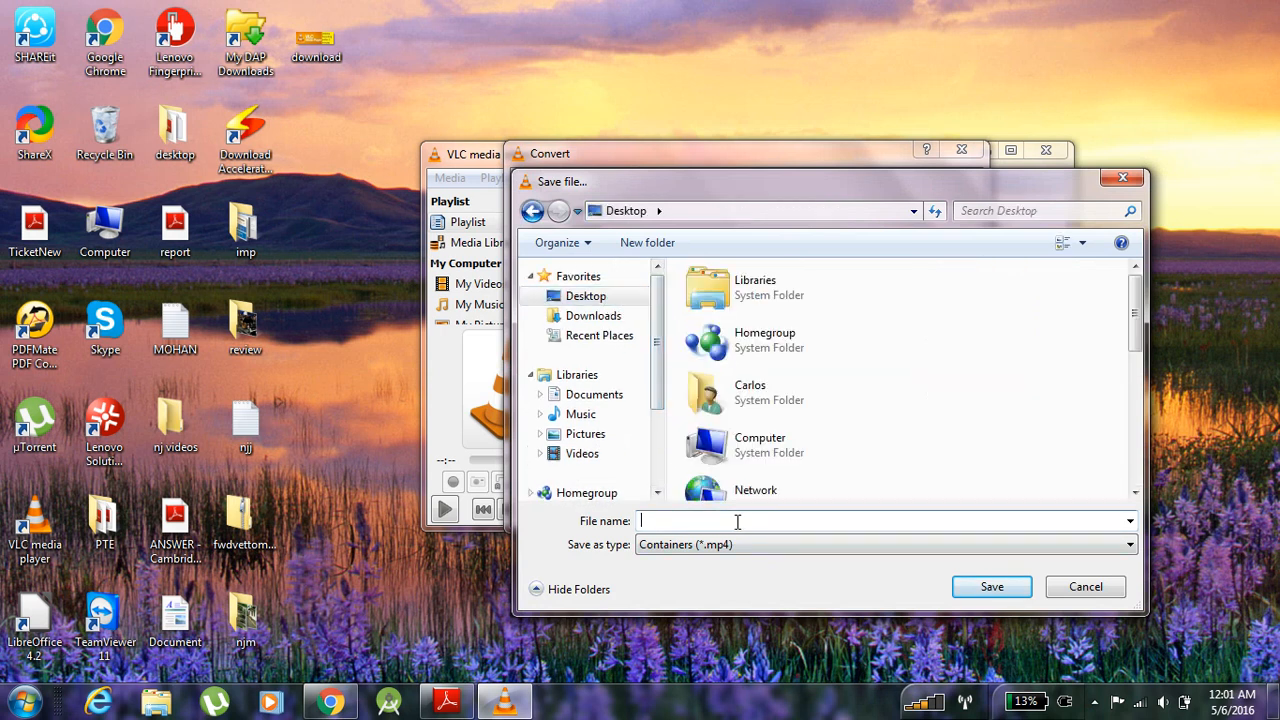
{"action": "type", "text": "nij"}
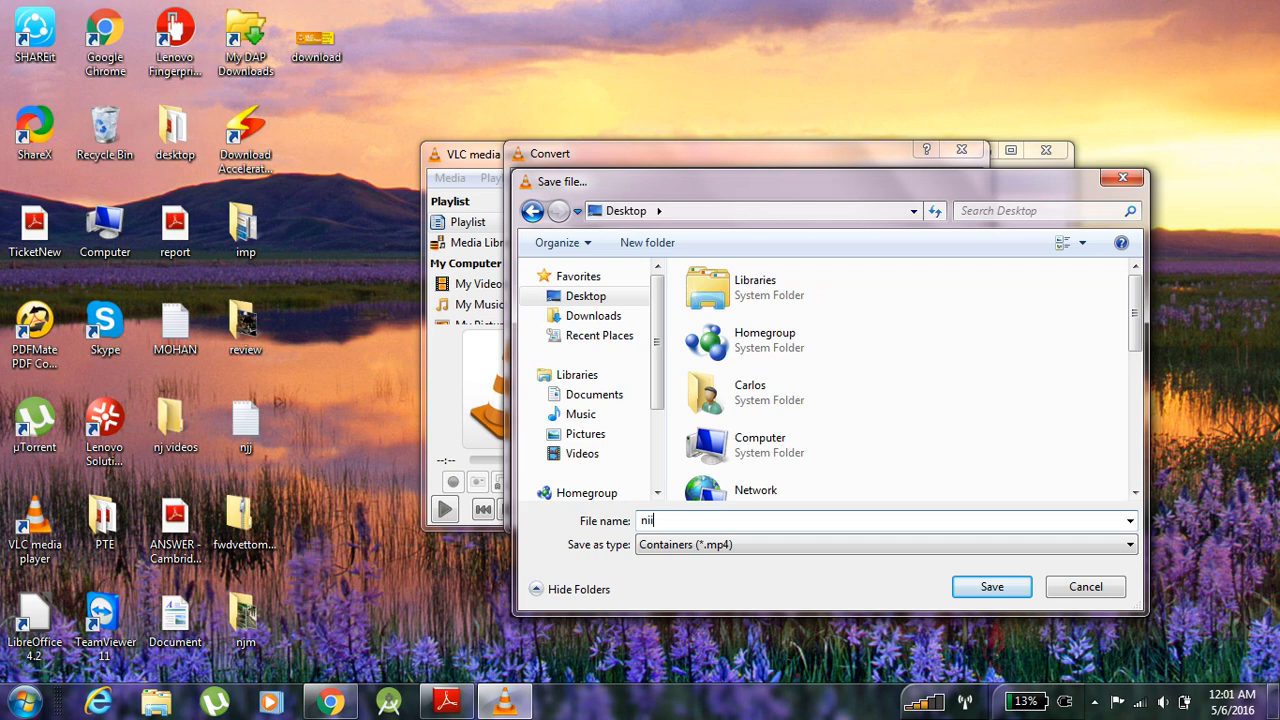
{"action": "left_click", "coordinate": [992, 586]}
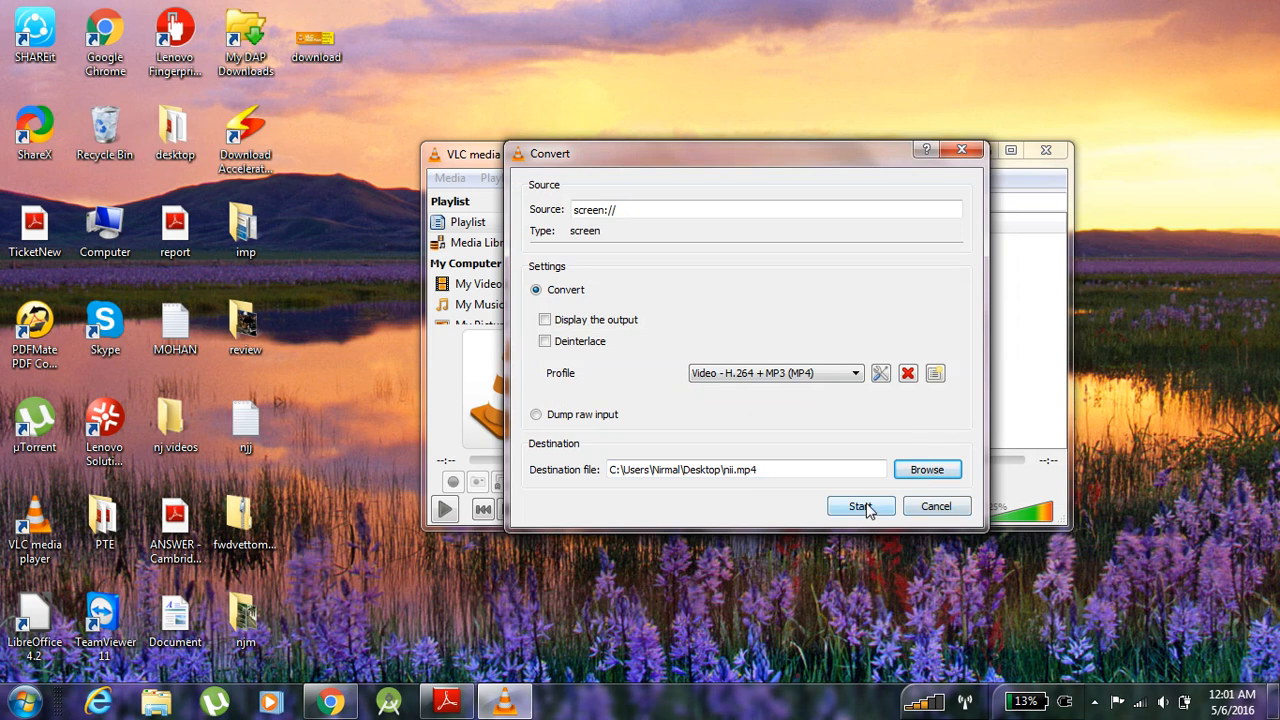
Create a profile named car using the MP4/MOV container with H-264 video encoding enabled.
{"action": "left_click", "coordinate": [880, 374]}
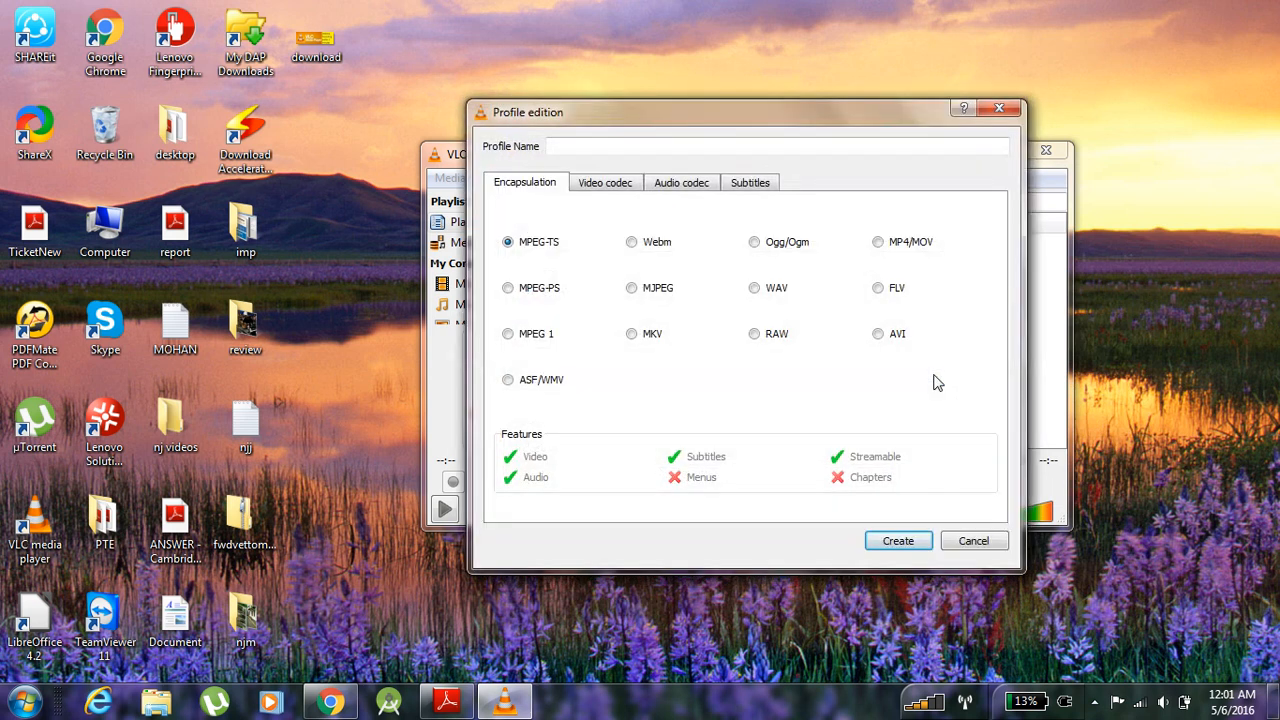
{"action": "left_click", "coordinate": [876, 240]}
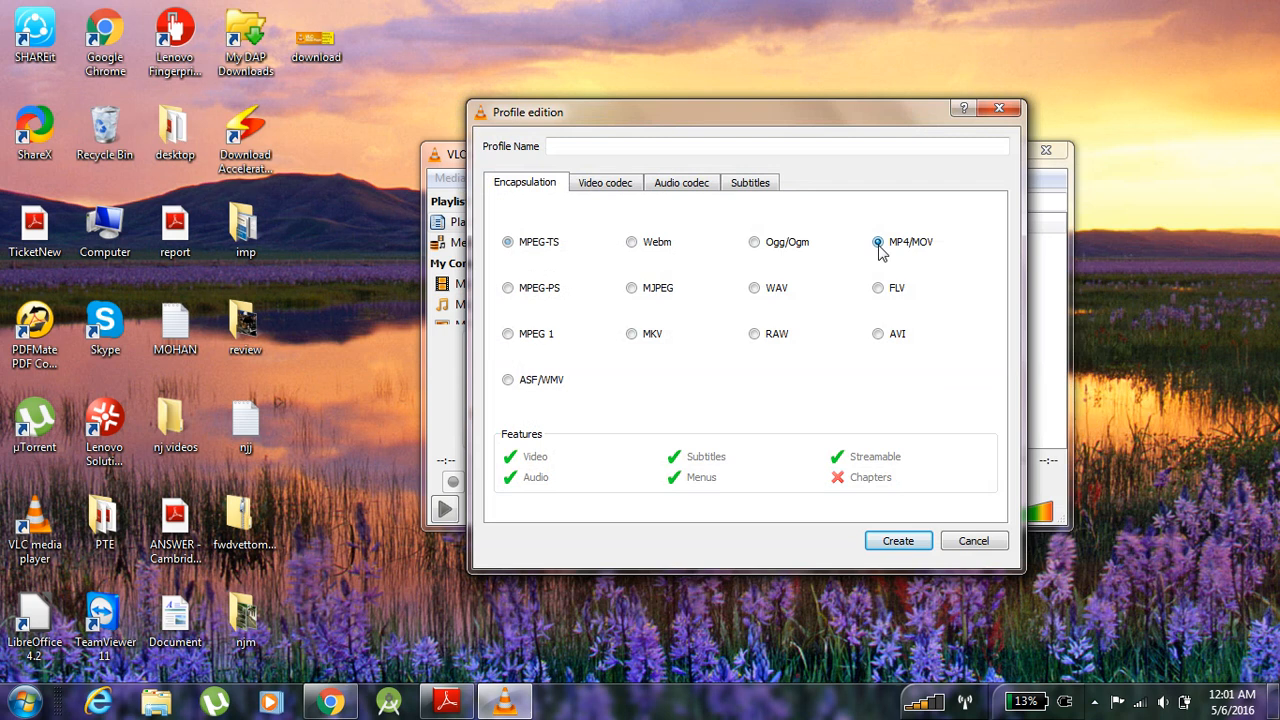
{"action": "left_click", "coordinate": [604, 182]}
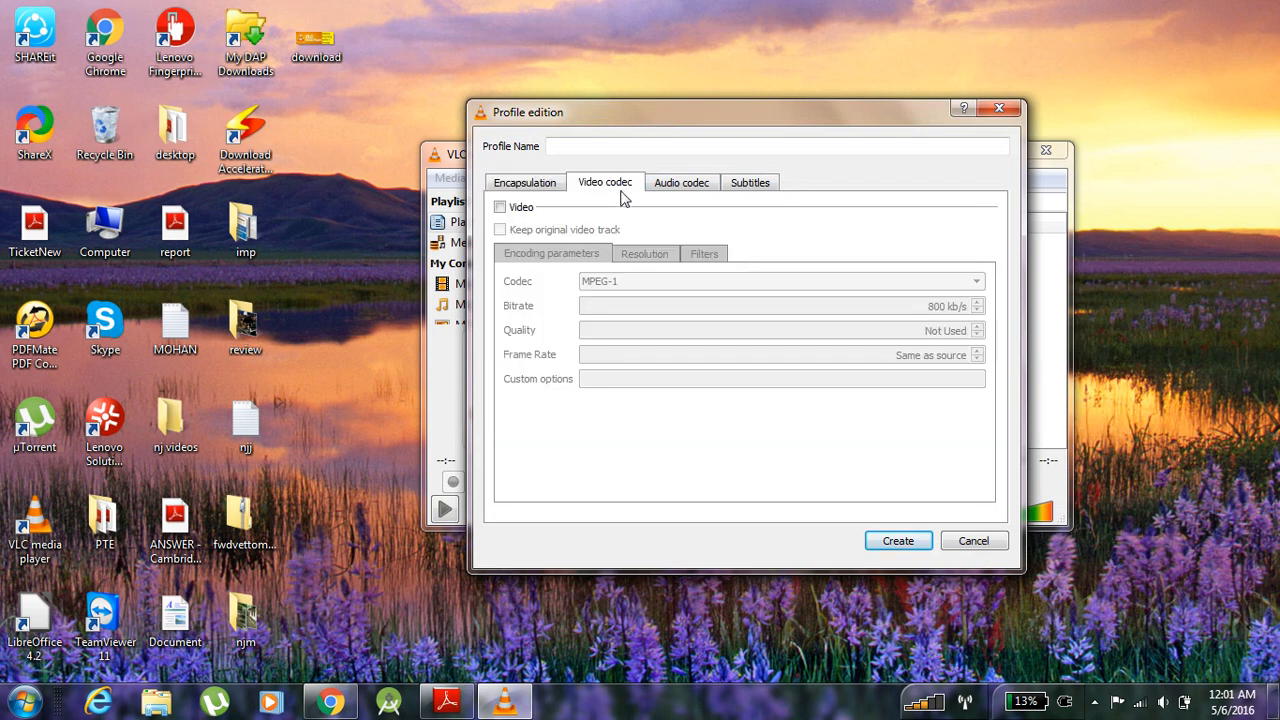
{"action": "left_click", "coordinate": [500, 206]}
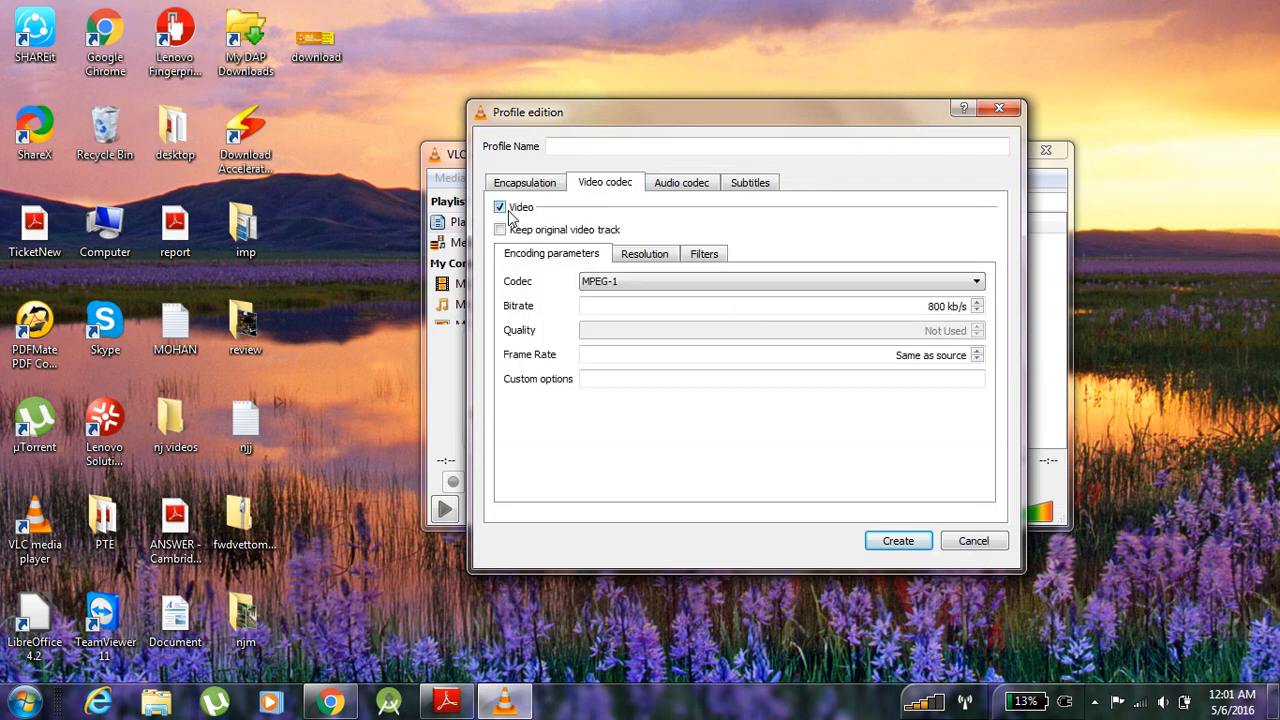
{"action": "left_click", "coordinate": [976, 280]}
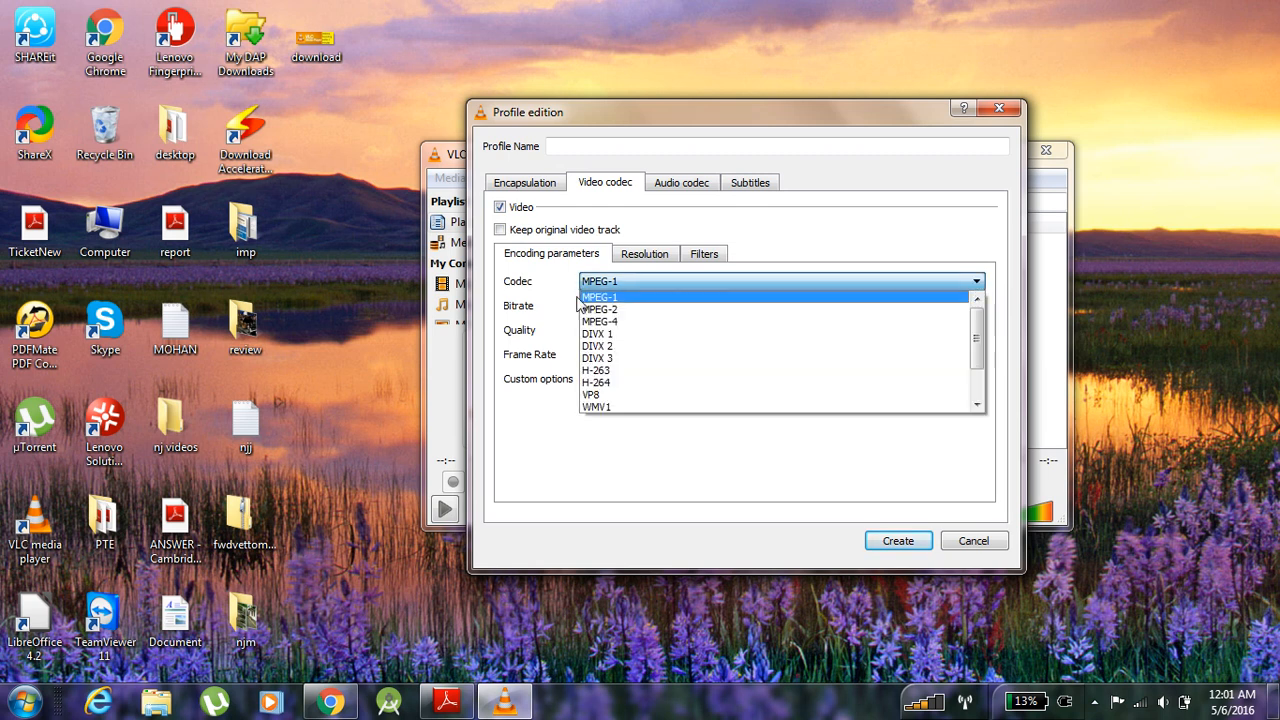
{"action": "left_click", "coordinate": [596, 382]}
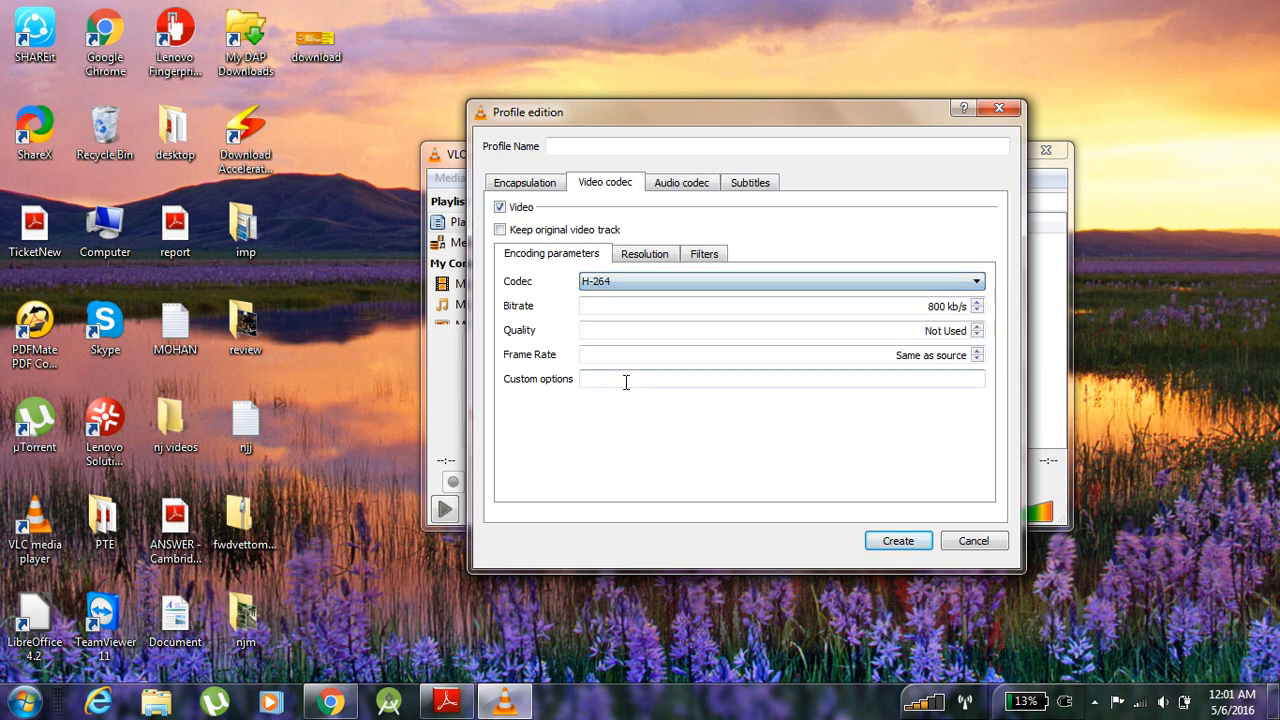
{"action": "left_click", "coordinate": [524, 182]}
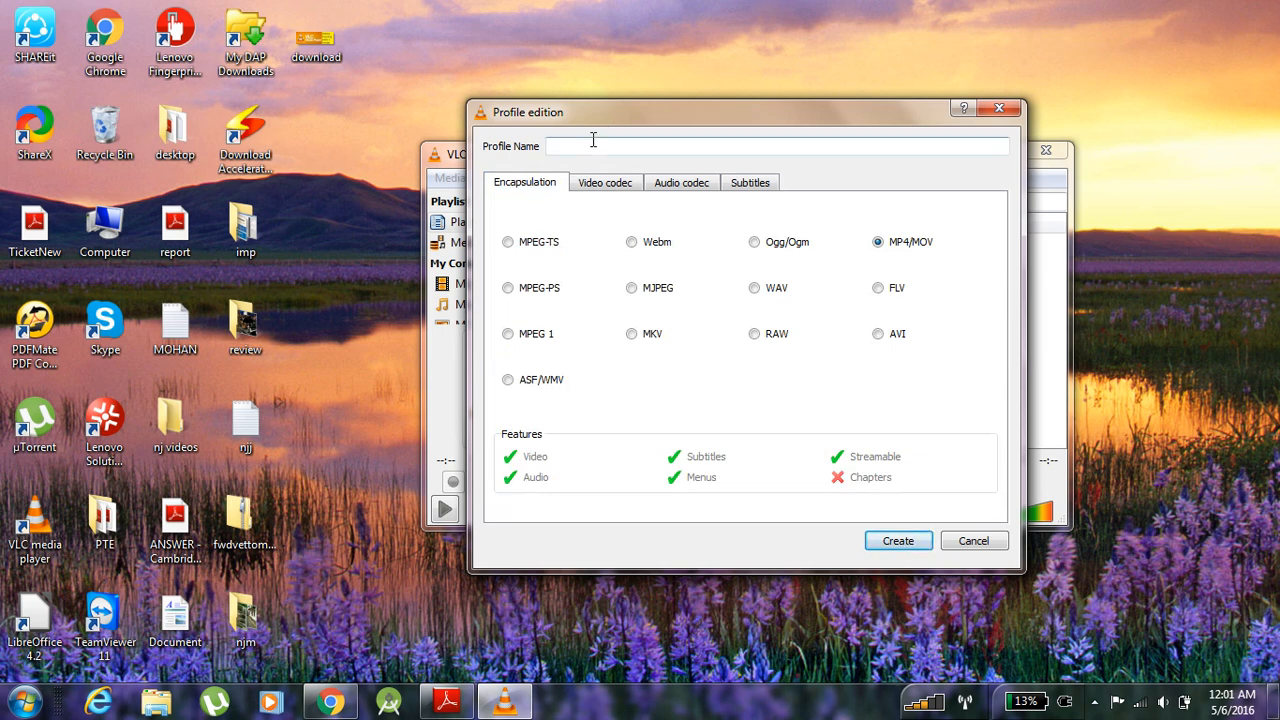
{"action": "type", "text": "car"}
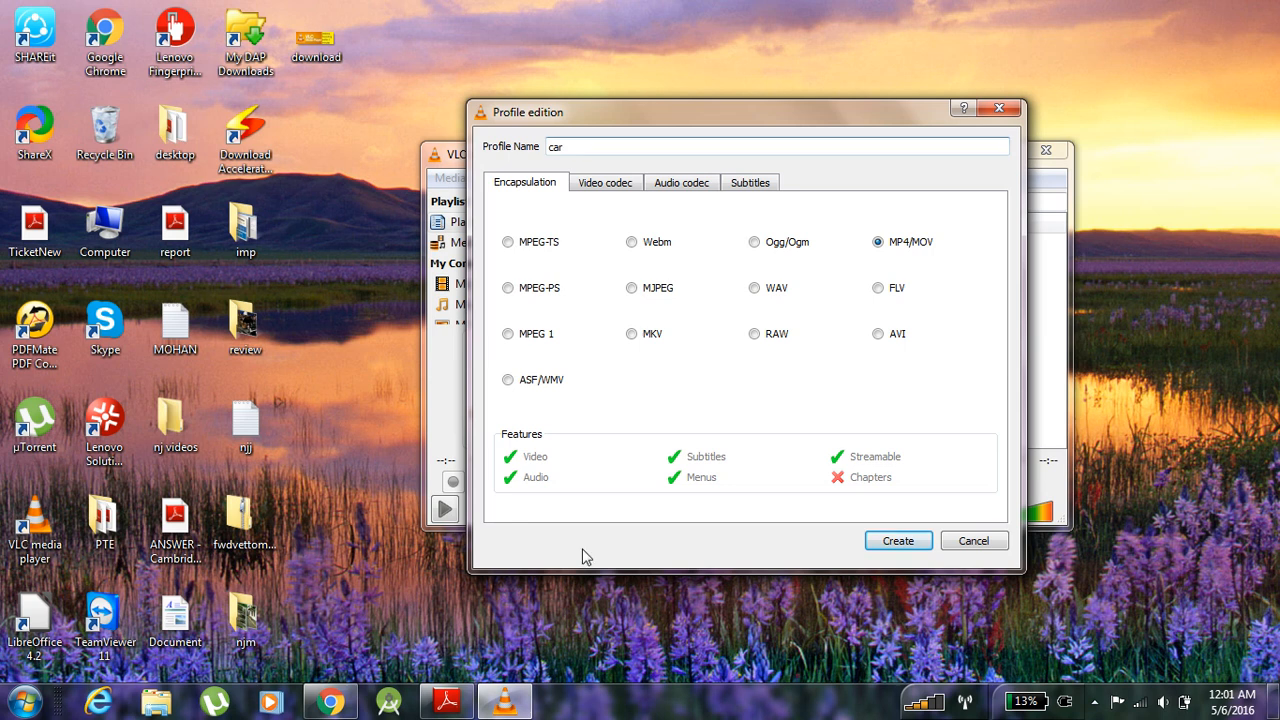
Launch Sound Recorder from Start > All Programs > Accessories and drag it to the bottom of the screen.
{"action": "left_click", "coordinate": [16, 692]}
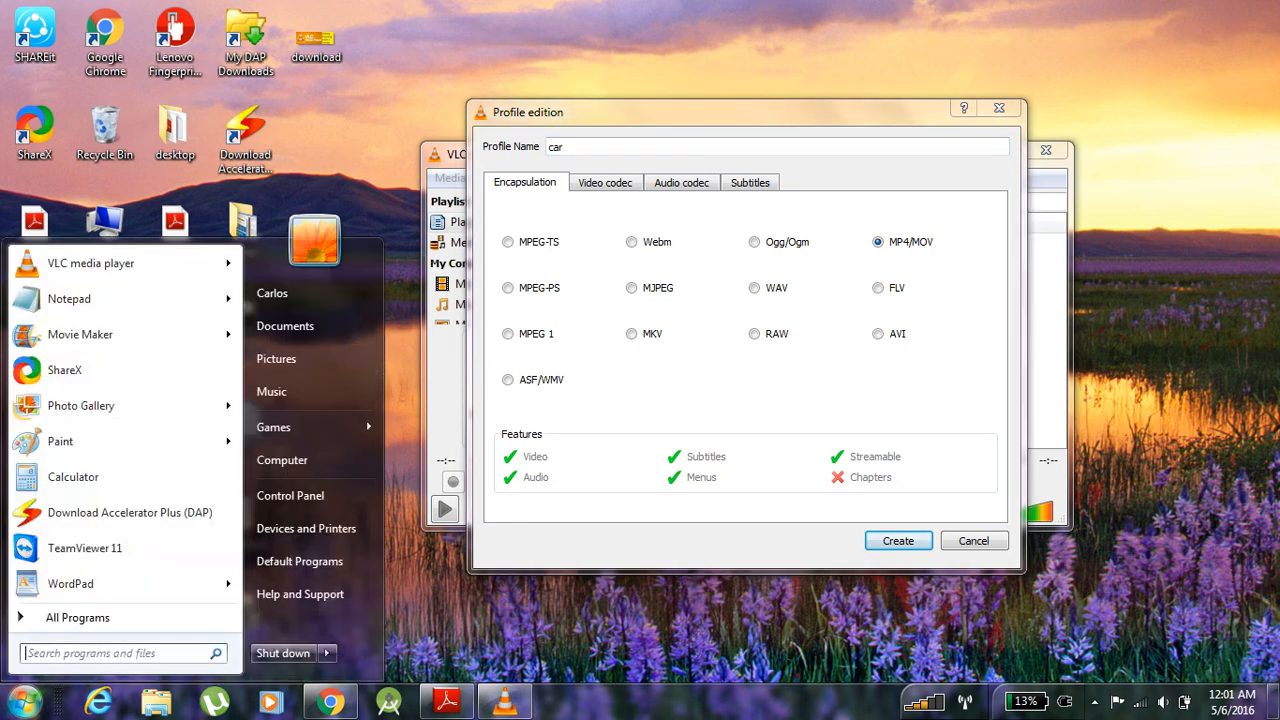
{"action": "mouse_move", "coordinate": [90, 264]}
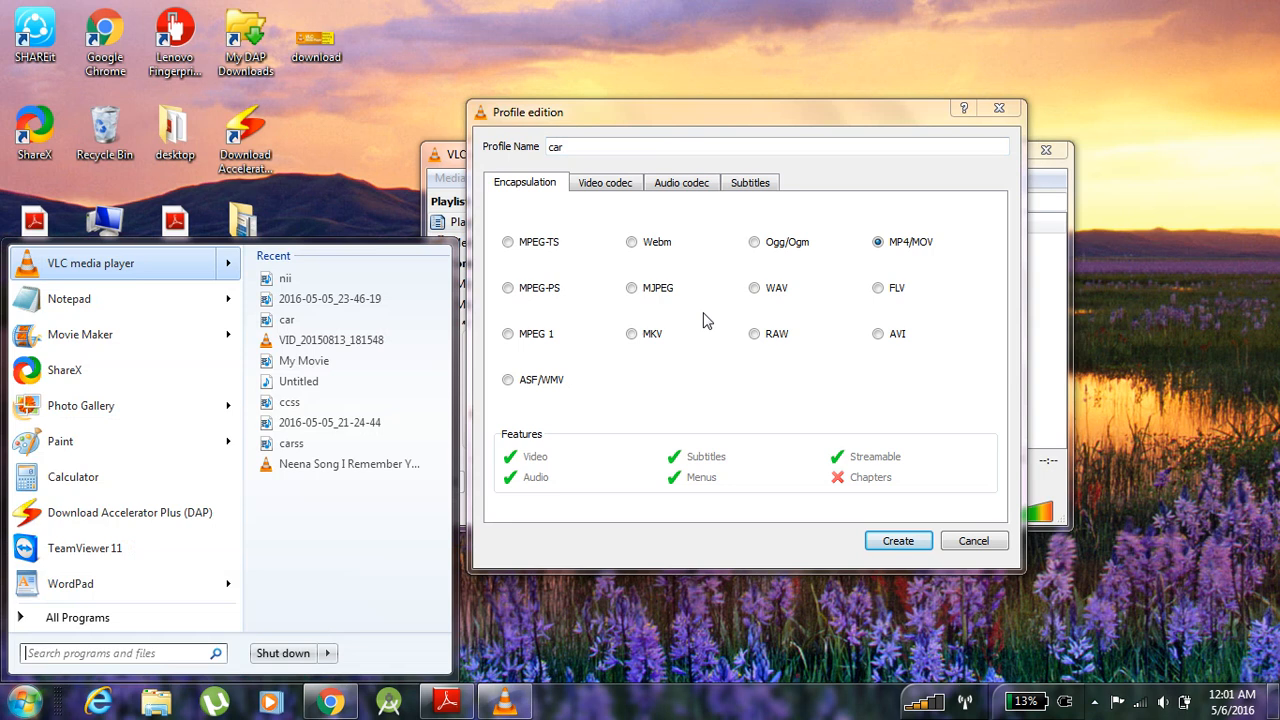
{"action": "left_click", "coordinate": [76, 618]}
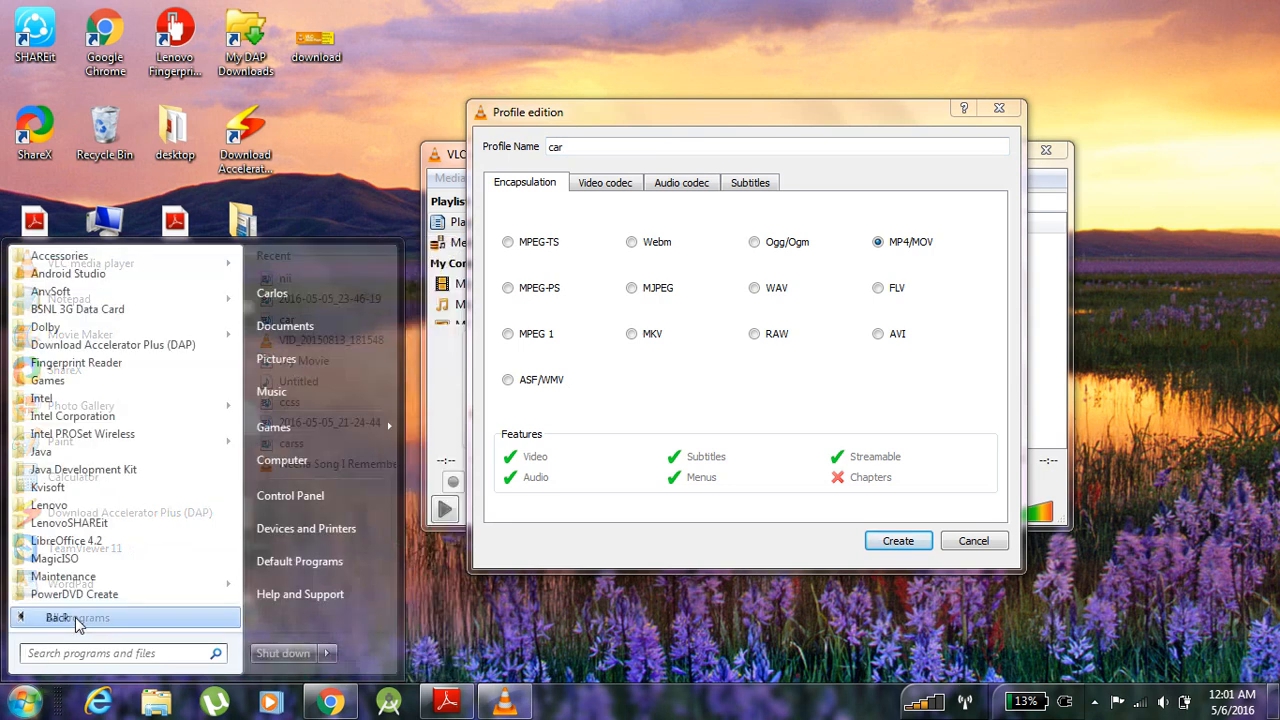
{"action": "left_click", "coordinate": [70, 616]}
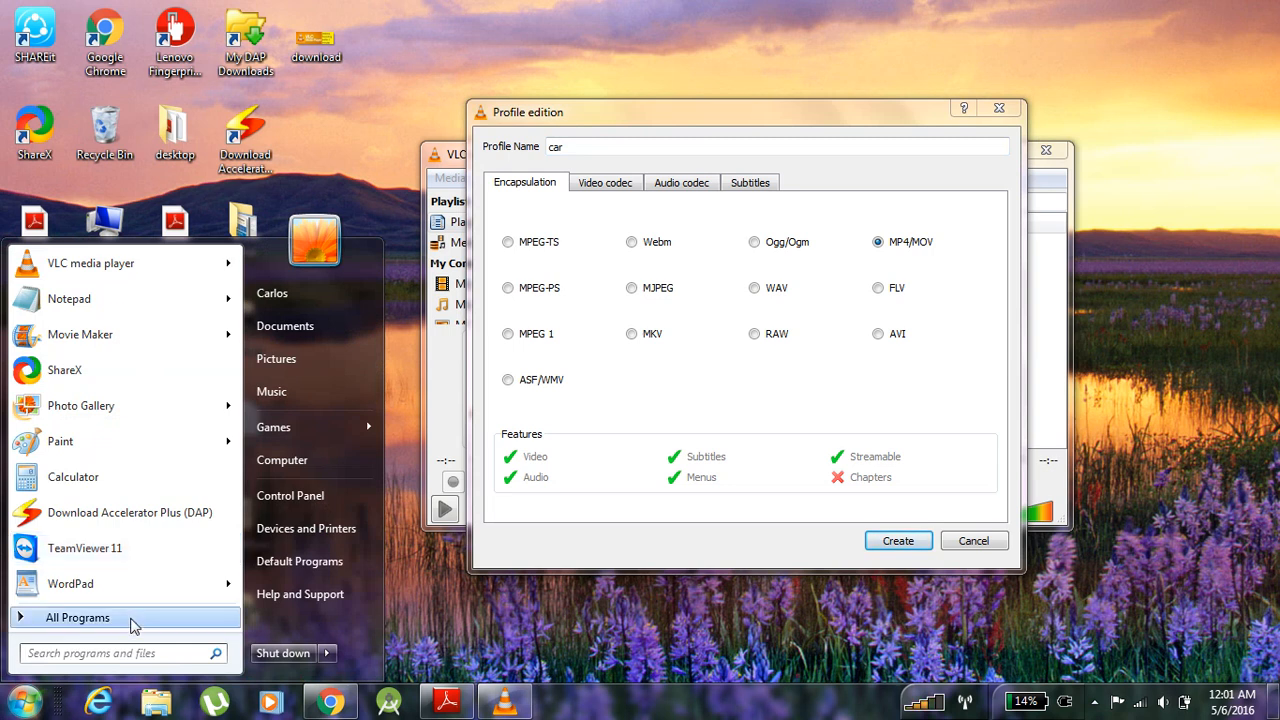
{"action": "left_click", "coordinate": [78, 616]}
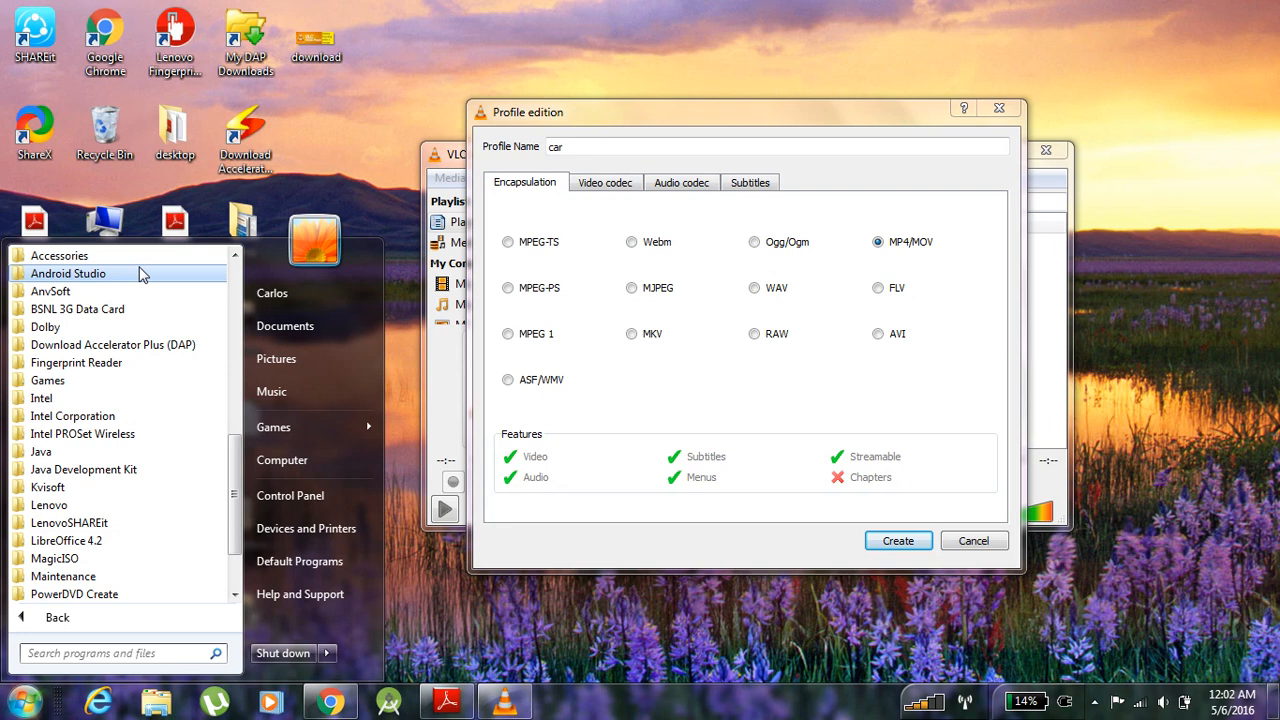
{"action": "mouse_move", "coordinate": [136, 256]}
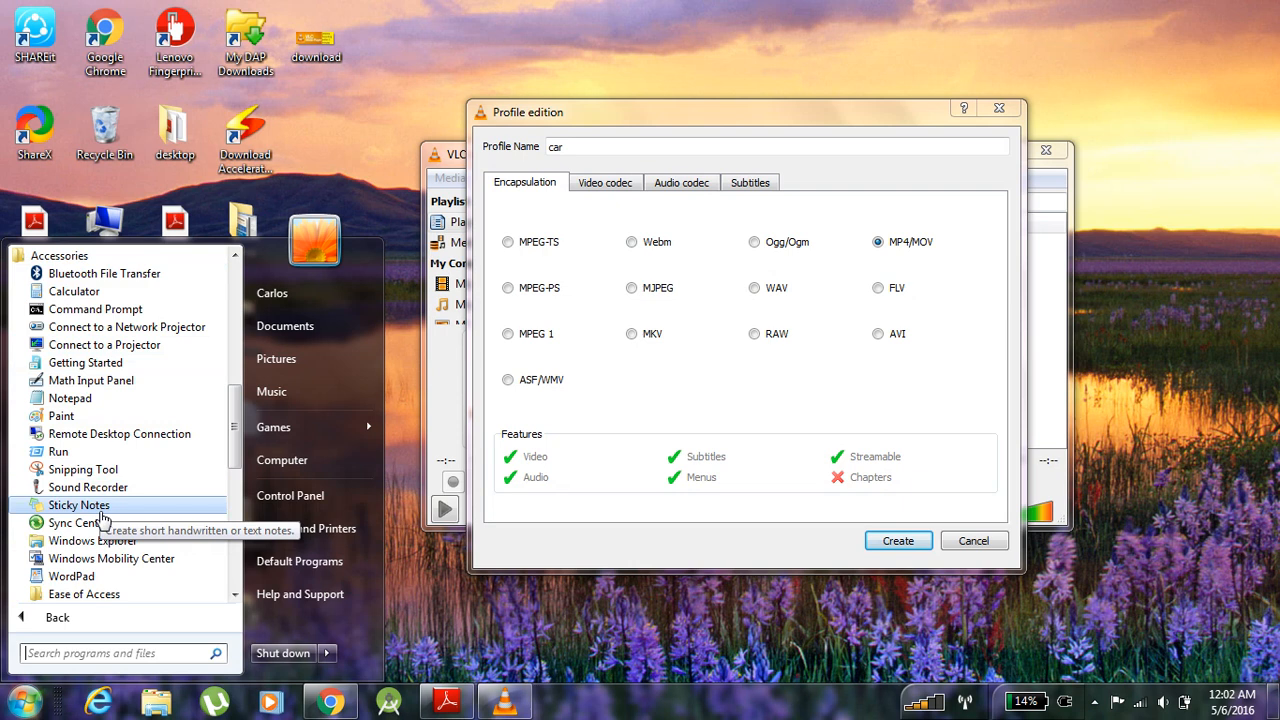
{"action": "mouse_move", "coordinate": [122, 496]}
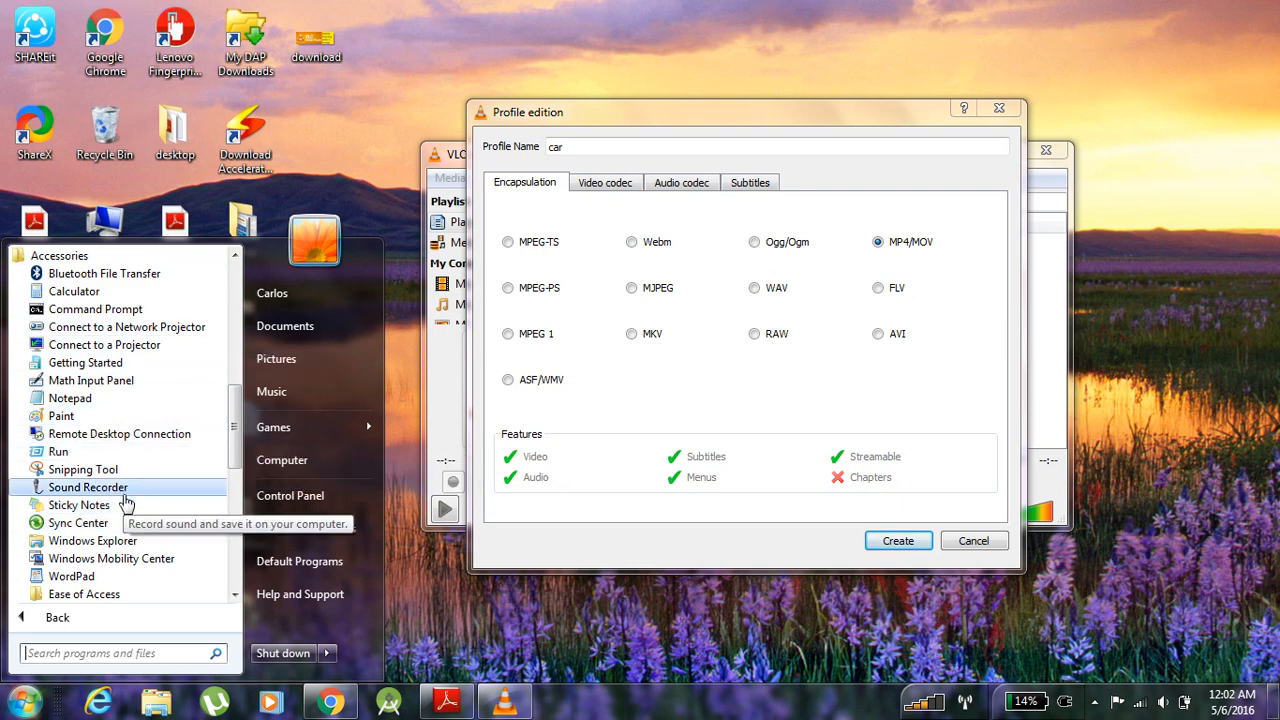
{"action": "left_click", "coordinate": [88, 488]}
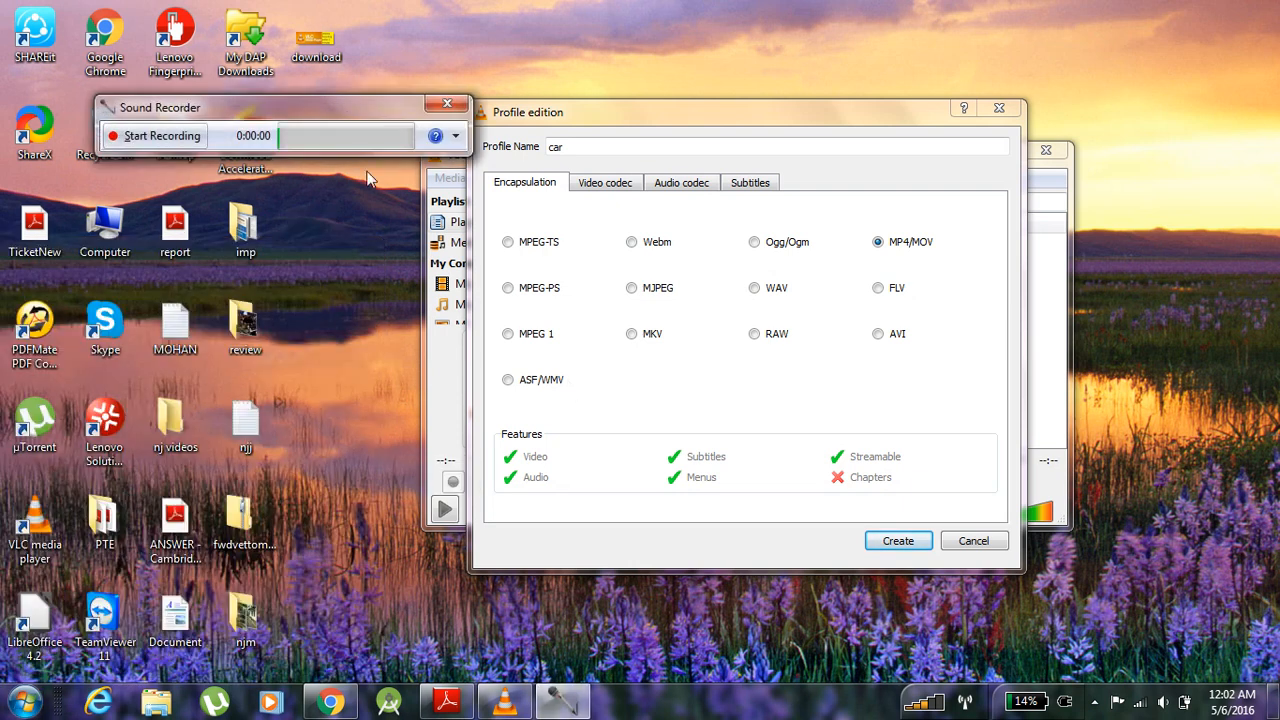
{"action": "left_click_drag", "start_coordinate": [284, 108], "coordinate": [636, 584]}
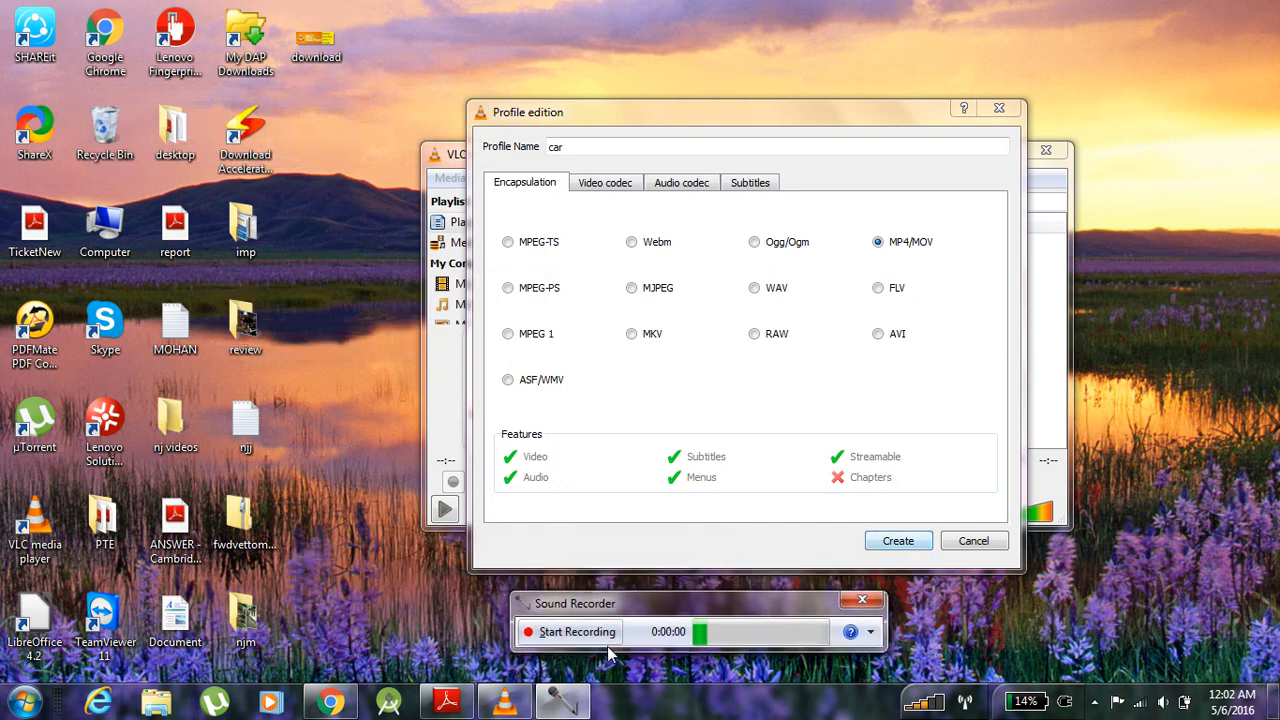
Save the car profile and start converting the screen capture to the Desktop MP4.
{"action": "left_click", "coordinate": [898, 540]}
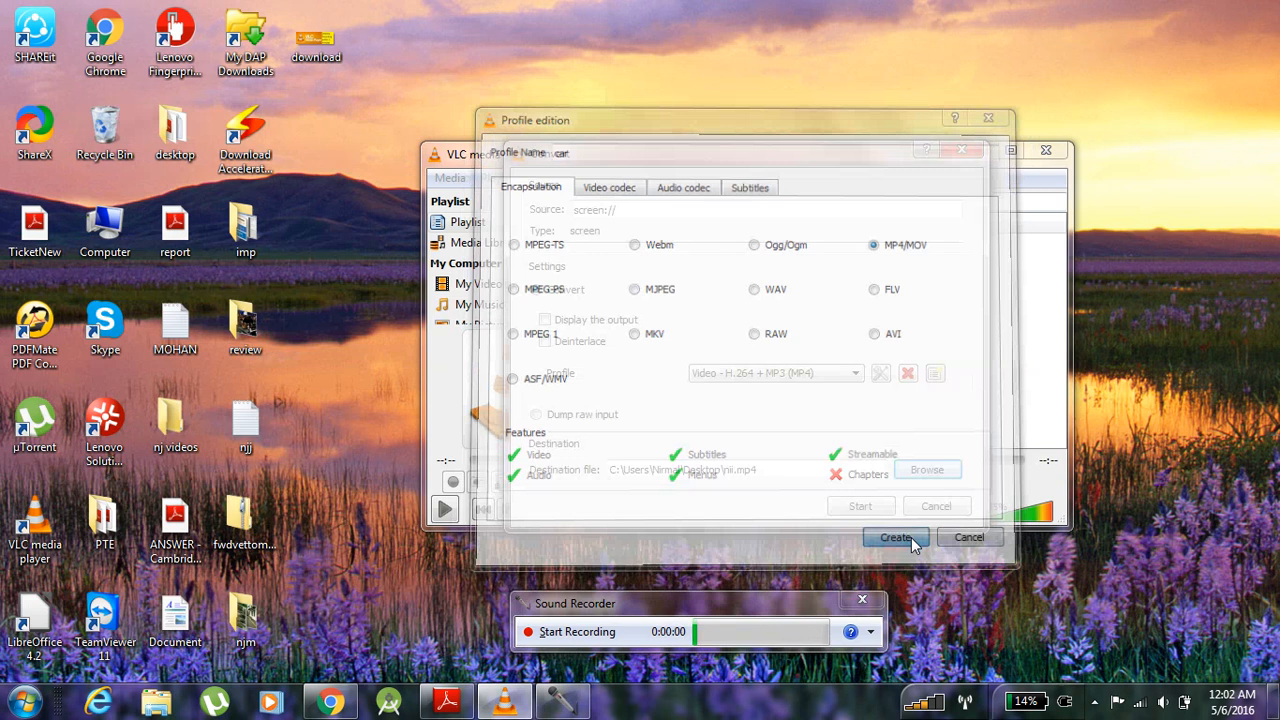
{"action": "left_click", "coordinate": [896, 536]}
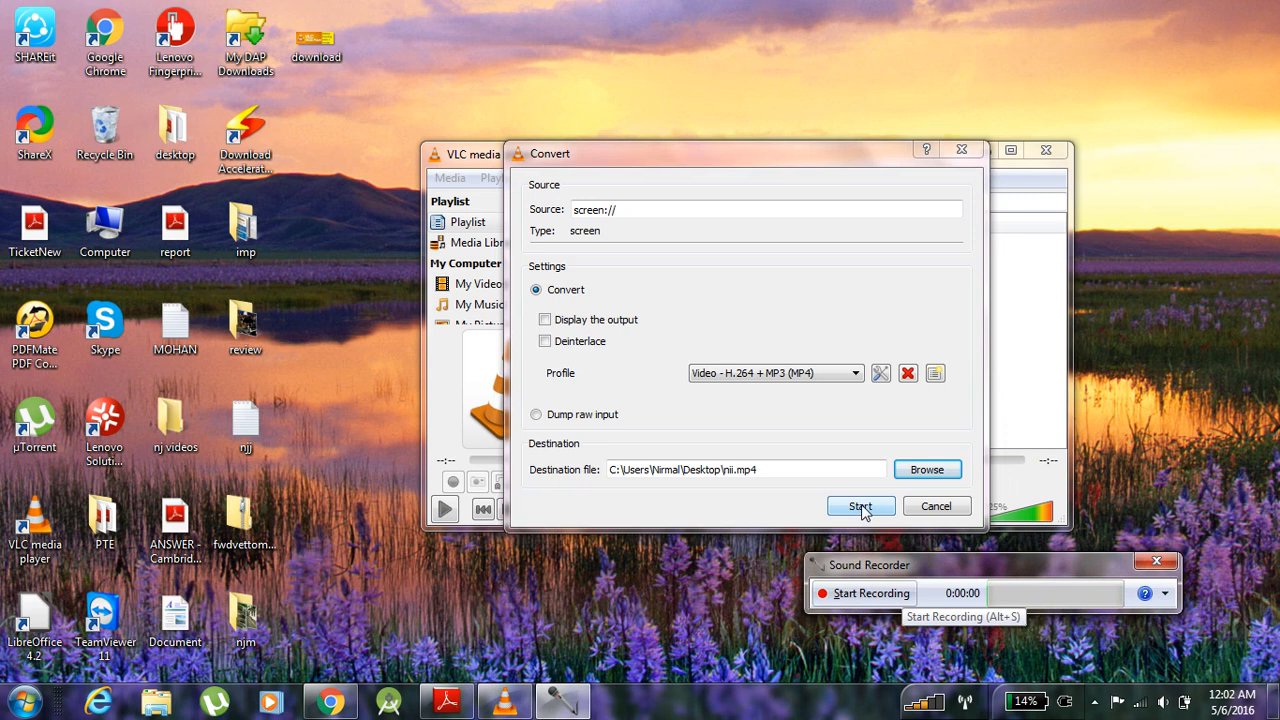
{"action": "left_click", "coordinate": [860, 506]}
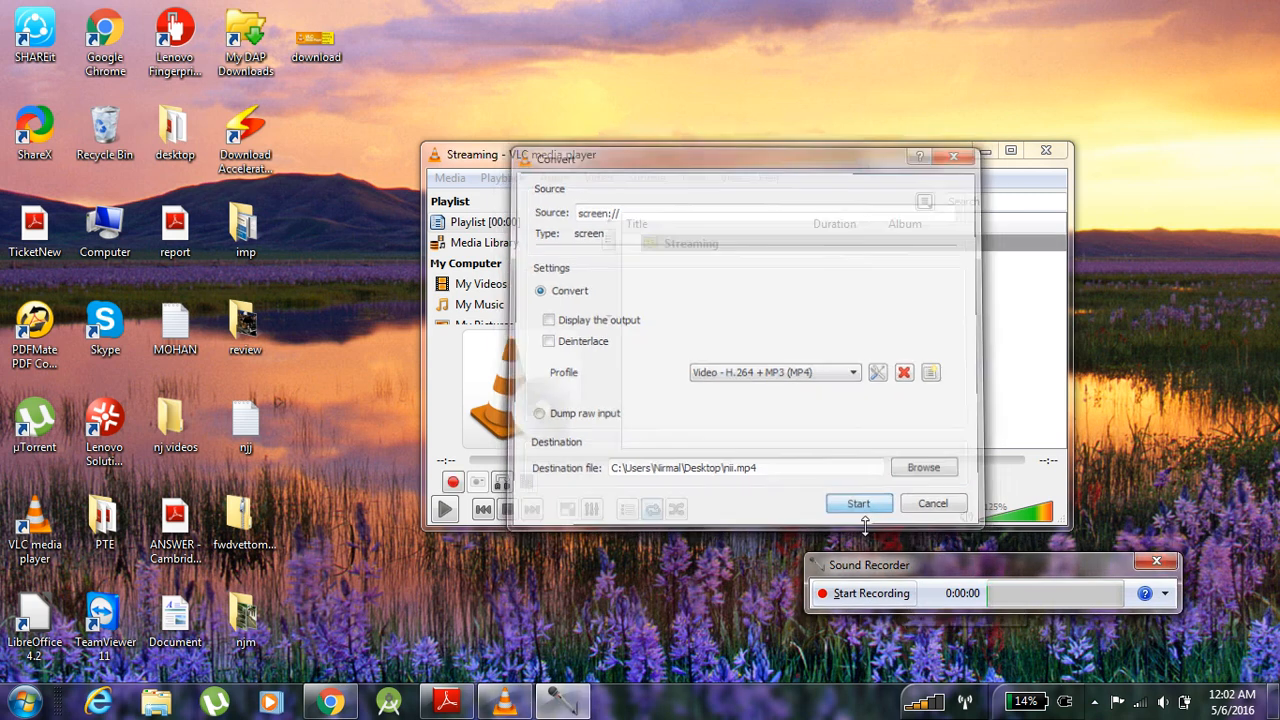
{"action": "left_click", "coordinate": [858, 504]}
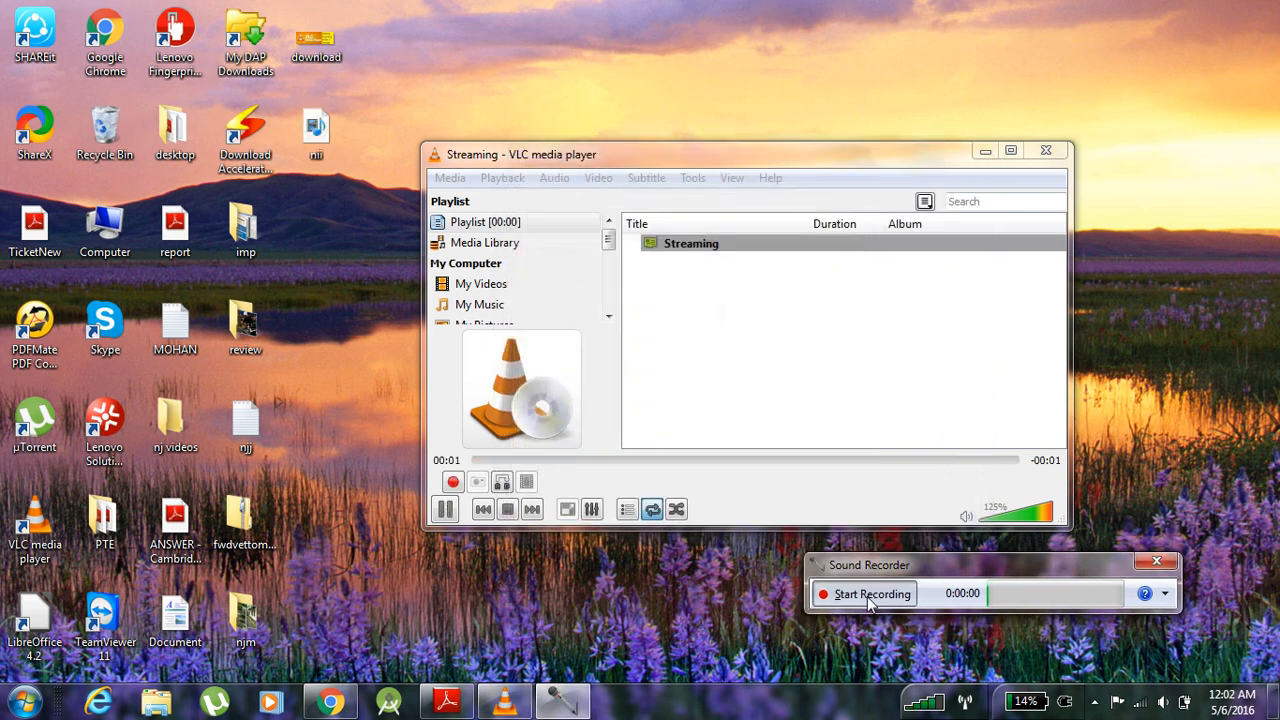
Start the audio recording, minimize VLC and work on the desktop while both recordings run.
{"action": "left_click", "coordinate": [872, 594]}
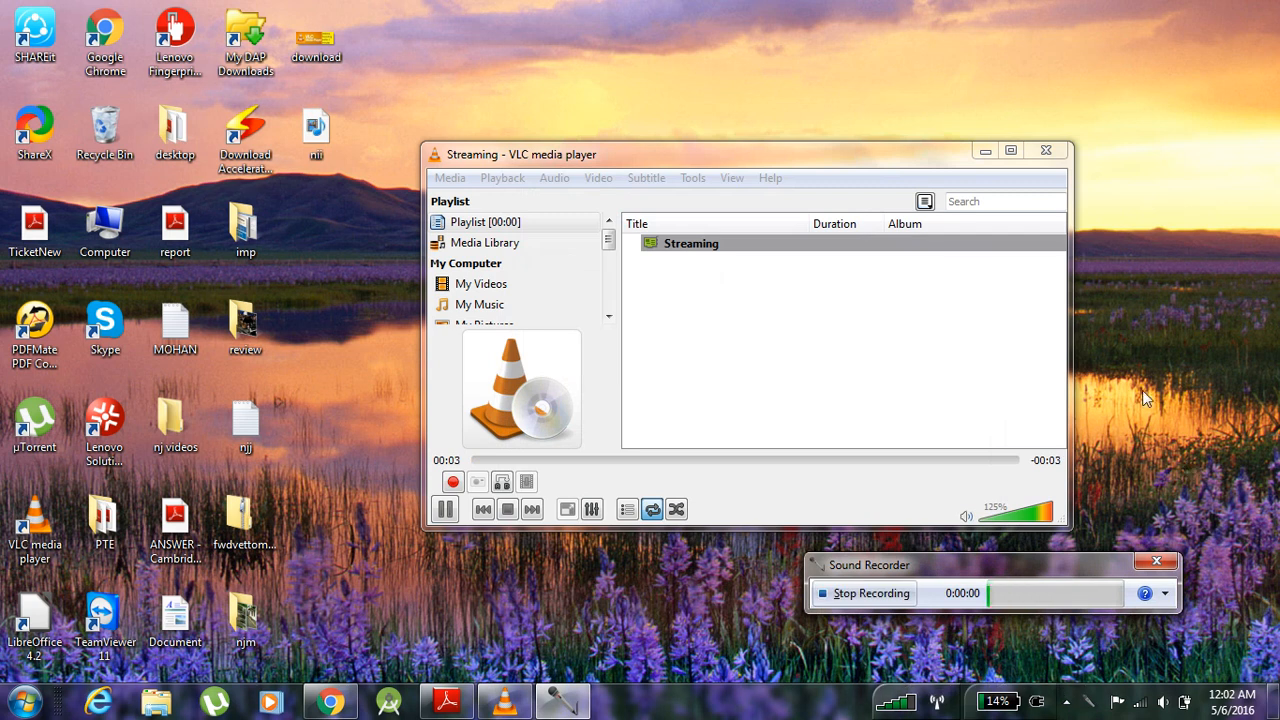
{"action": "mouse_move", "coordinate": [1186, 356]}
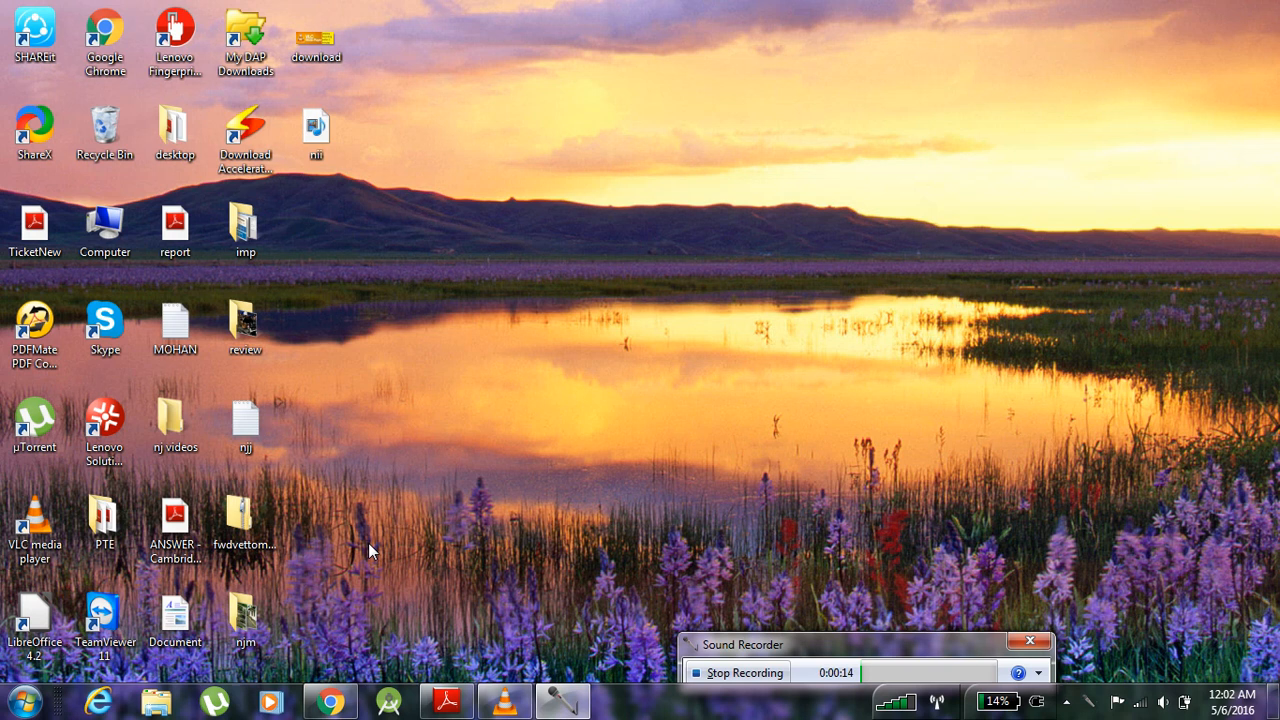
{"action": "right_click", "coordinate": [372, 550]}
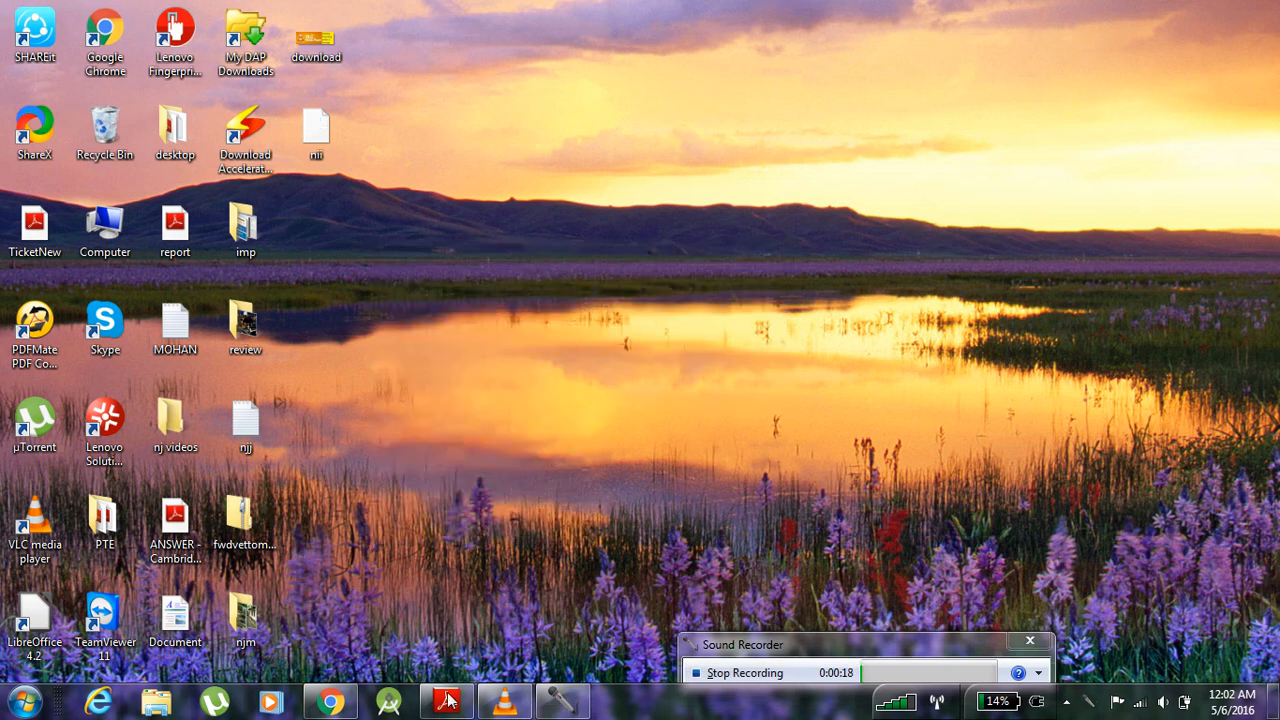
{"action": "left_click", "coordinate": [446, 700]}
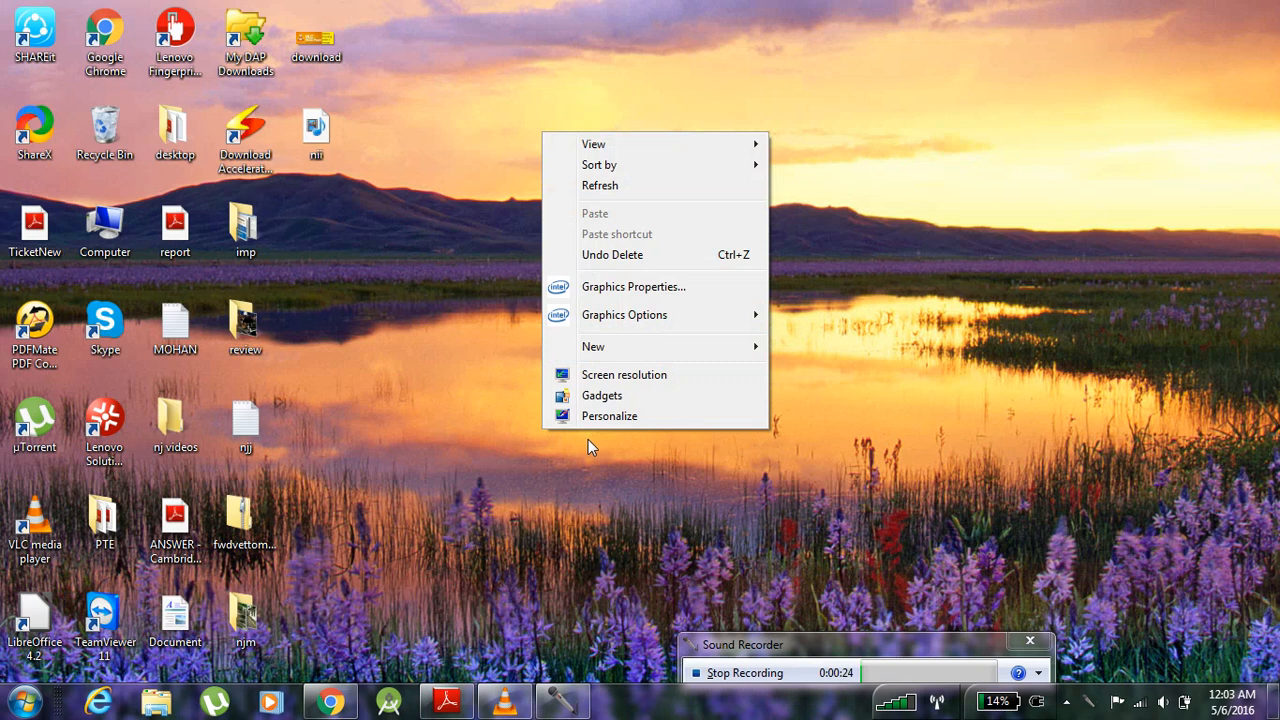
{"action": "left_click", "coordinate": [290, 264]}
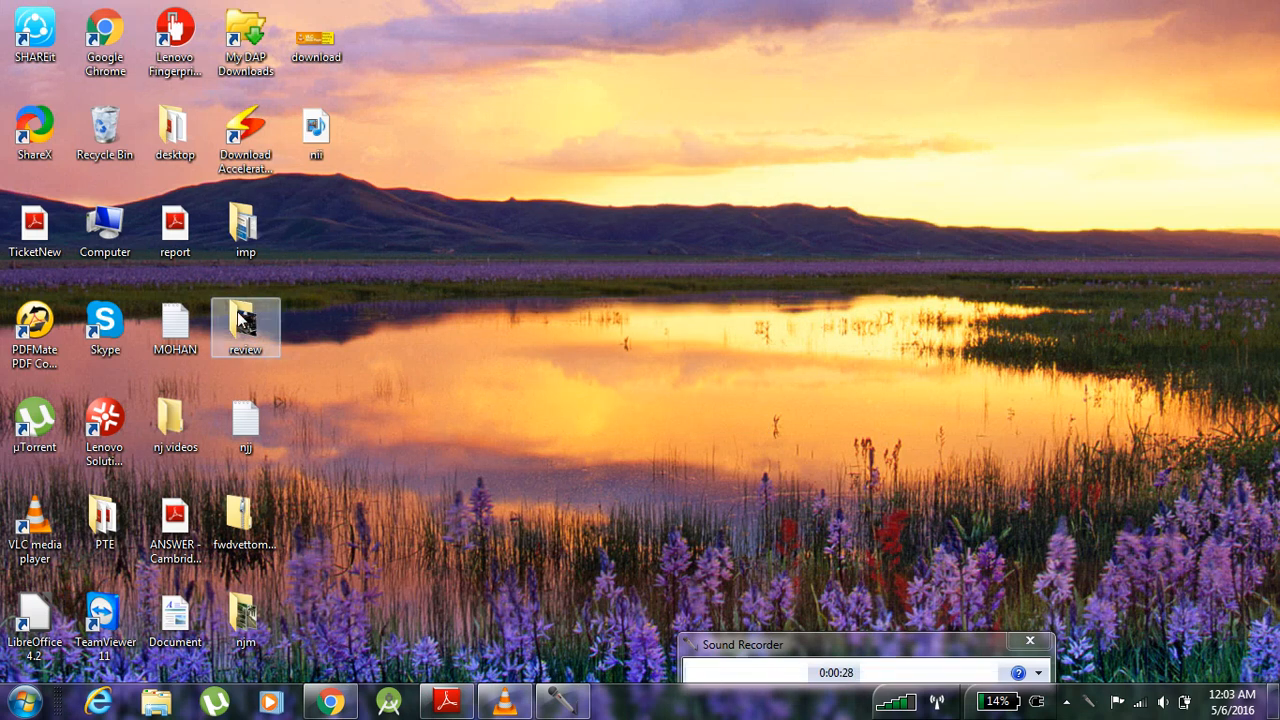
{"action": "double_click", "coordinate": [244, 320]}
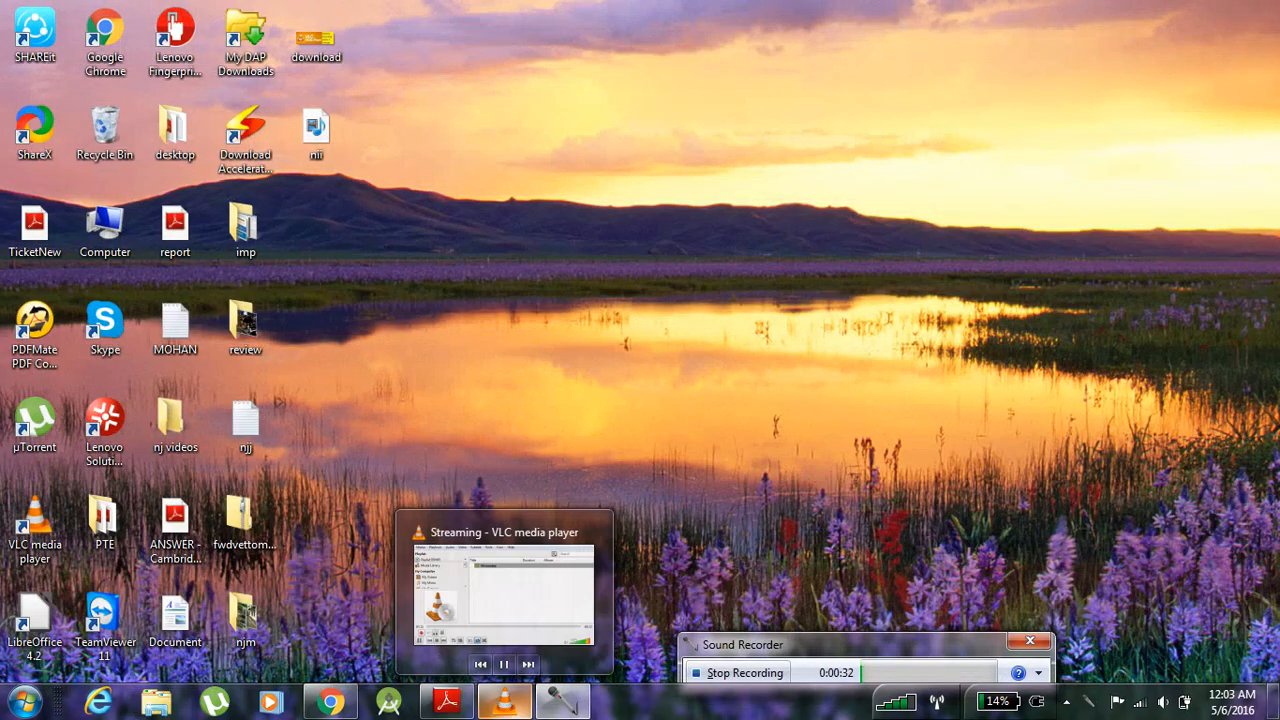
Stop the audio recording, save it, and close Sound Recorder.
{"action": "left_click", "coordinate": [504, 700]}
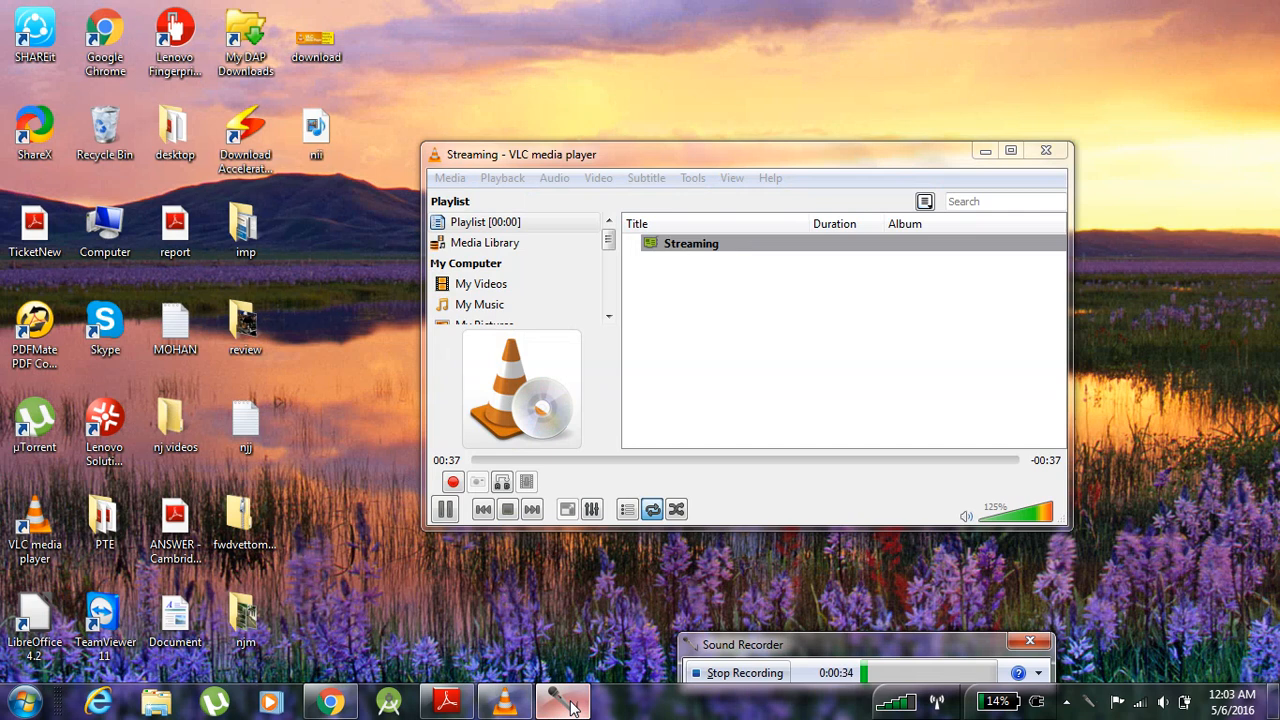
{"action": "left_click_drag", "start_coordinate": [744, 644], "coordinate": [636, 604]}
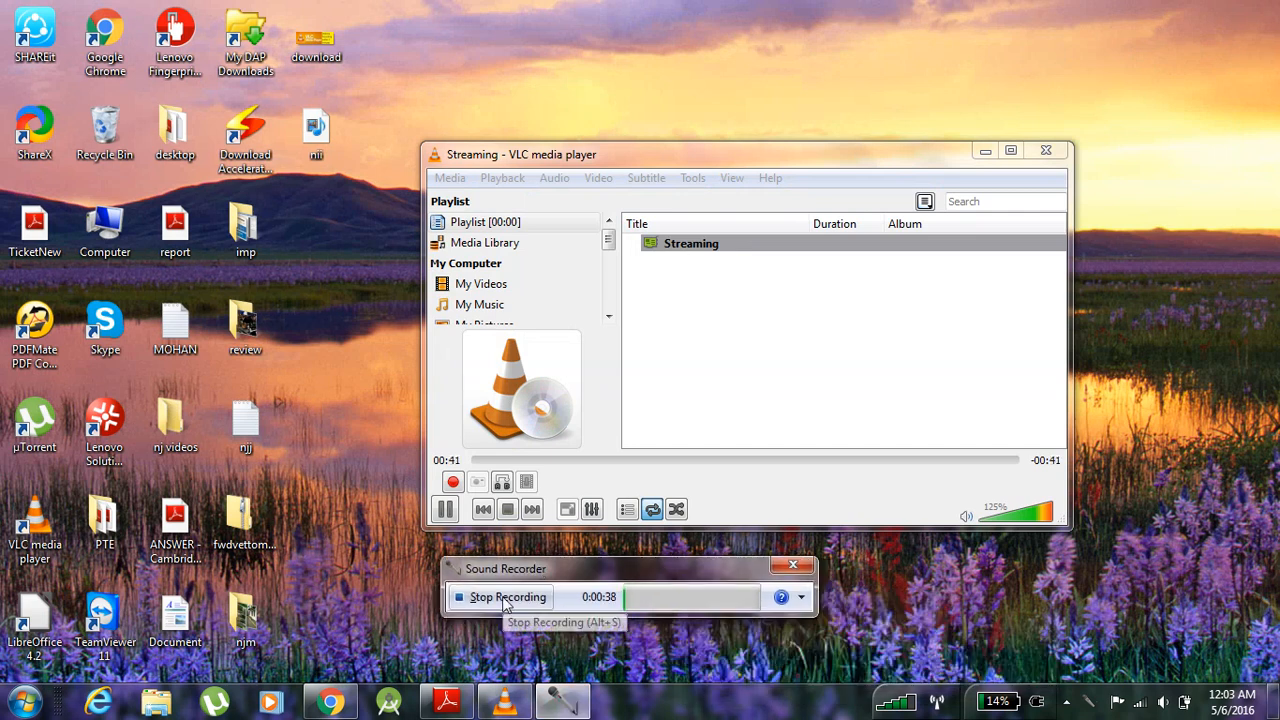
{"action": "left_click", "coordinate": [504, 596]}
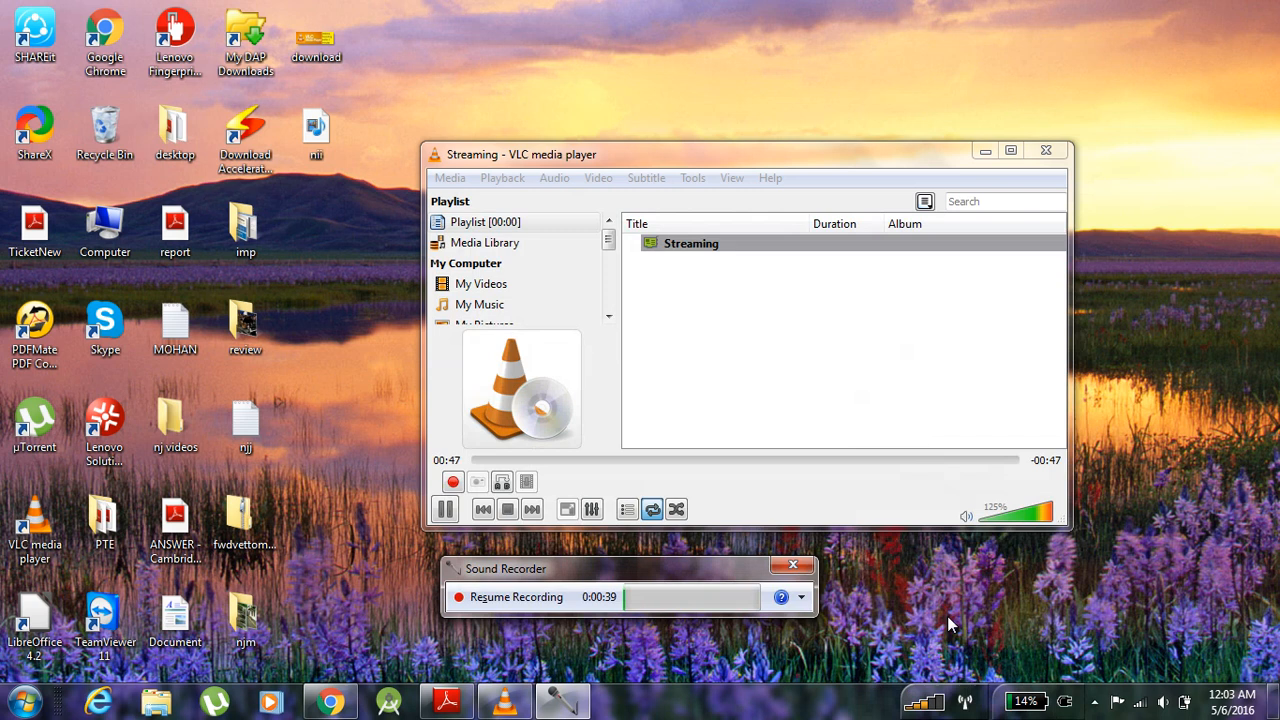
{"action": "left_click", "coordinate": [1046, 150]}
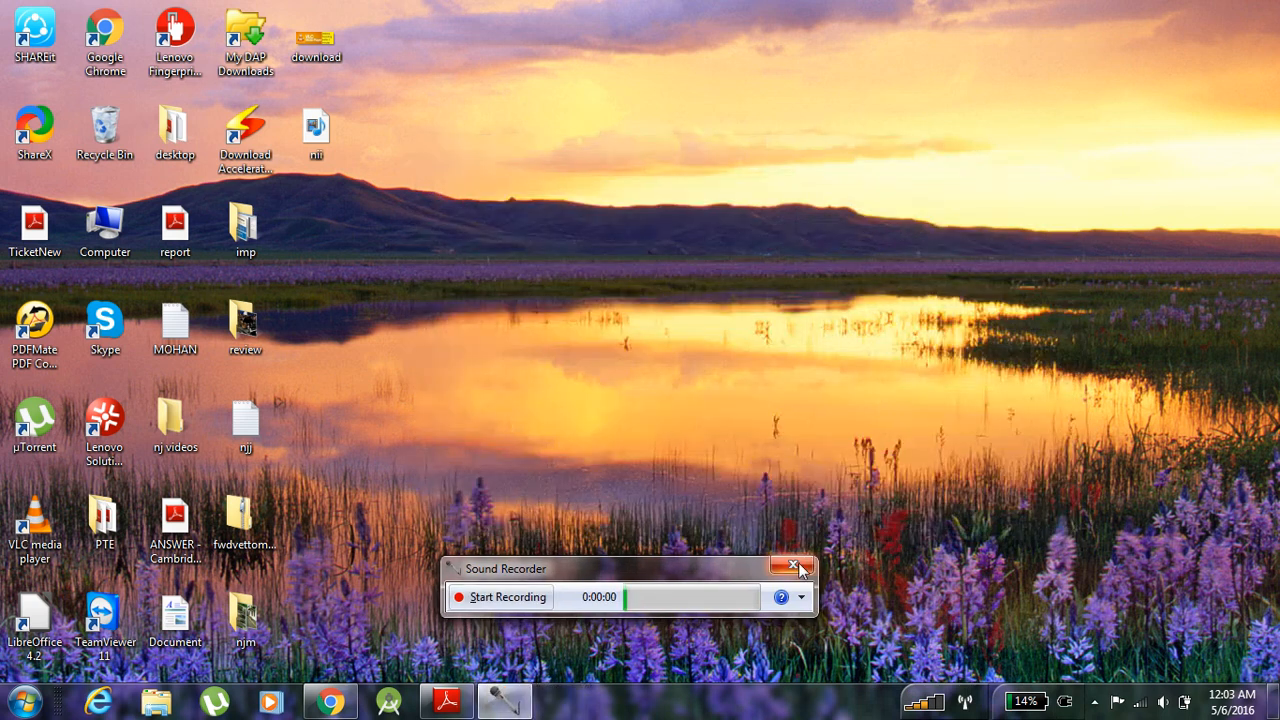
{"action": "mouse_move", "coordinate": [792, 568]}
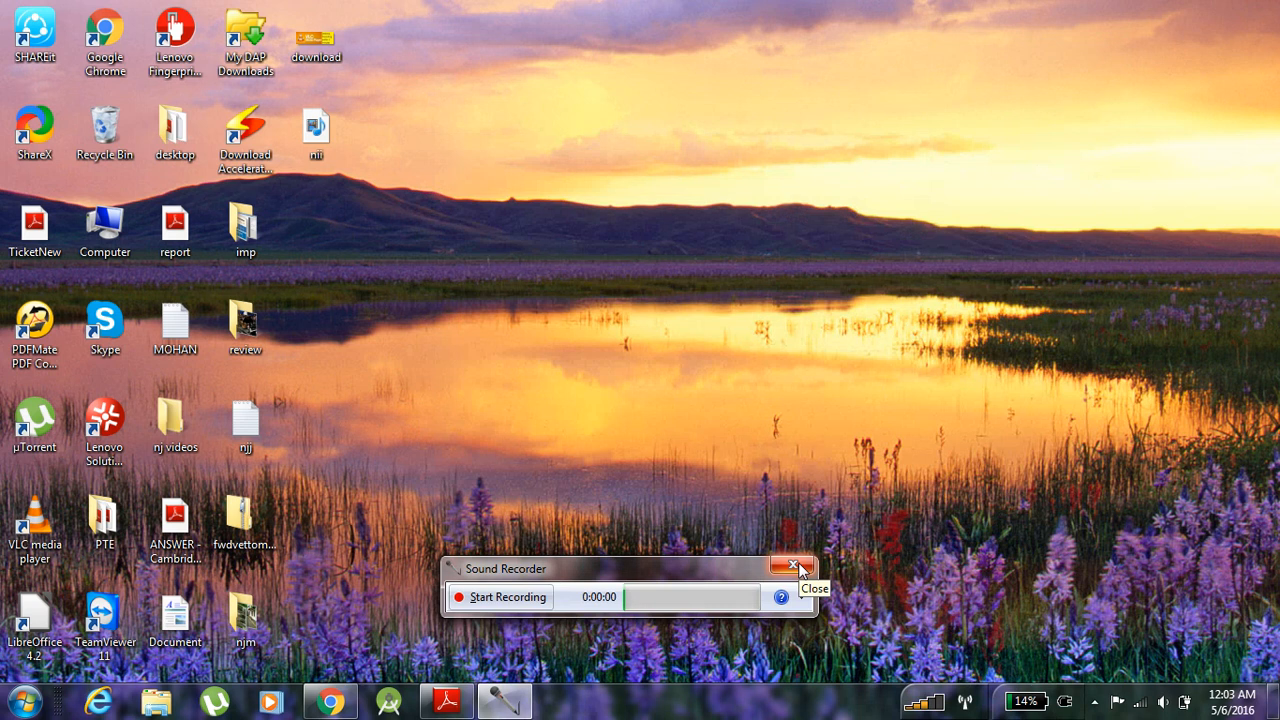
{"action": "left_click", "coordinate": [794, 568]}
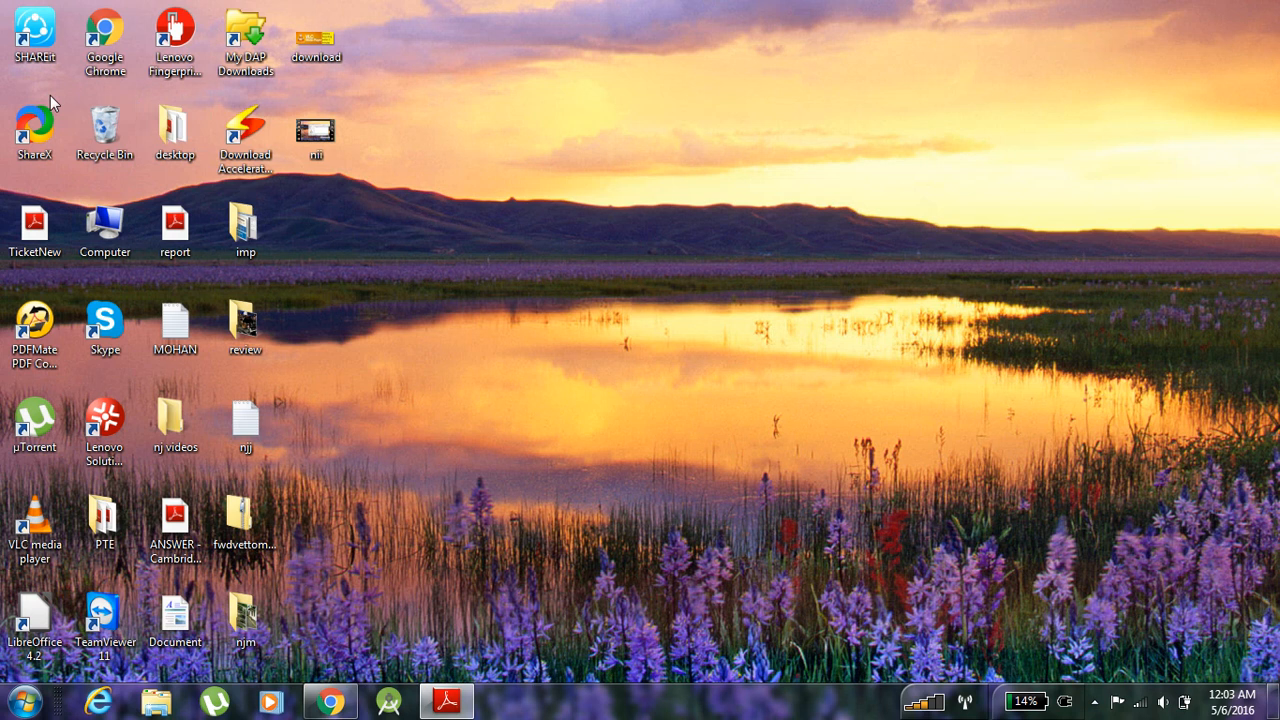
{"action": "left_click", "coordinate": [104, 224]}
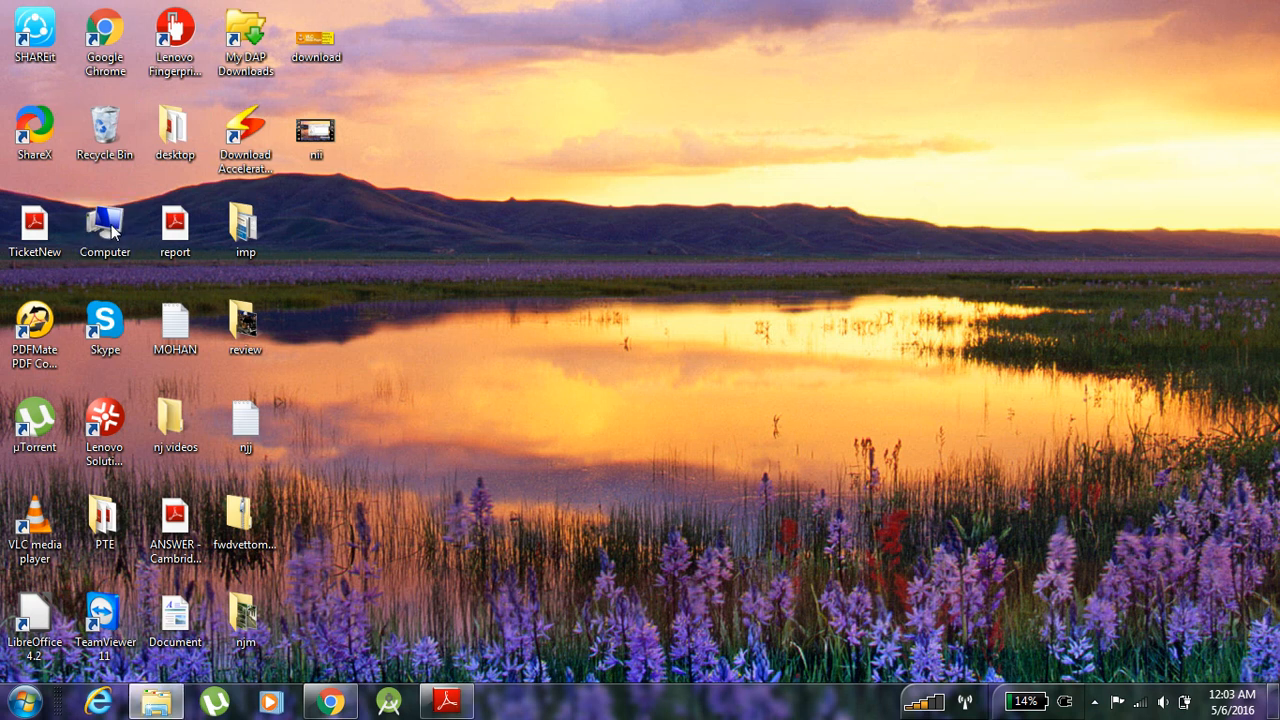
Browse Computer through Music > Playlists to Documents and cut the Untitled audio recording.
{"action": "double_click", "coordinate": [104, 222]}
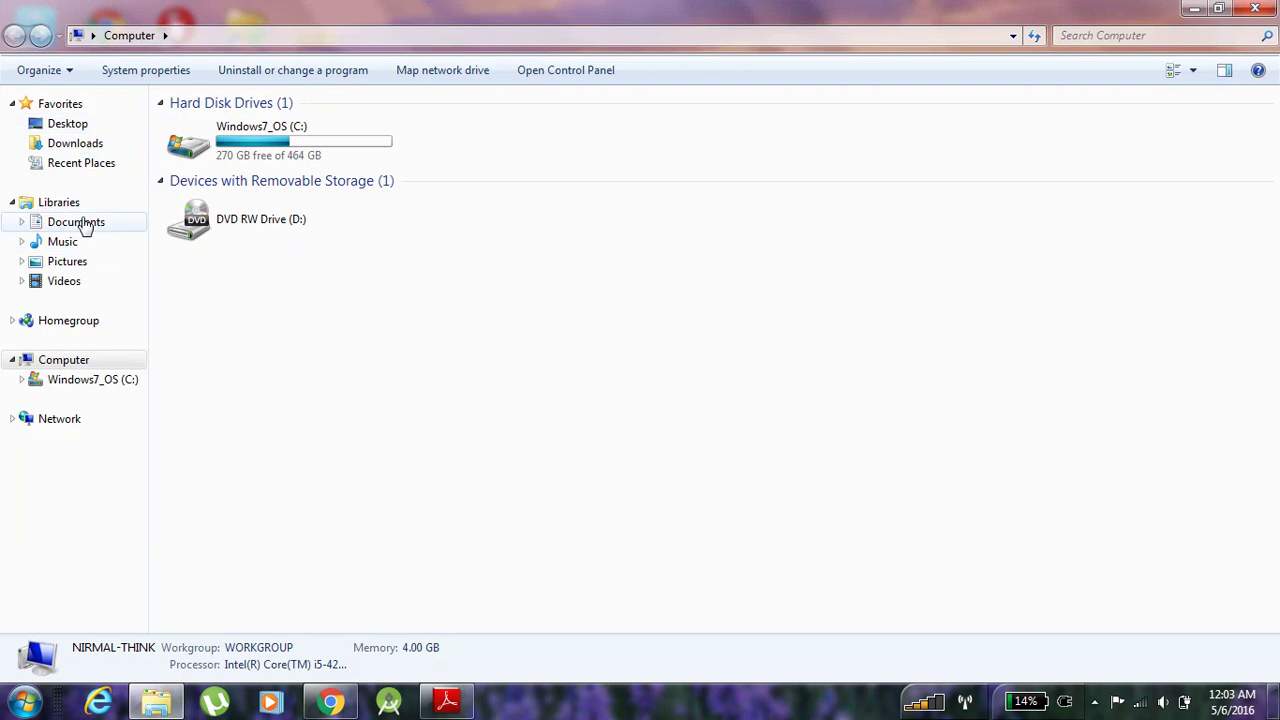
{"action": "mouse_move", "coordinate": [84, 266]}
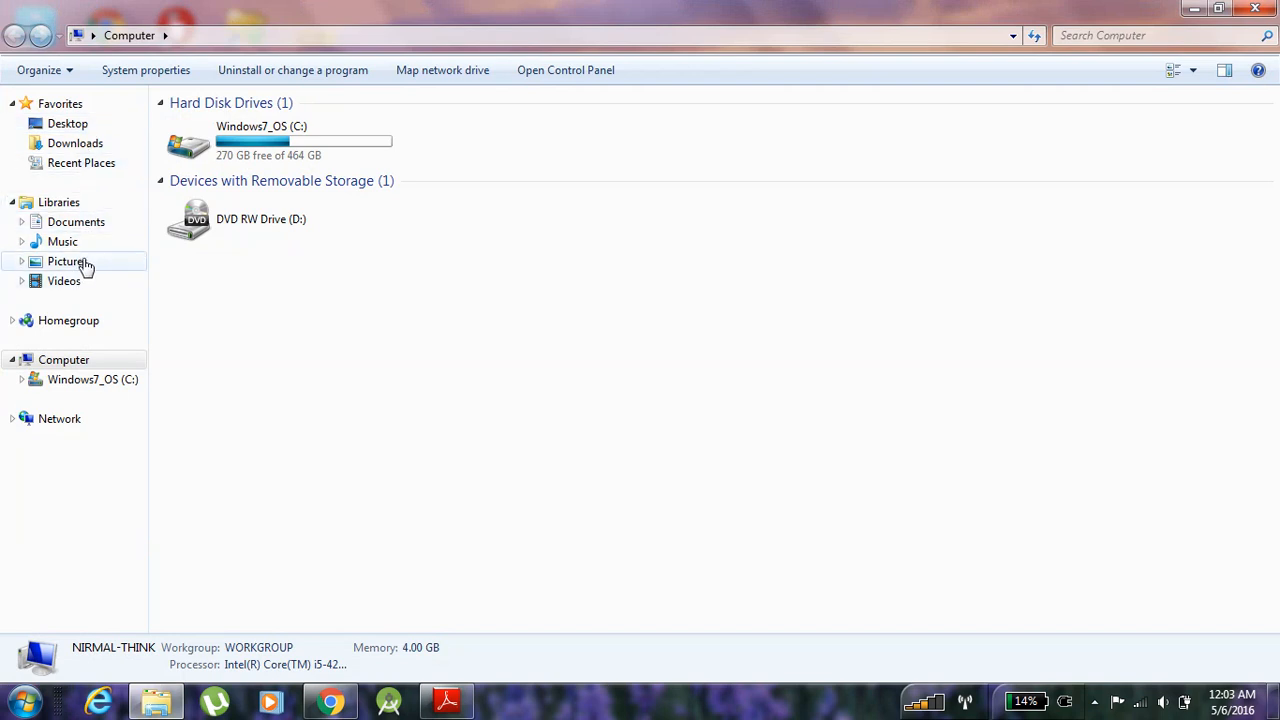
{"action": "left_click", "coordinate": [60, 240]}
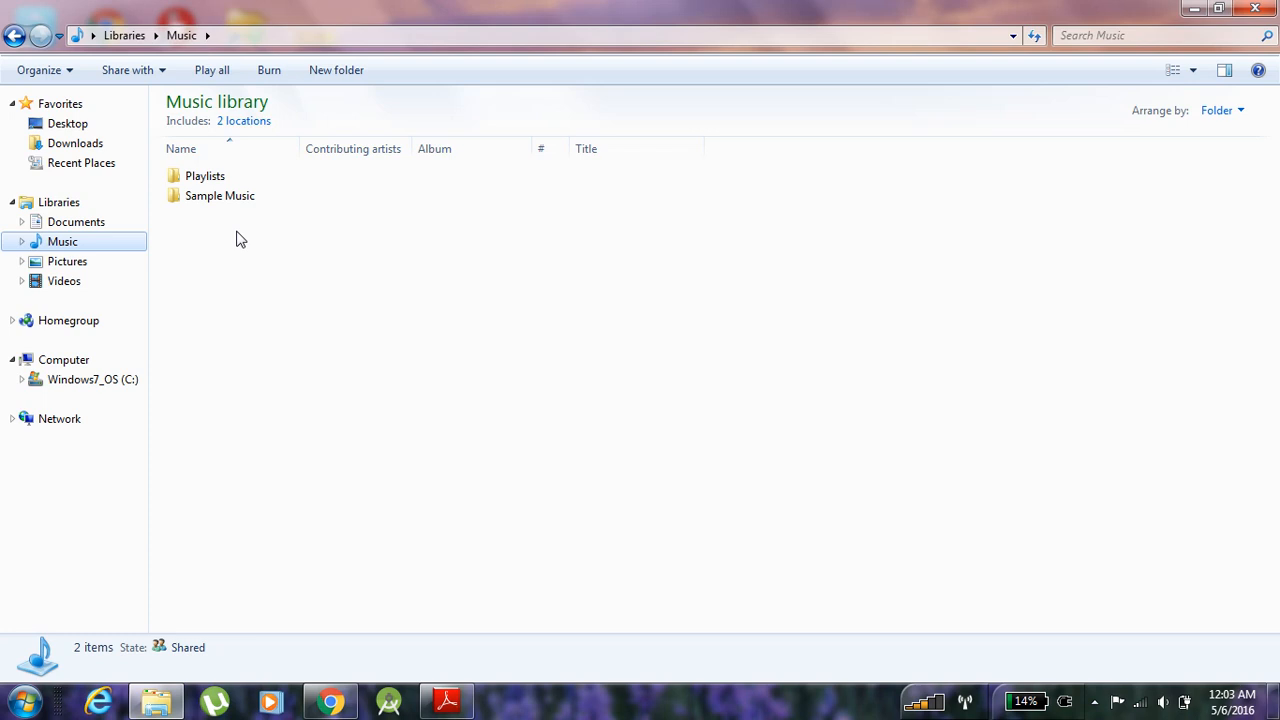
{"action": "double_click", "coordinate": [204, 176]}
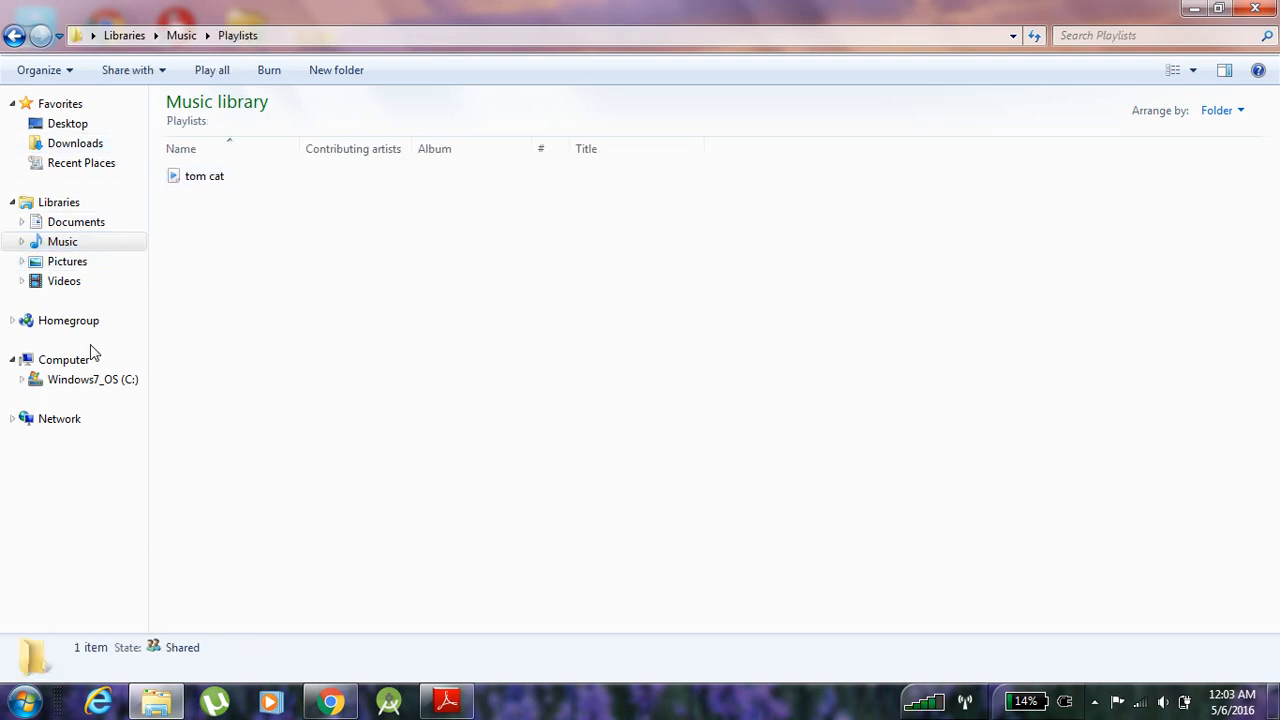
{"action": "left_click", "coordinate": [76, 220]}
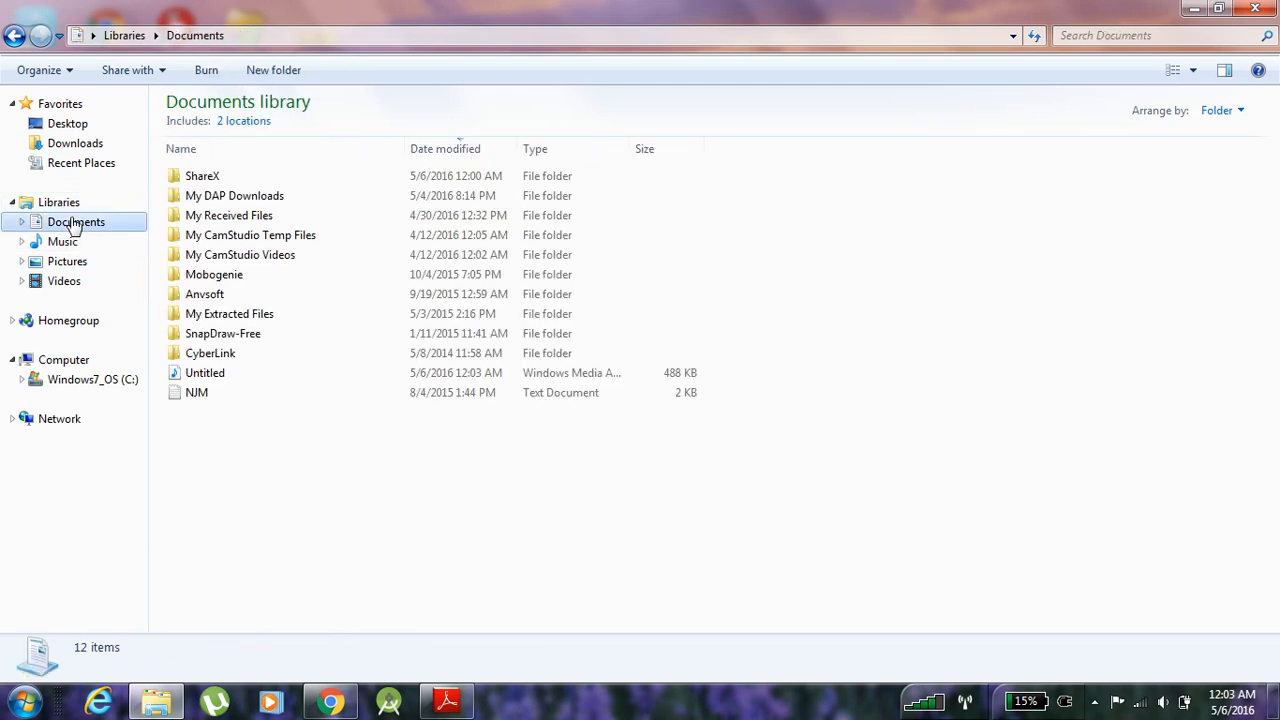
{"action": "left_click", "coordinate": [204, 374]}
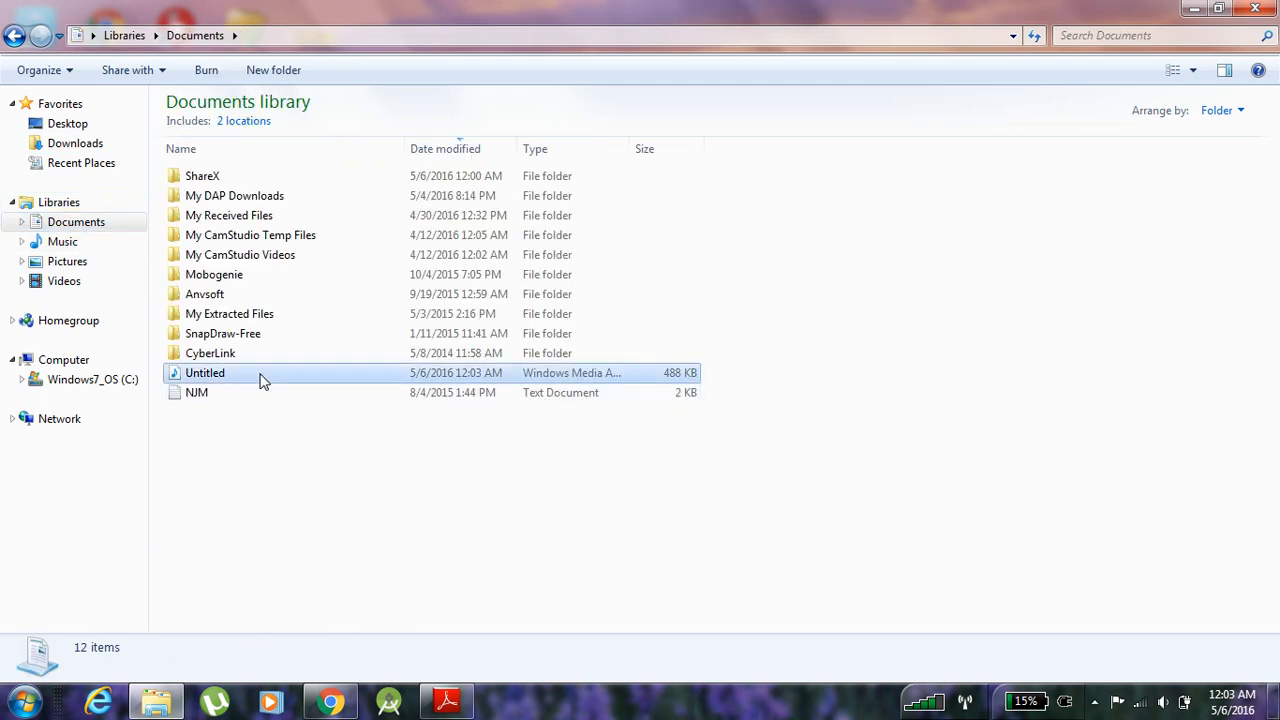
{"action": "right_click", "coordinate": [204, 374]}
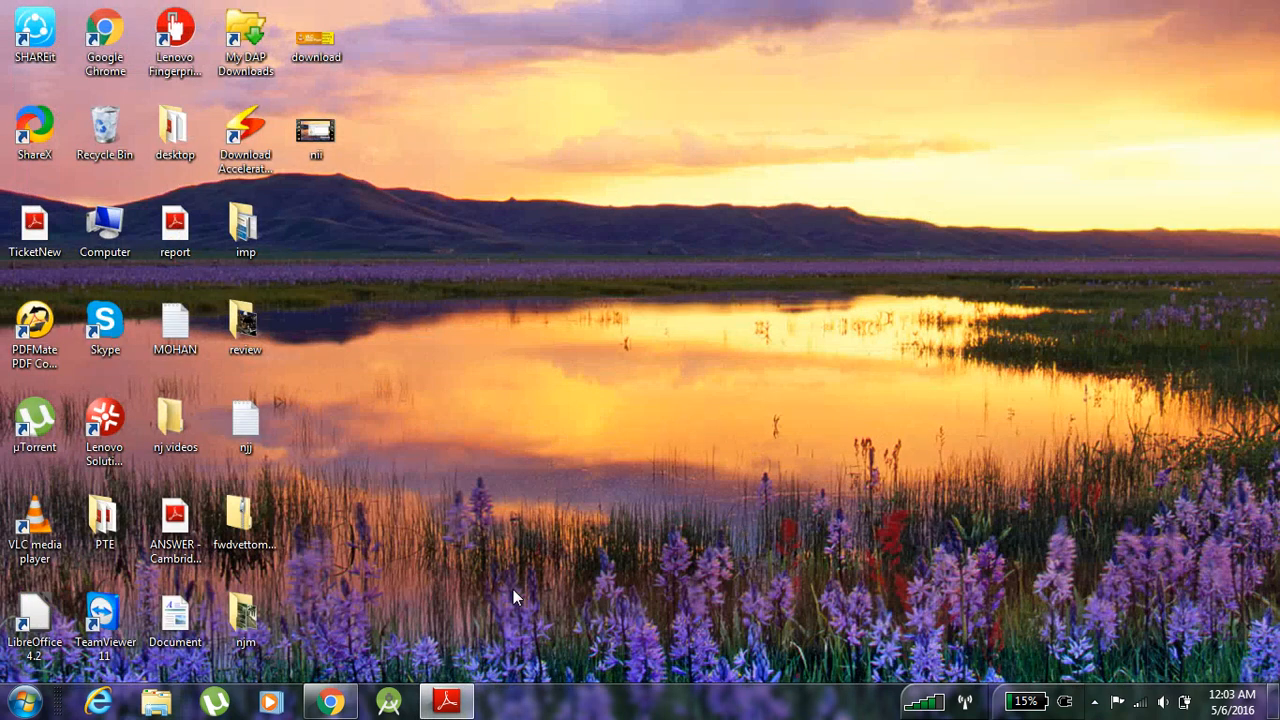
Paste the Untitled recording onto the Desktop and bring up Windows Movie Maker.
{"action": "right_click", "coordinate": [516, 596]}
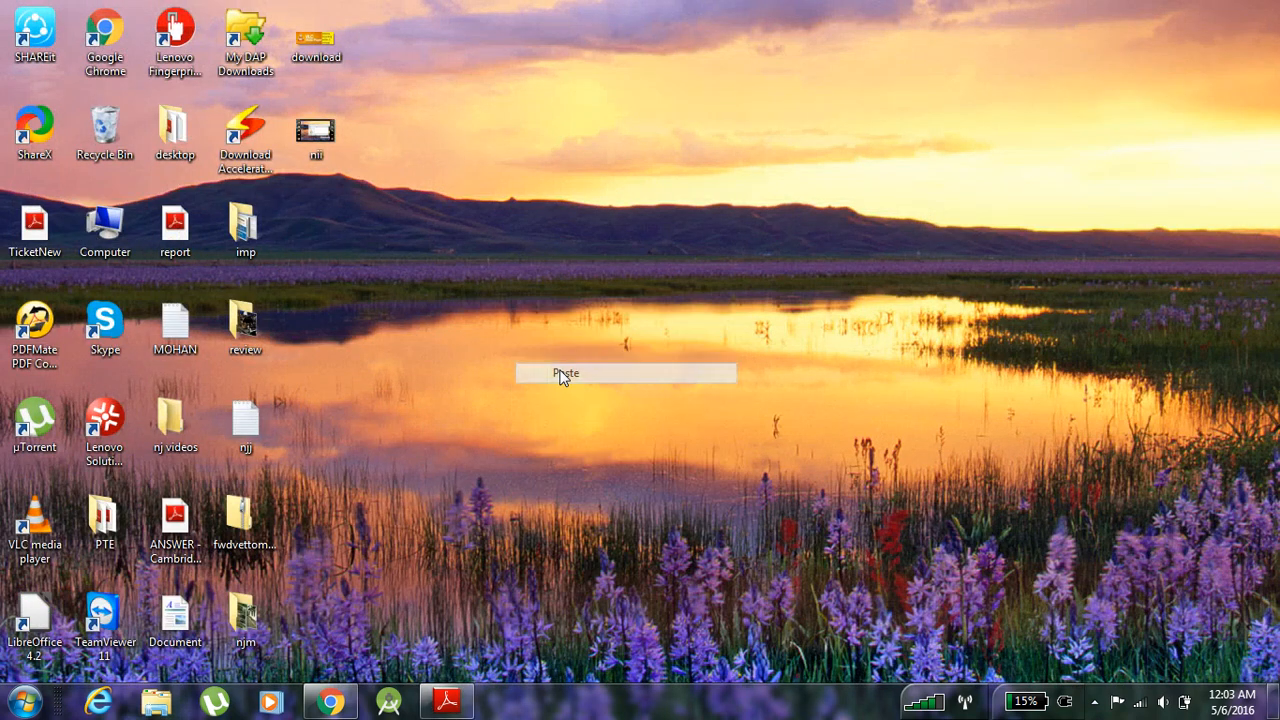
{"action": "left_click", "coordinate": [564, 374]}
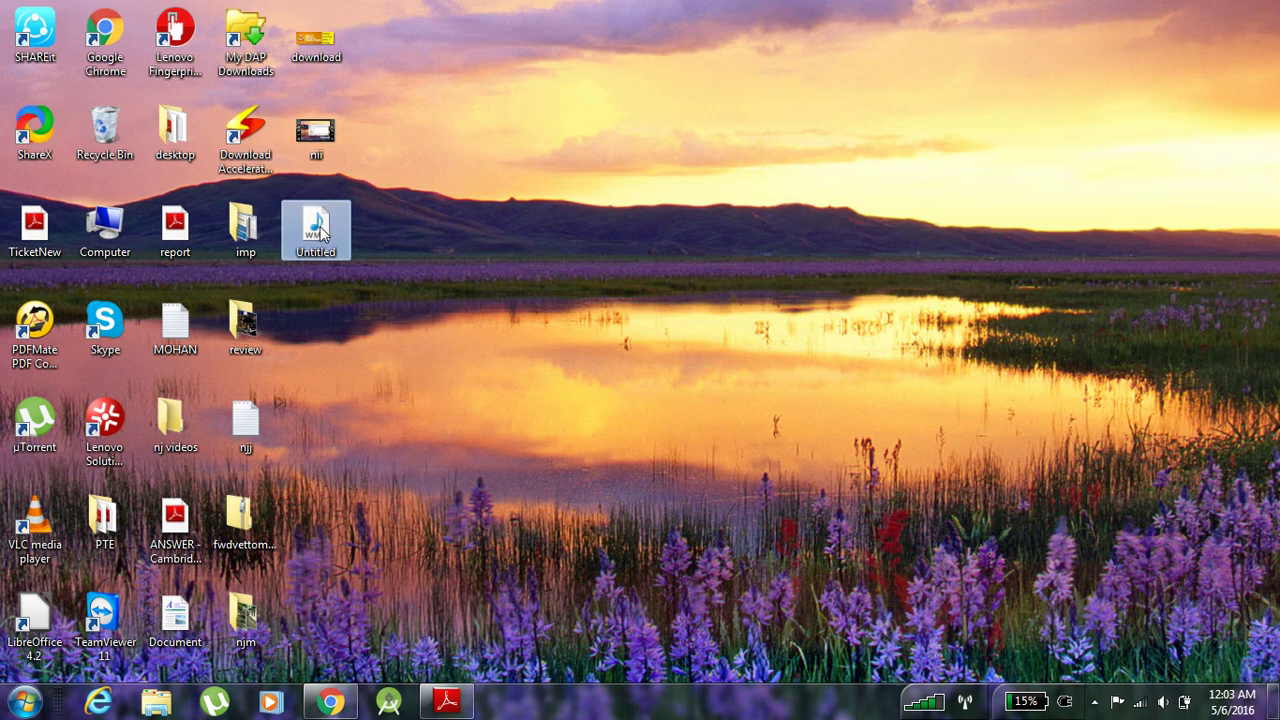
{"action": "mouse_move", "coordinate": [322, 230]}
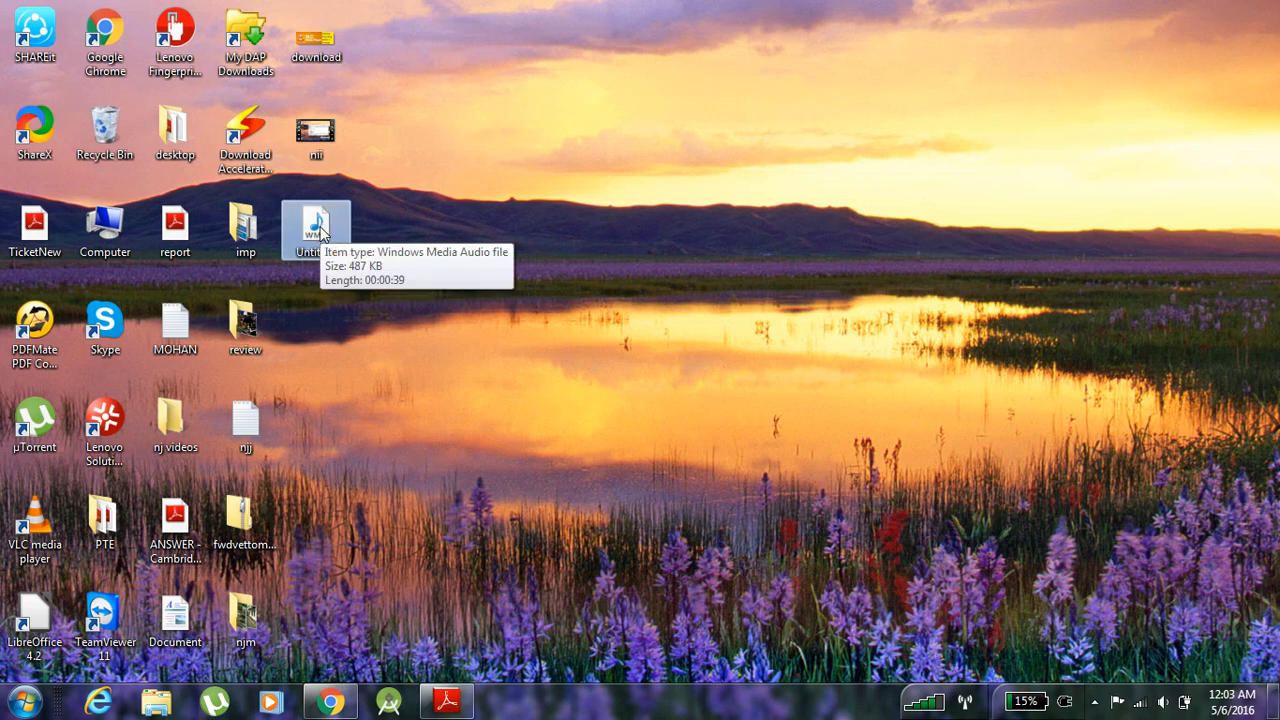
{"action": "mouse_move", "coordinate": [476, 312]}
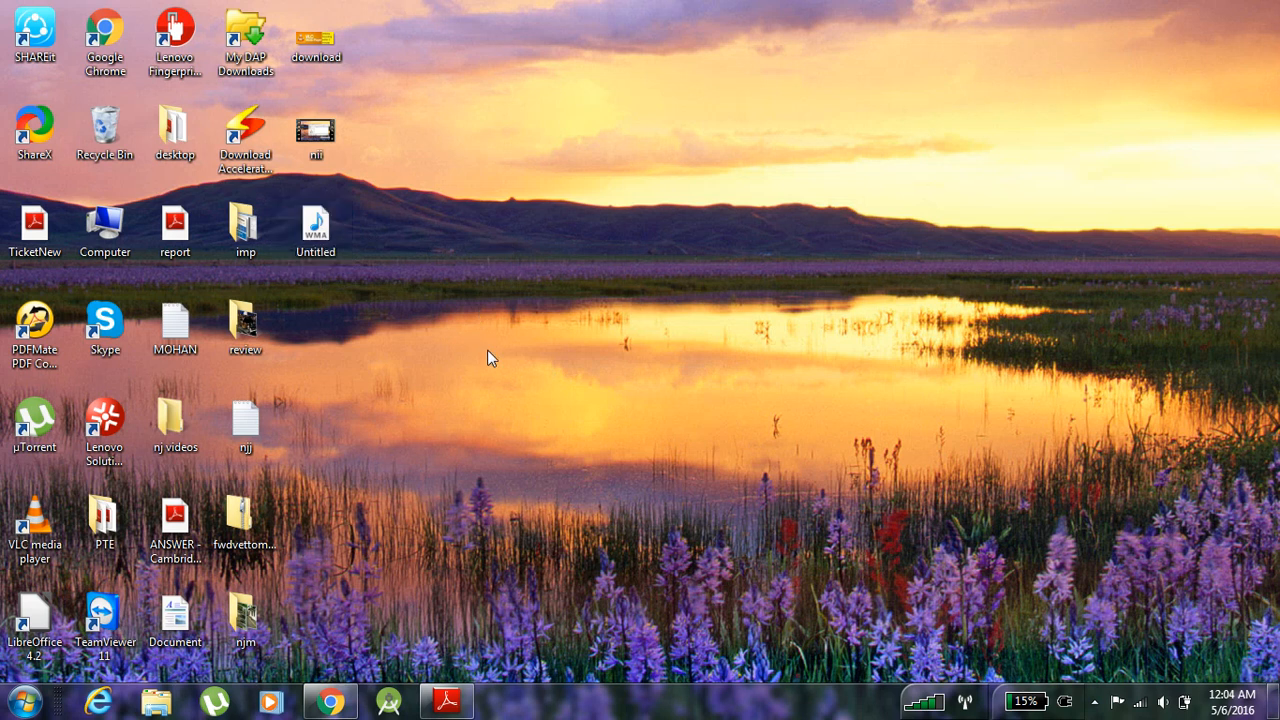
{"action": "mouse_move", "coordinate": [370, 70]}
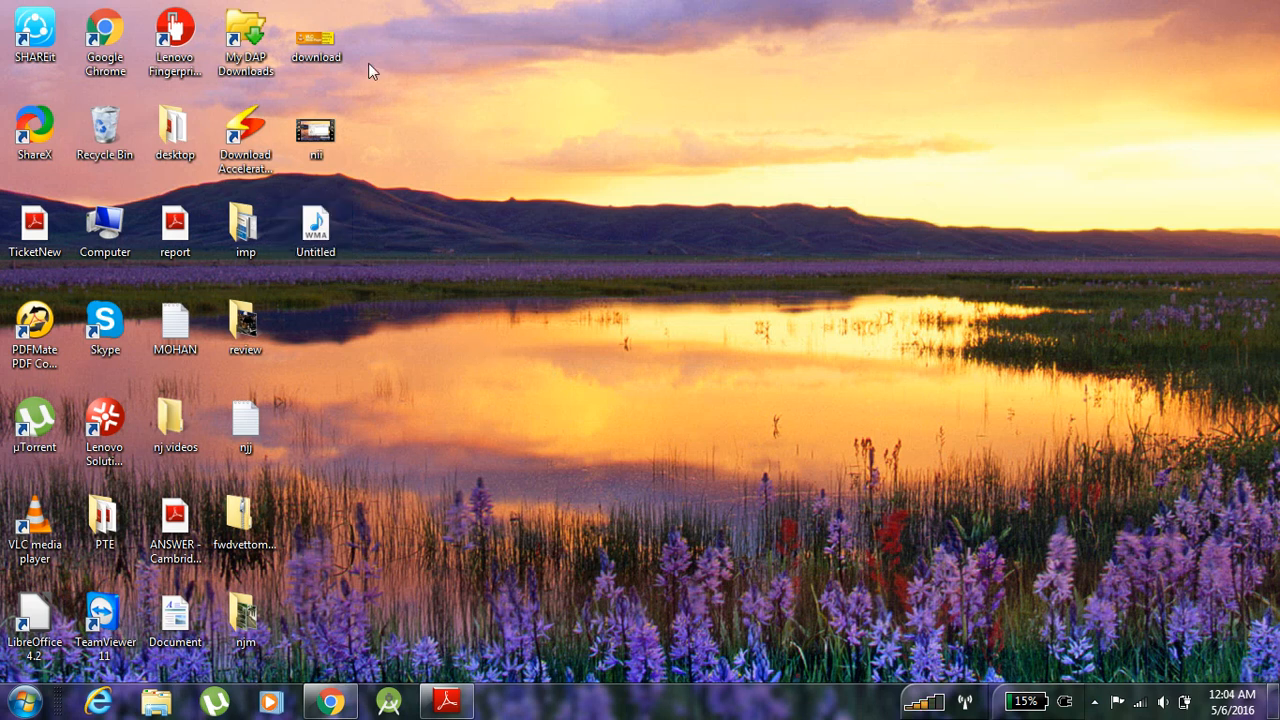
{"action": "left_click", "coordinate": [316, 224]}
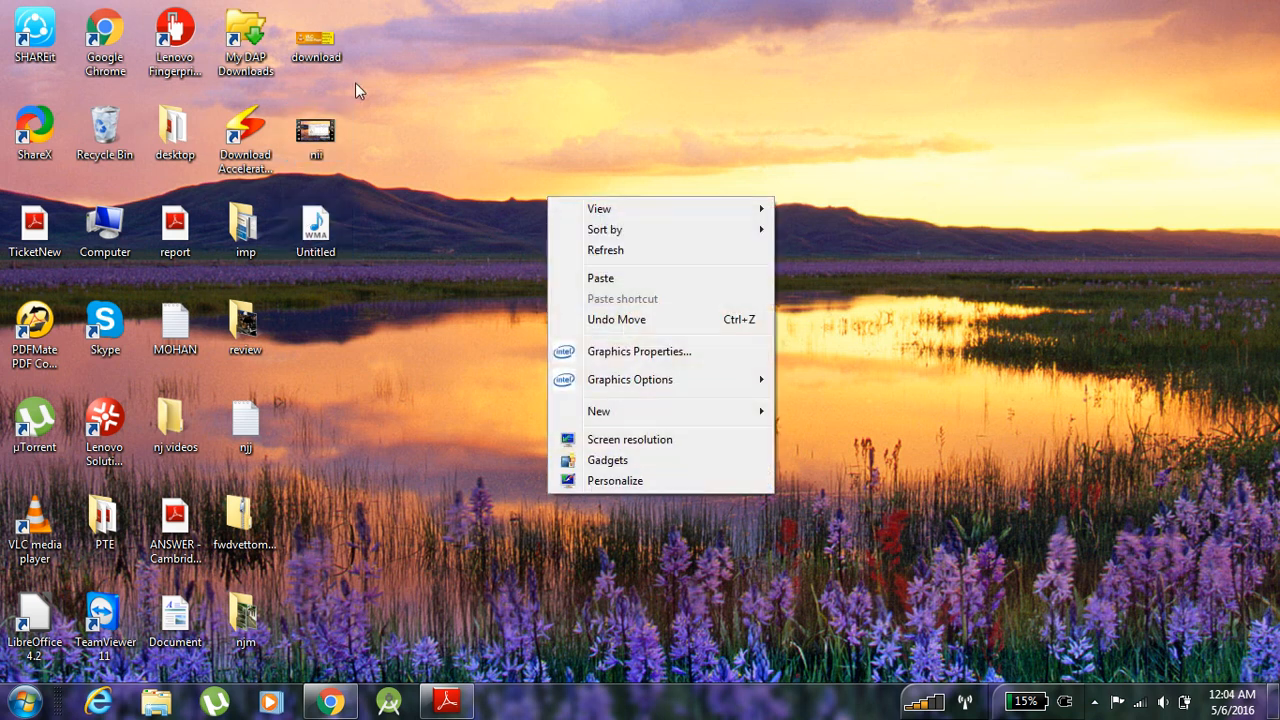
{"action": "left_click", "coordinate": [316, 132]}
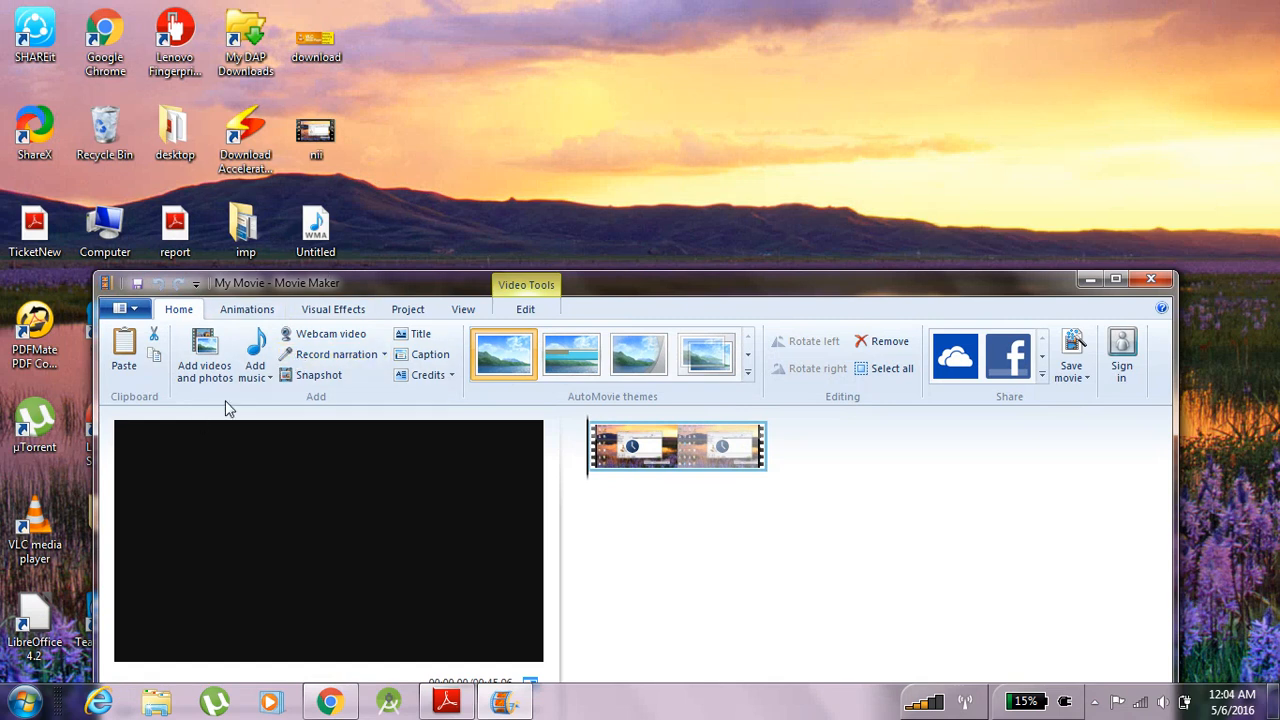
Add the Untitled WMA file from the Desktop as music, then maximize the window.
{"action": "left_click", "coordinate": [254, 356]}
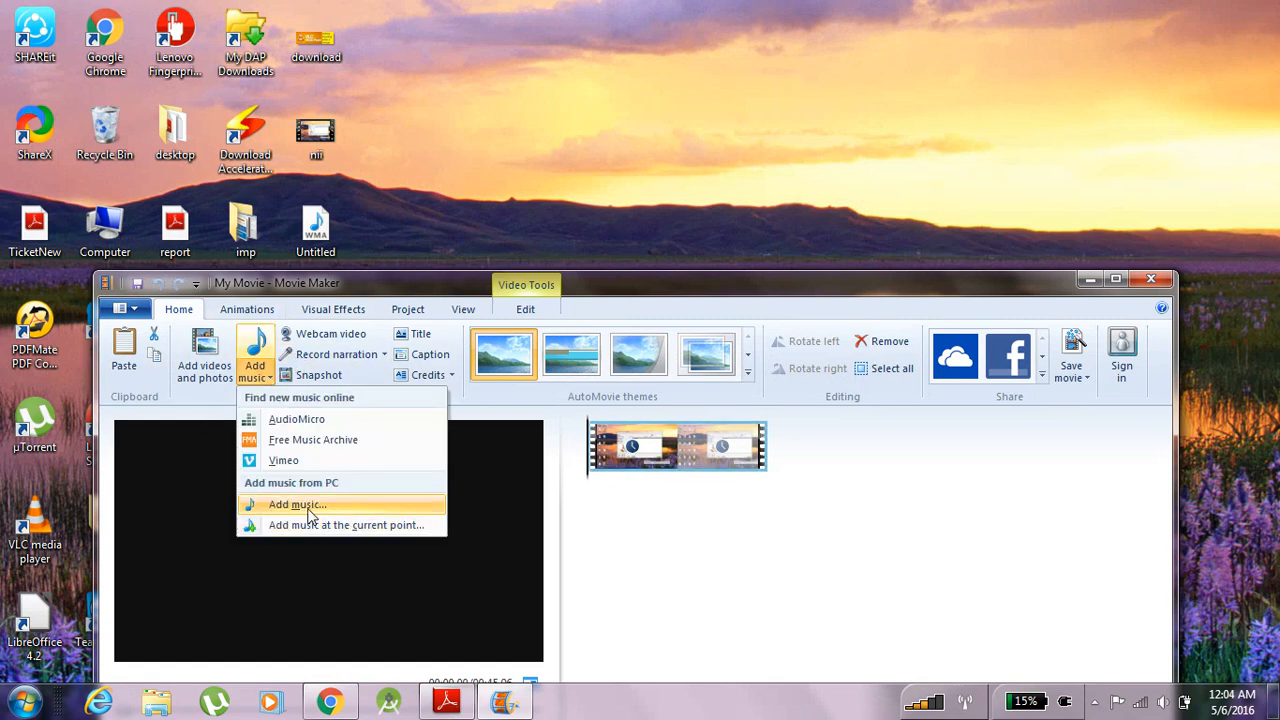
{"action": "left_click", "coordinate": [296, 504]}
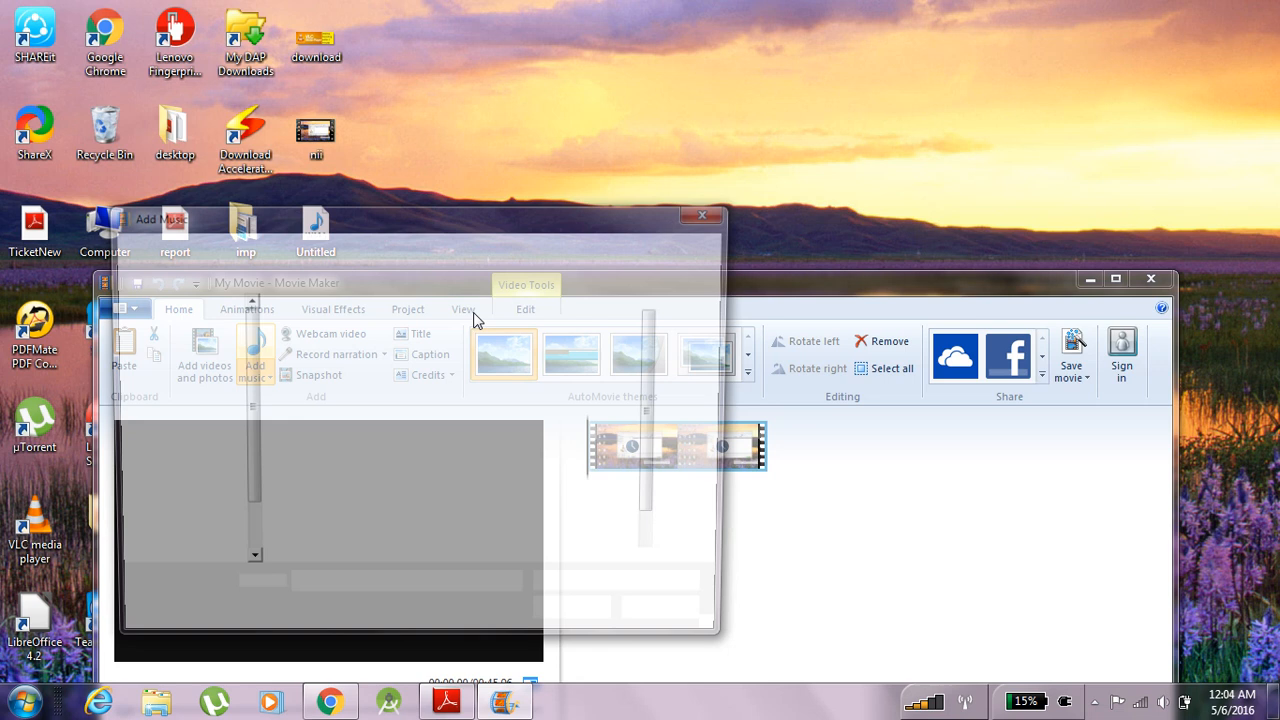
{"action": "left_click", "coordinate": [256, 356]}
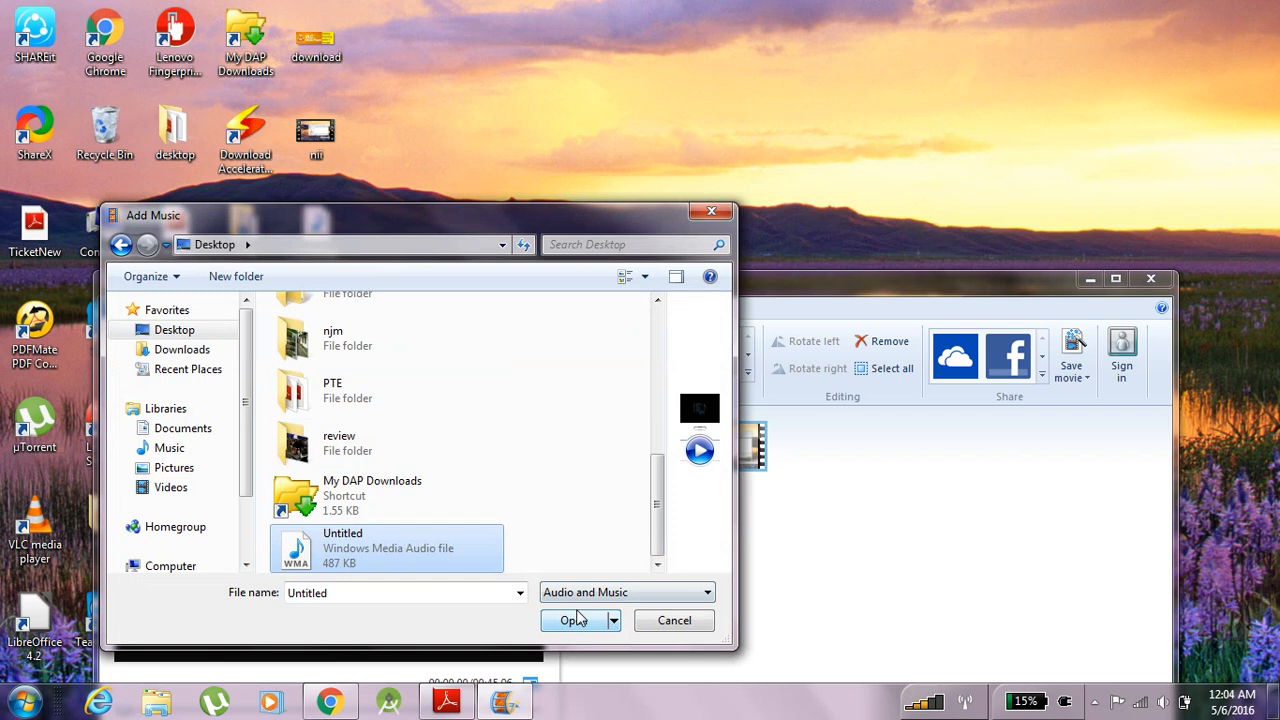
{"action": "left_click", "coordinate": [574, 620]}
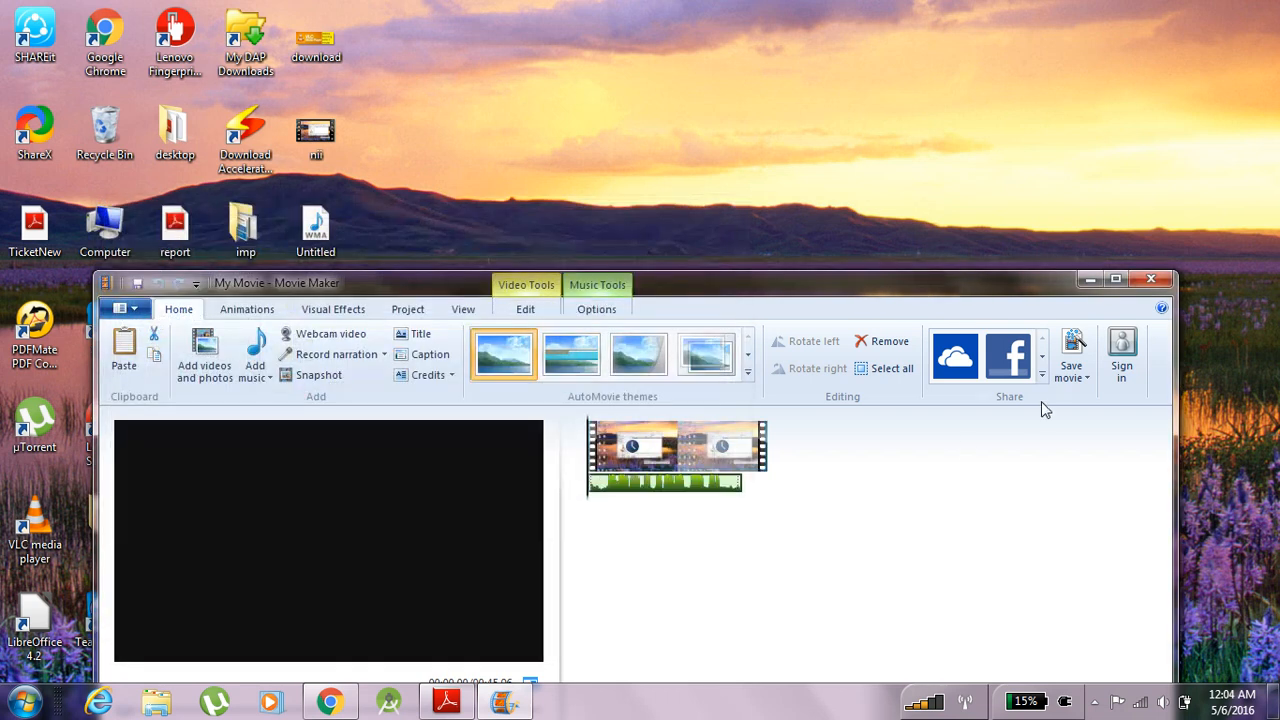
{"action": "left_click", "coordinate": [1112, 280]}
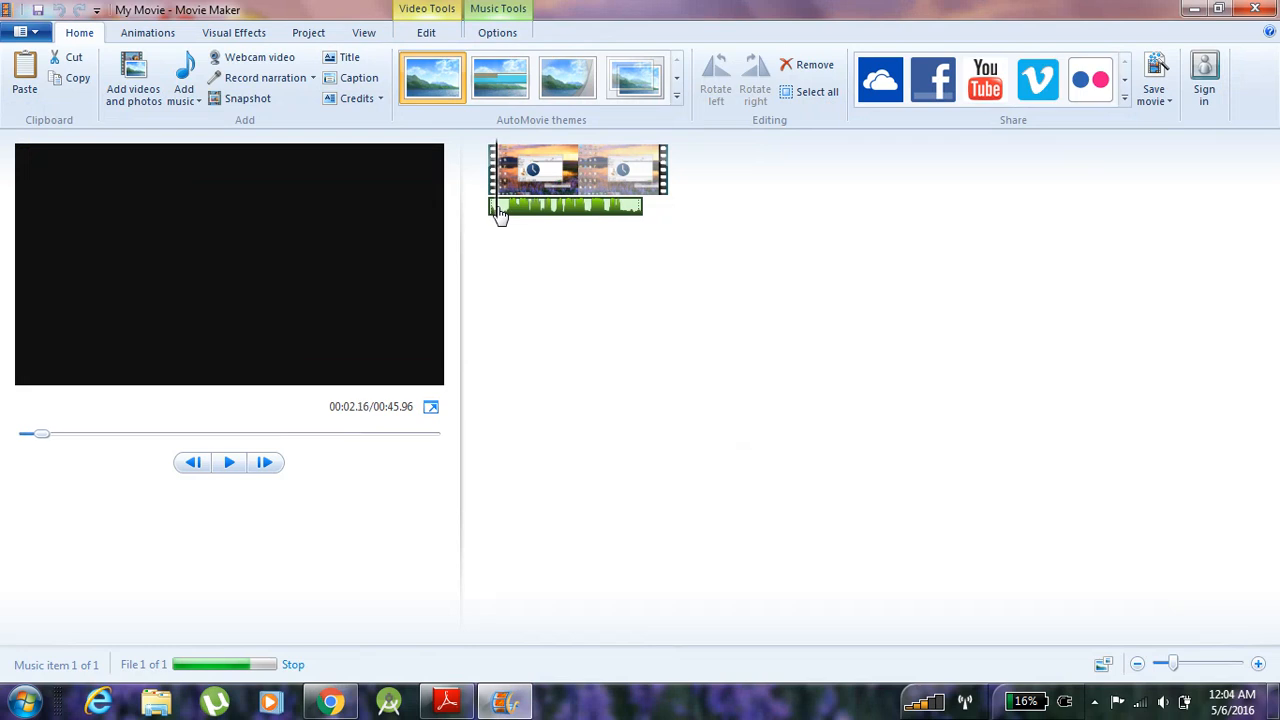
{"action": "mouse_move", "coordinate": [628, 224]}
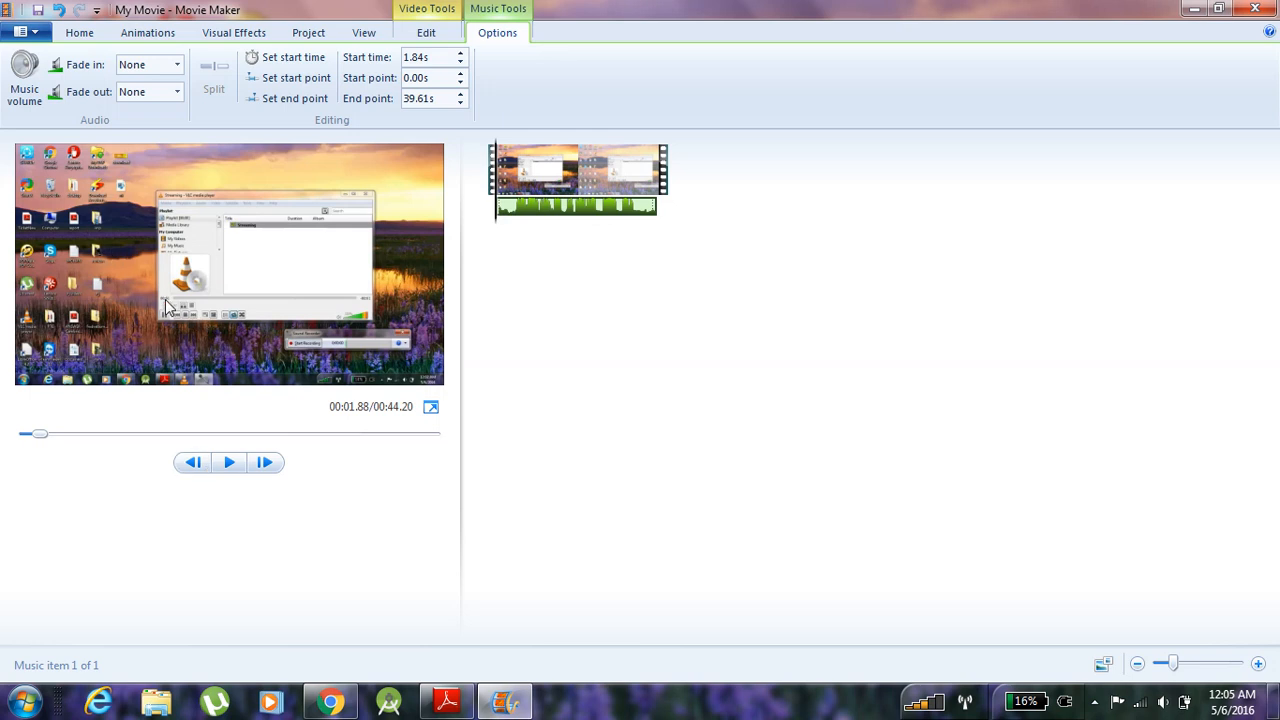
{"action": "mouse_move", "coordinate": [172, 320]}
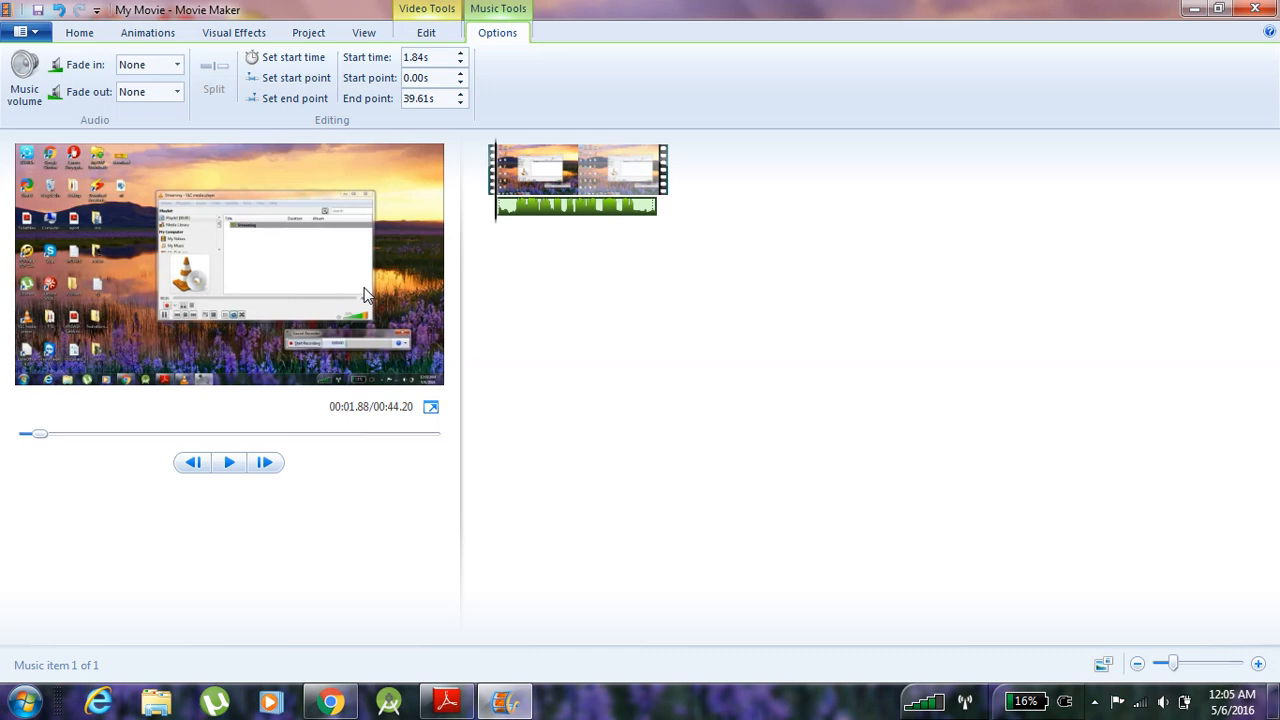
{"action": "mouse_move", "coordinate": [316, 350]}
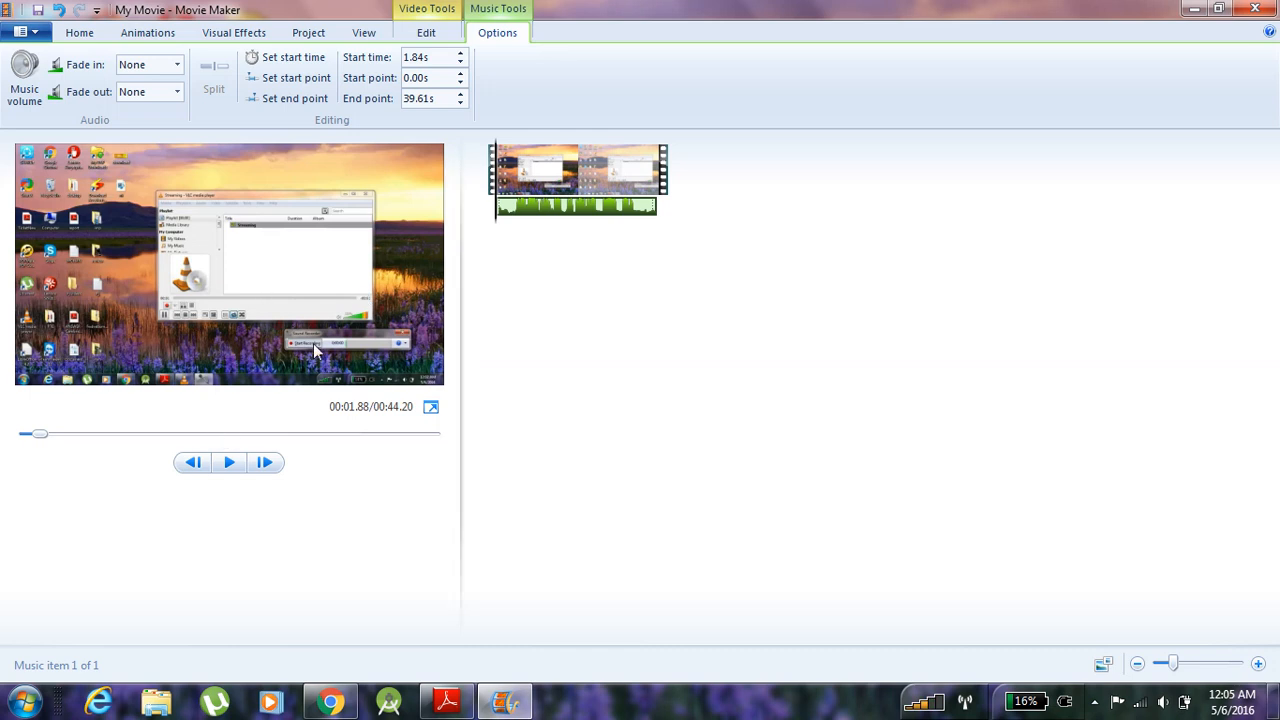
Play the preview to about 0:06 with the music, pause, and return to Home.
{"action": "left_click", "coordinate": [228, 462]}
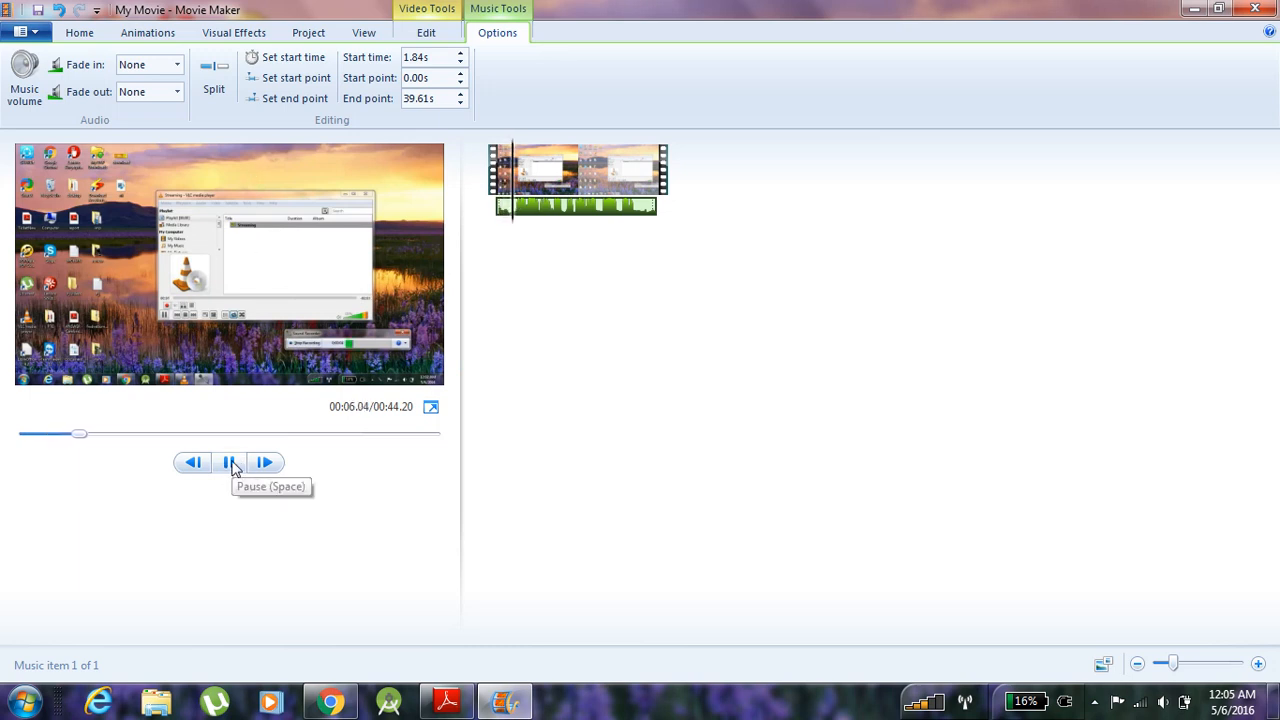
{"action": "left_click", "coordinate": [228, 462]}
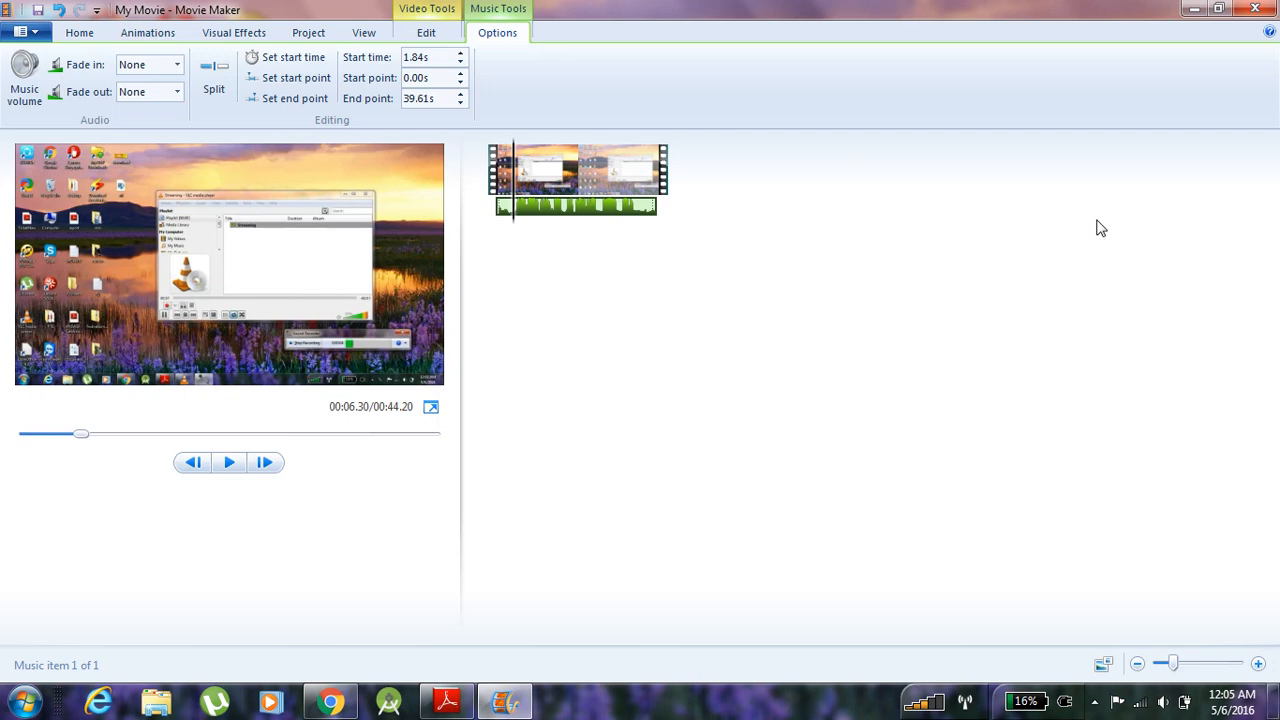
{"action": "left_click", "coordinate": [78, 34]}
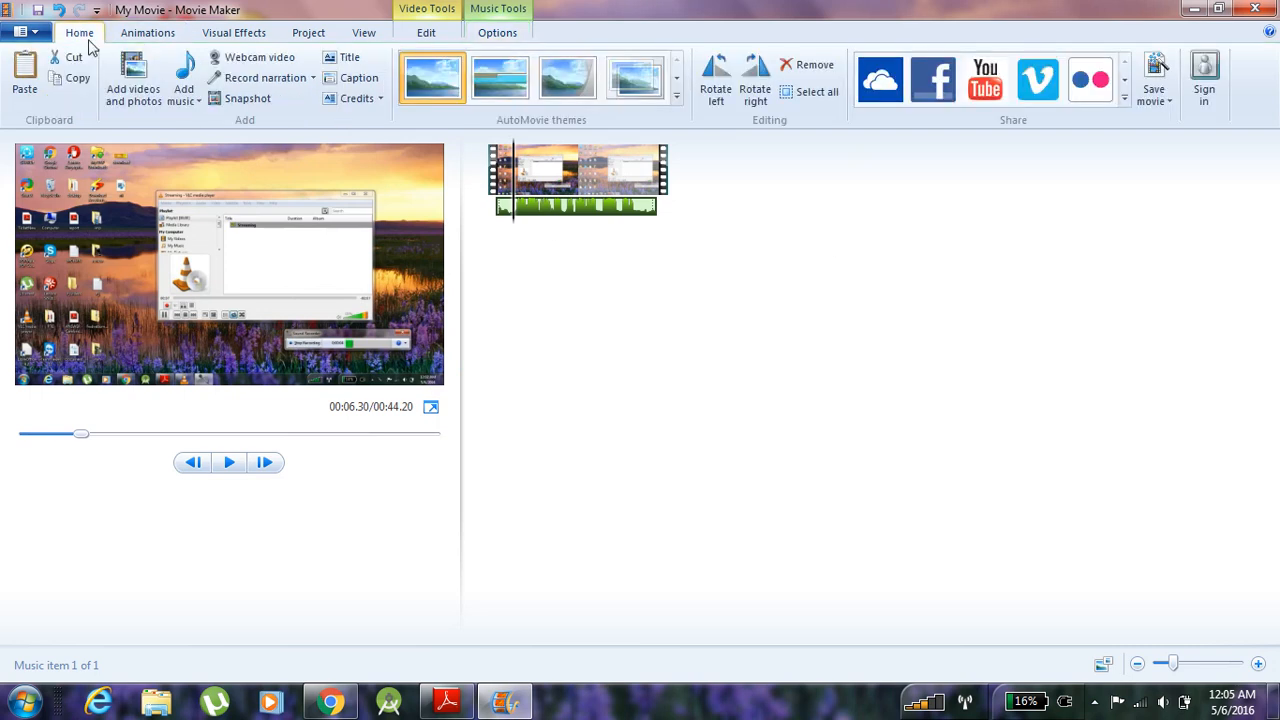
{"action": "mouse_move", "coordinate": [1156, 80]}
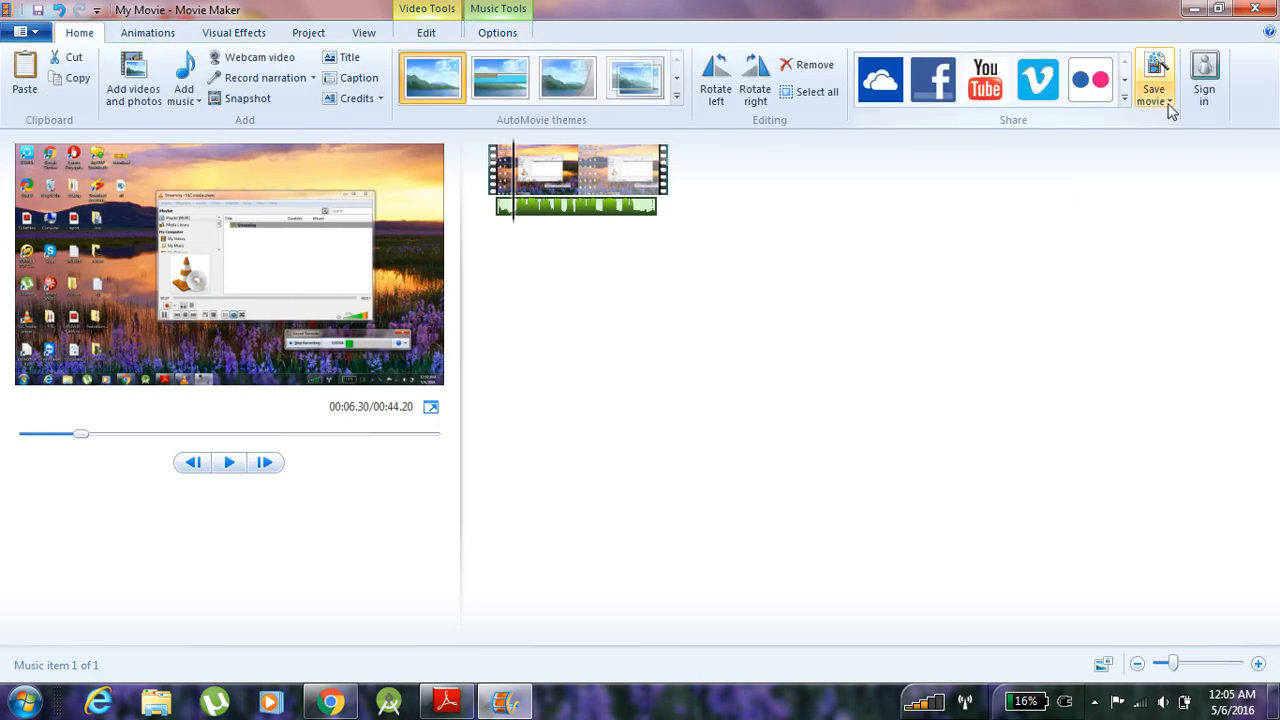
Save the movie For computer as My Movie MPEG-4 on the Desktop.
{"action": "left_click", "coordinate": [1168, 96]}
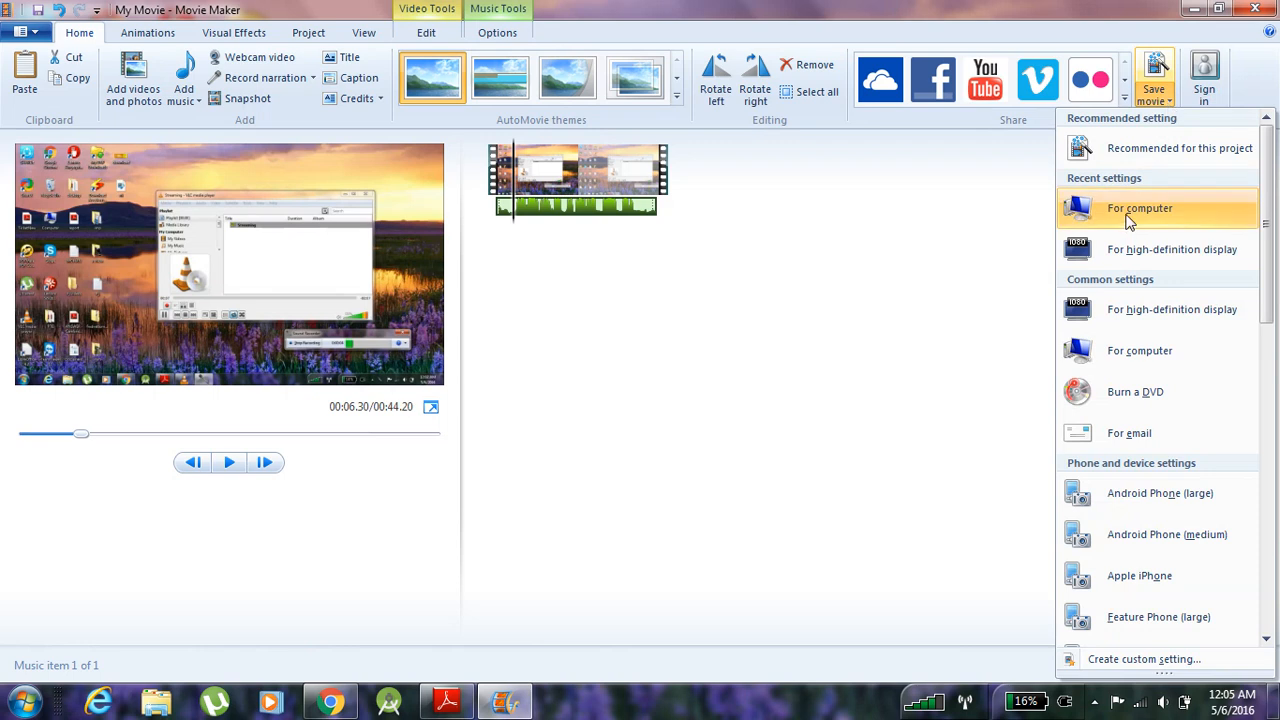
{"action": "left_click", "coordinate": [1140, 208]}
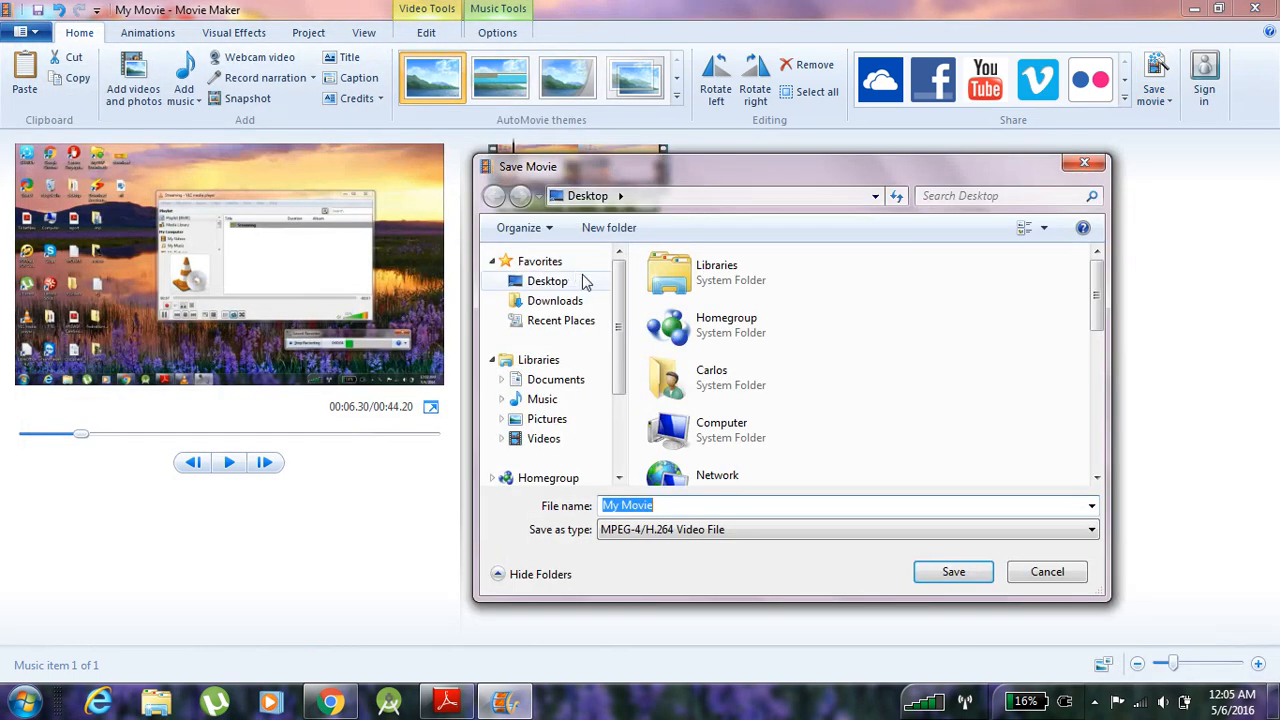
{"action": "left_click", "coordinate": [952, 572]}
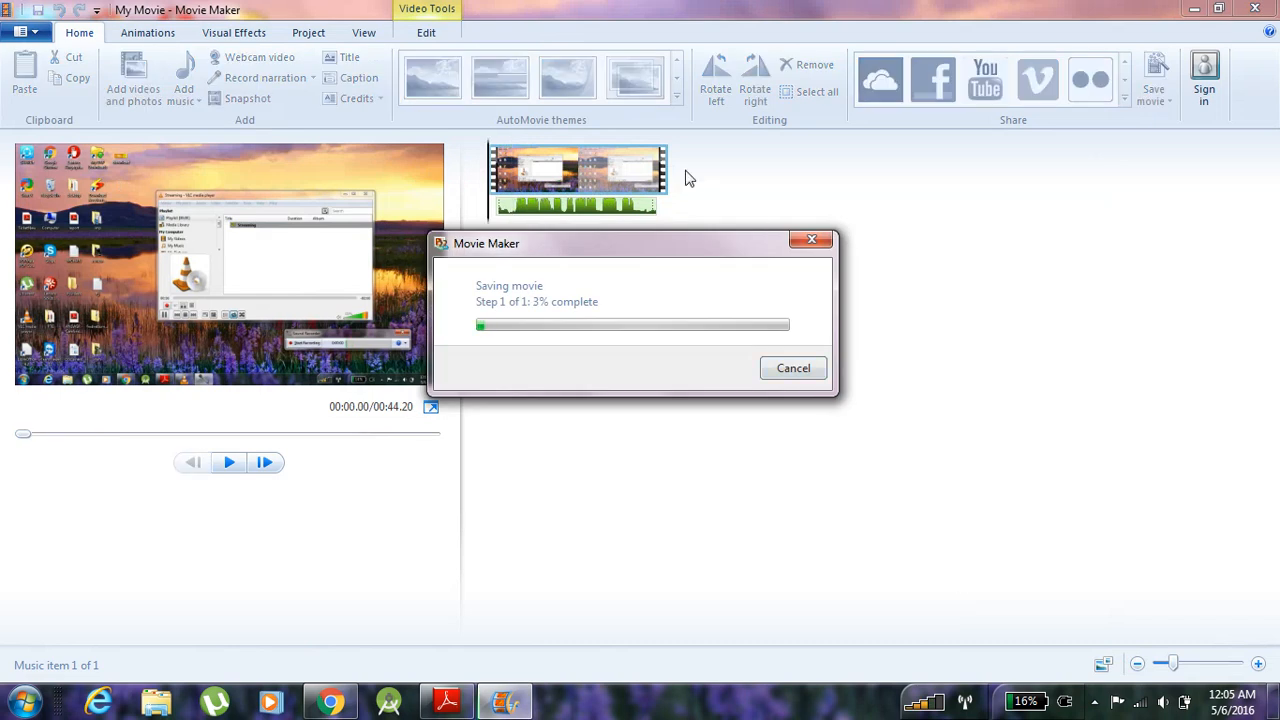
{"action": "mouse_move", "coordinate": [1040, 238]}
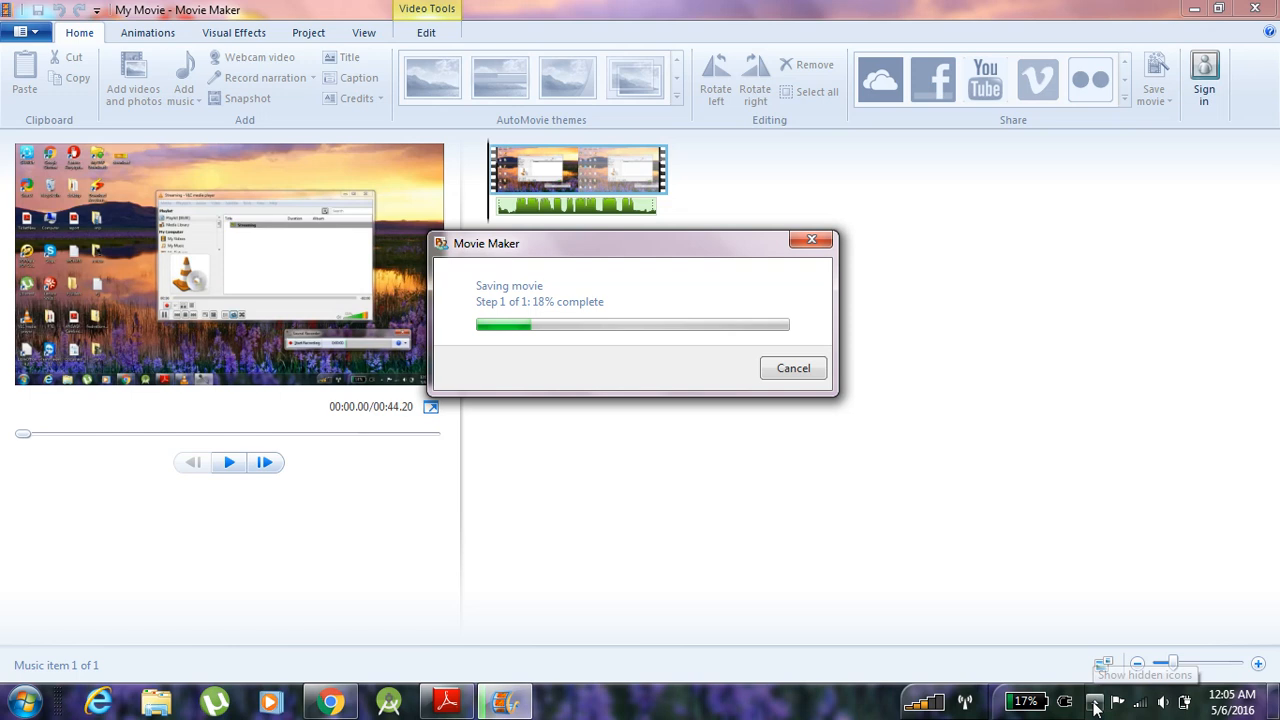
{"action": "mouse_move", "coordinate": [996, 480]}
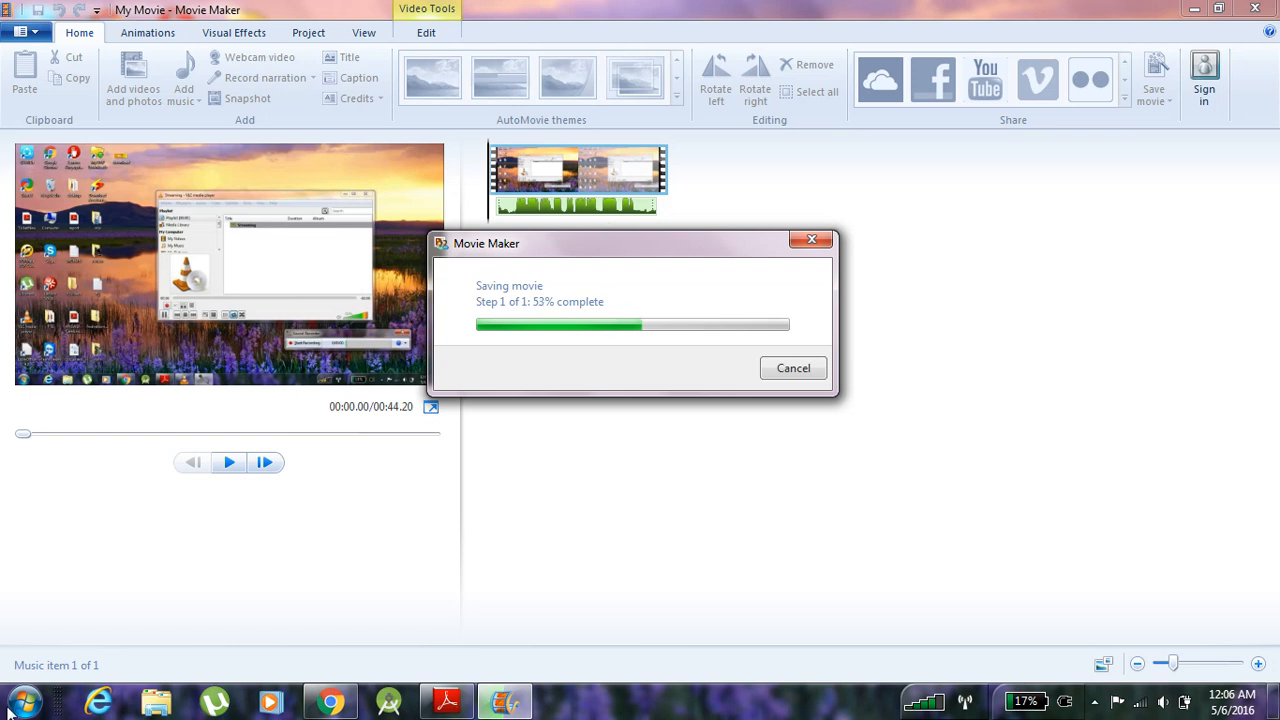
{"action": "left_click", "coordinate": [20, 698]}
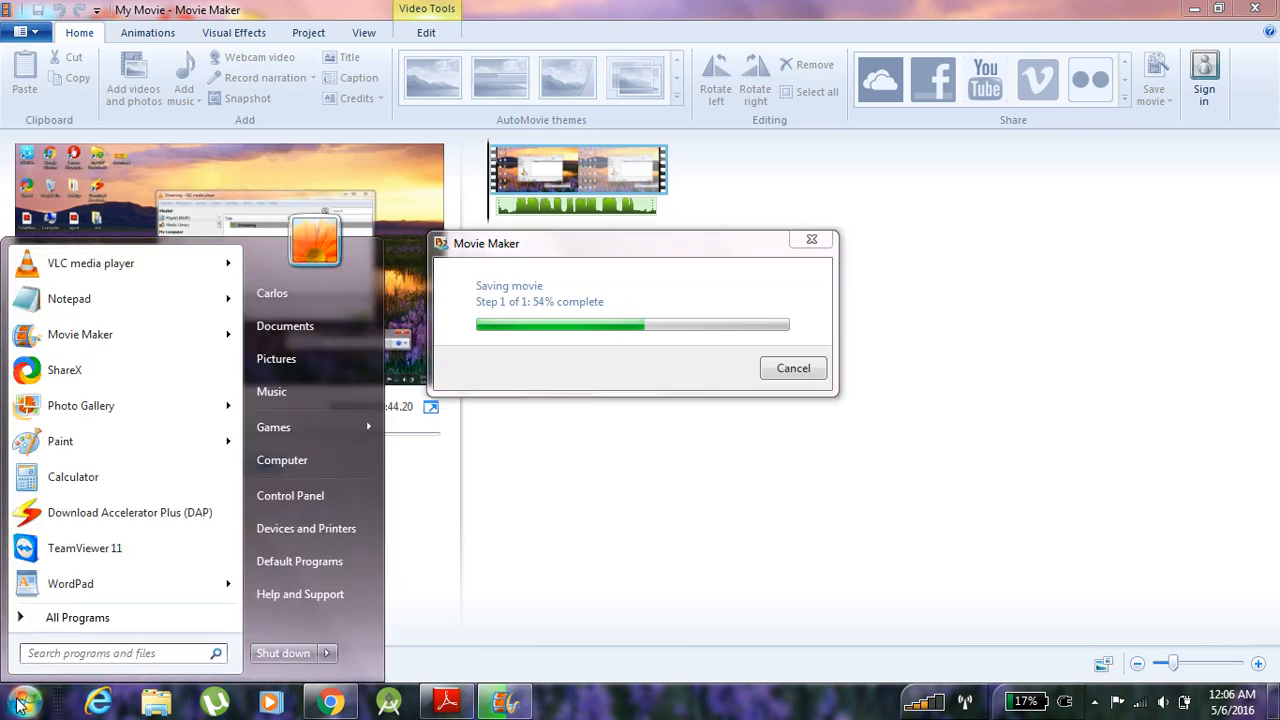
{"action": "mouse_move", "coordinate": [64, 370]}
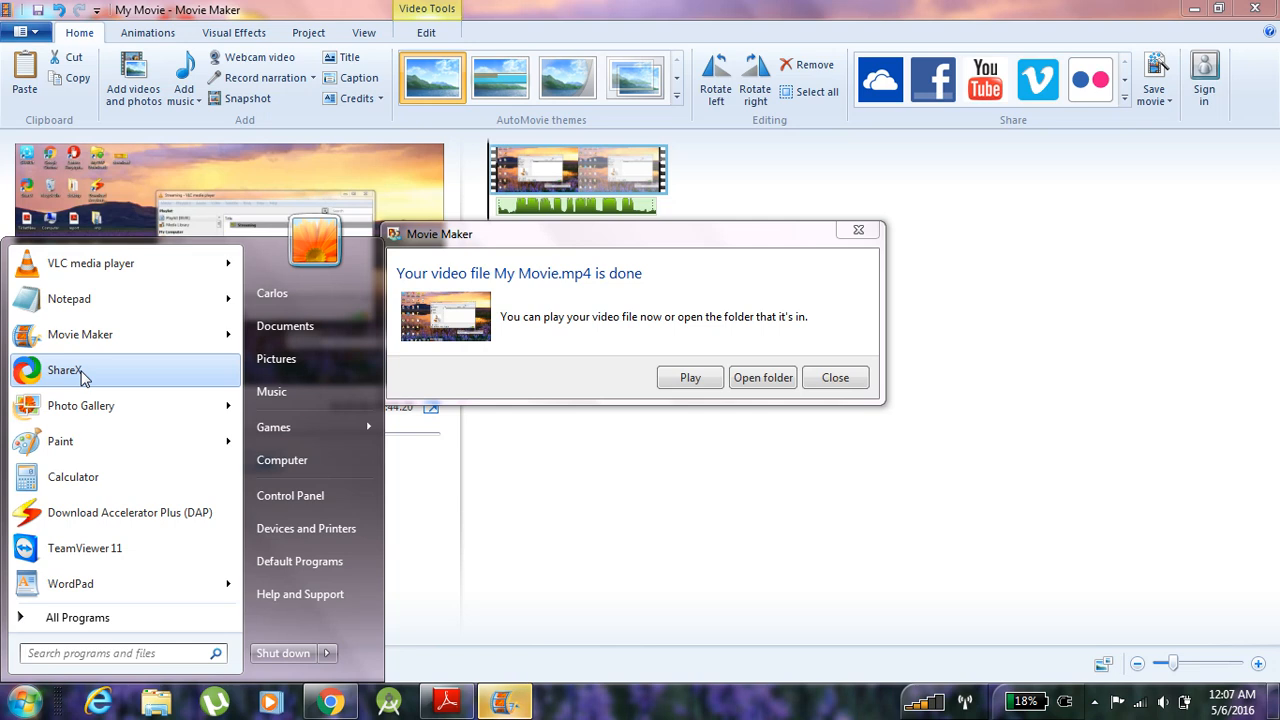
{"action": "mouse_move", "coordinate": [746, 492]}
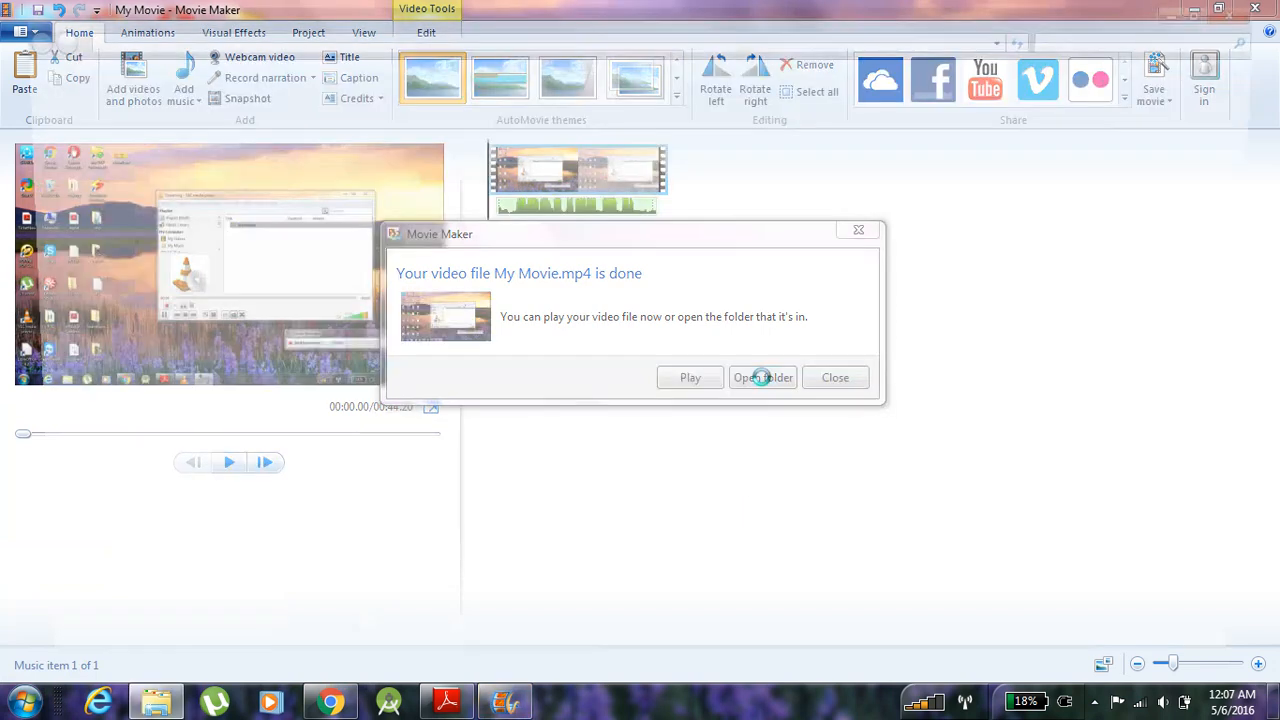
After rendering completes, open the Desktop folder containing My Movie.mp4.
{"action": "left_click", "coordinate": [762, 376]}
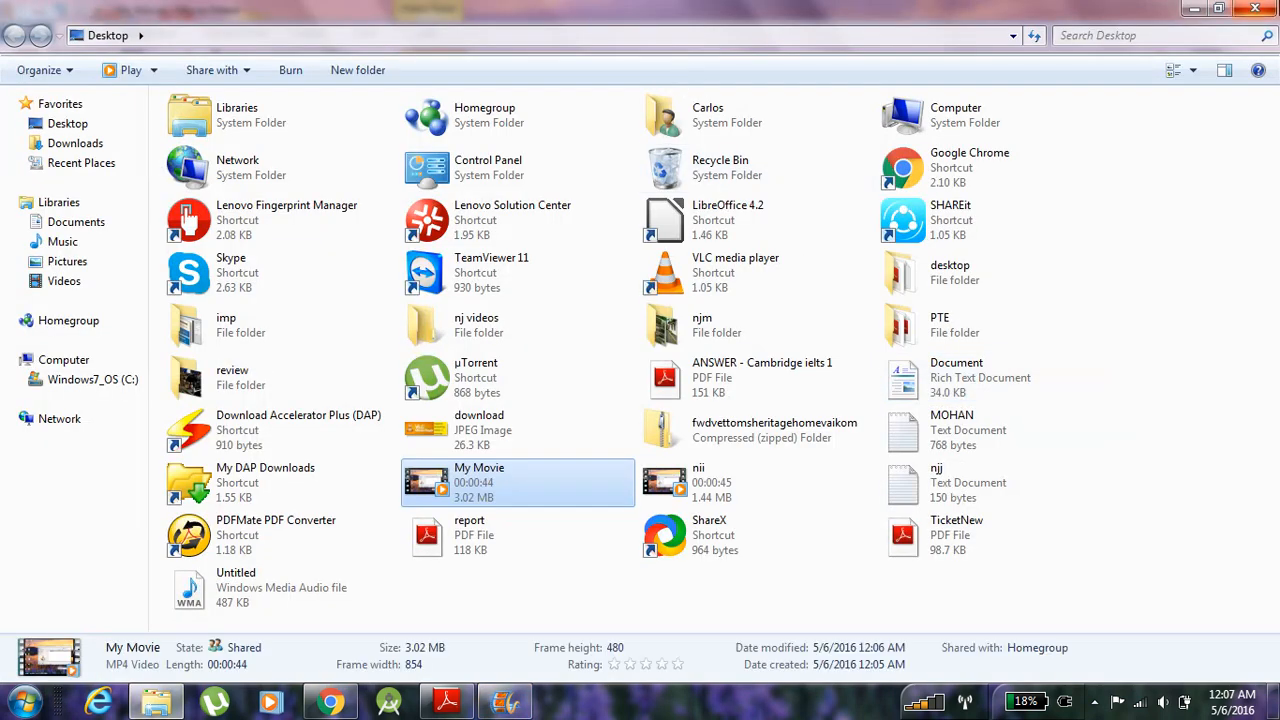
Close the Desktop folder and Movie Maker, answering its save-changes prompt.
{"action": "double_click", "coordinate": [478, 482]}
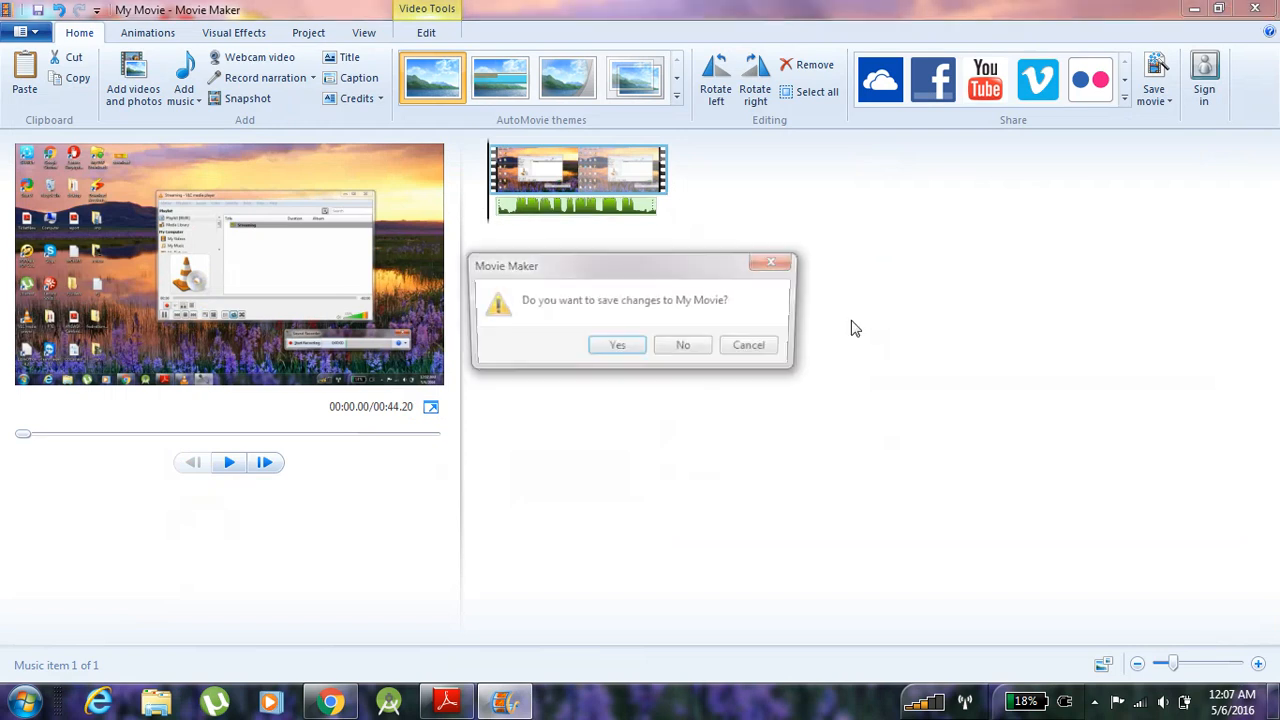
{"action": "left_click", "coordinate": [682, 344]}
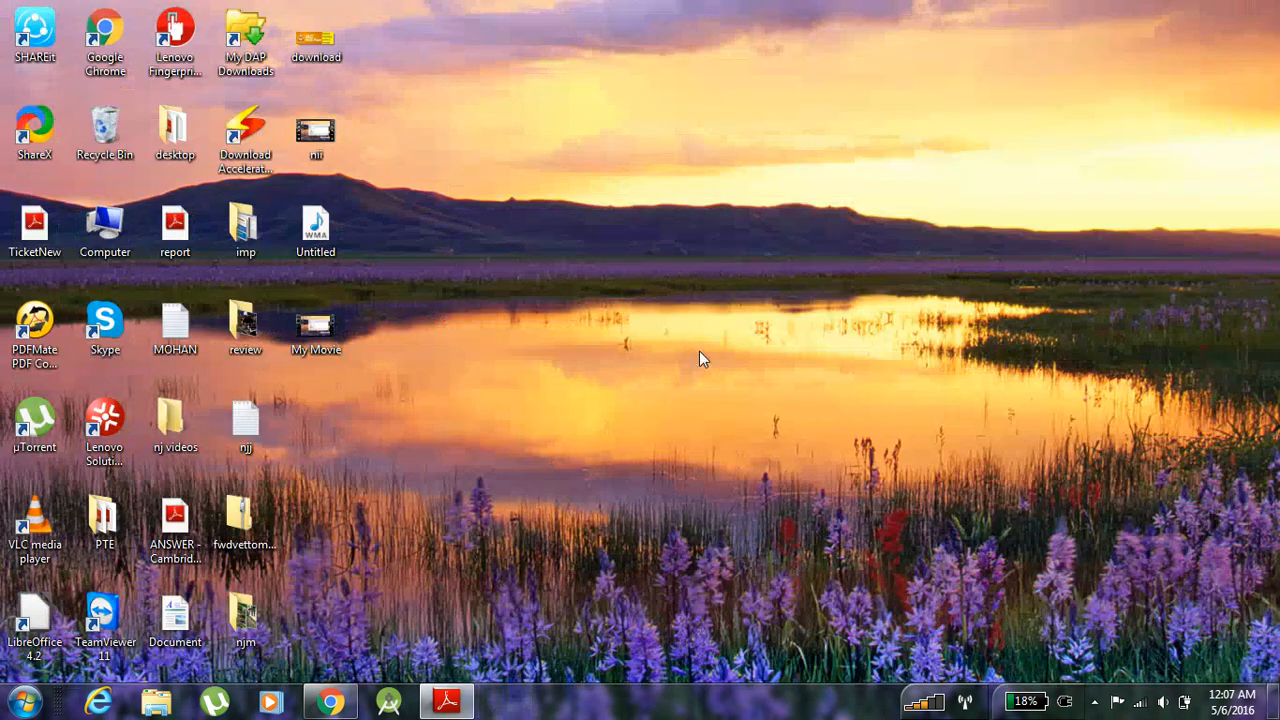
Open My Movie on the desktop with VLC media player.
{"action": "left_click", "coordinate": [316, 328]}
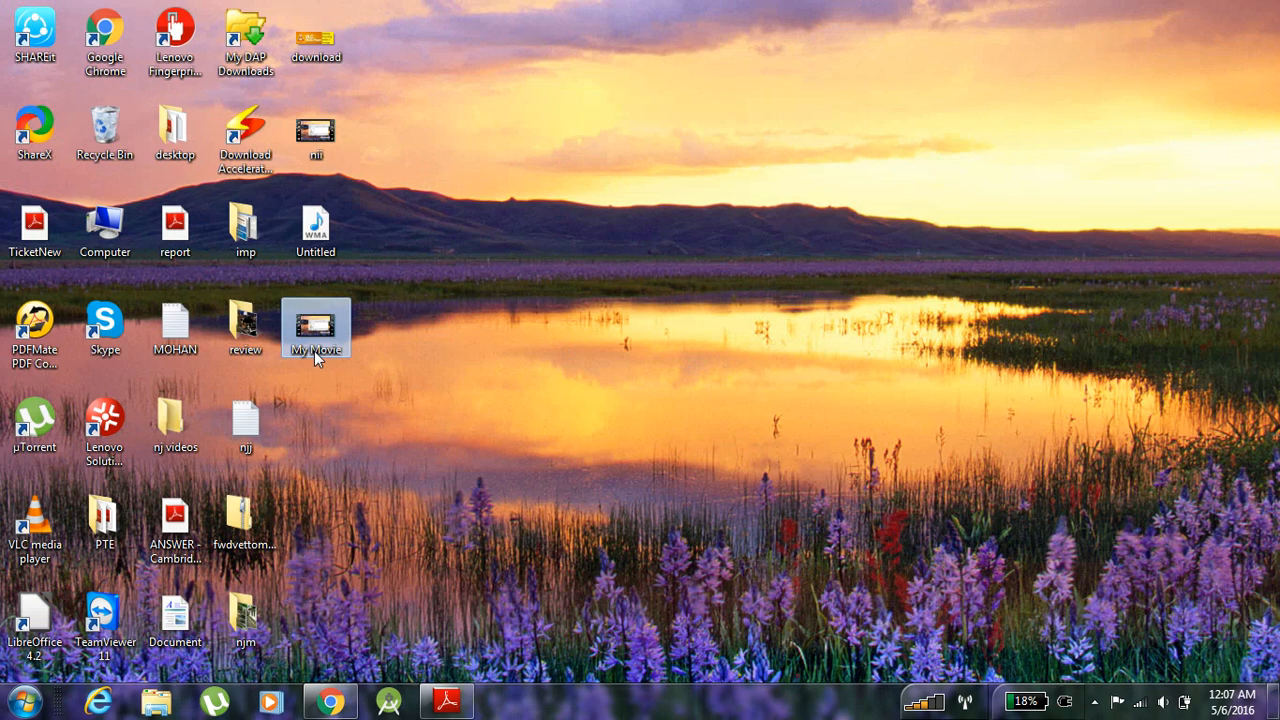
{"action": "right_click", "coordinate": [316, 328]}
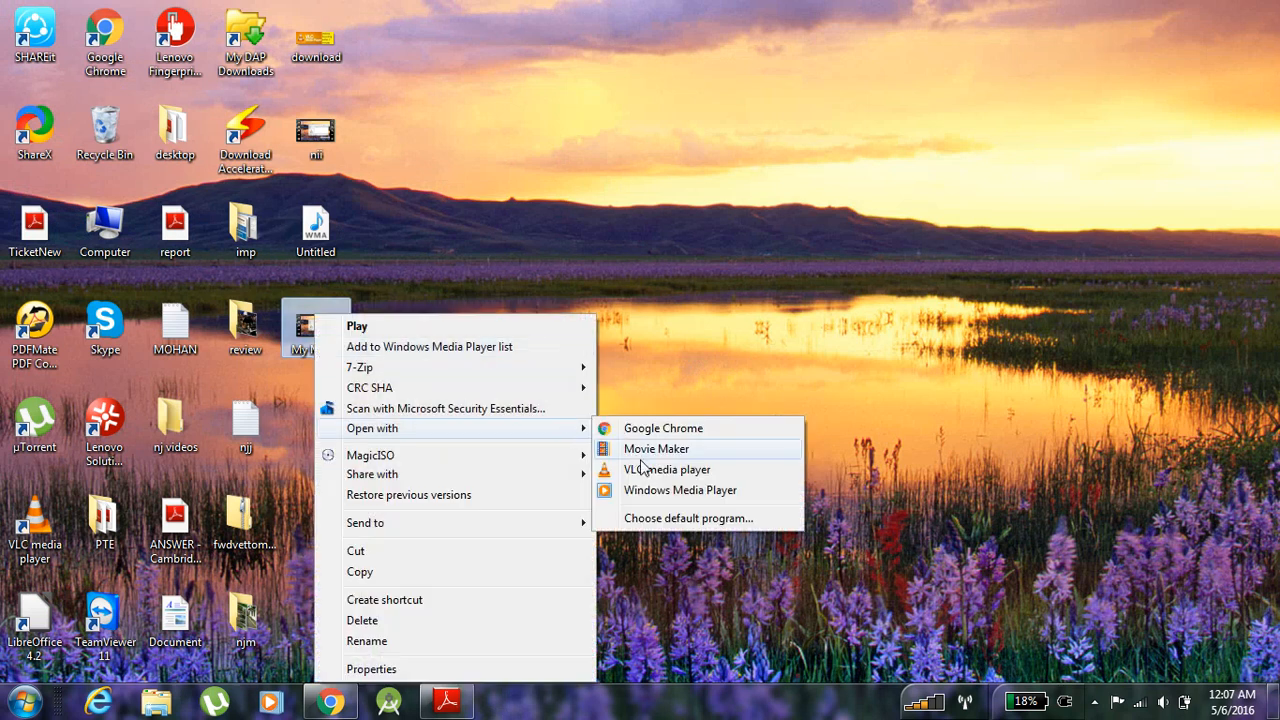
{"action": "left_click", "coordinate": [656, 448]}
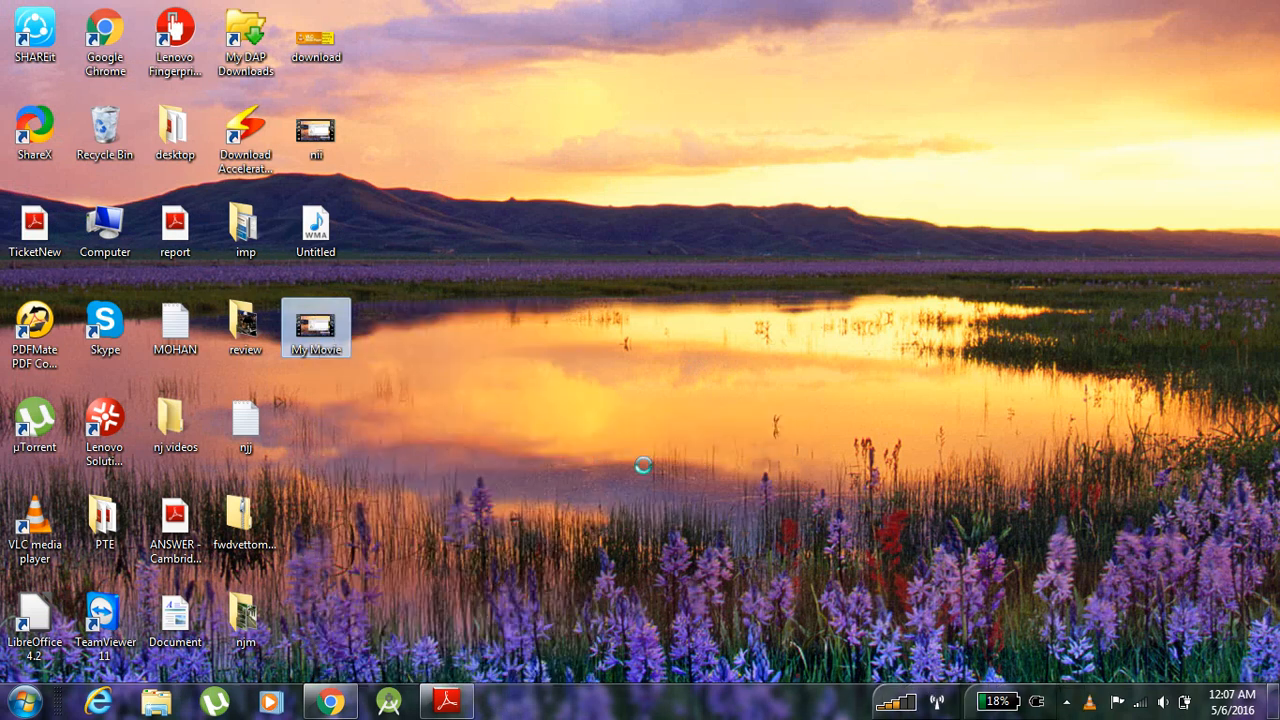
{"action": "double_click", "coordinate": [316, 328]}
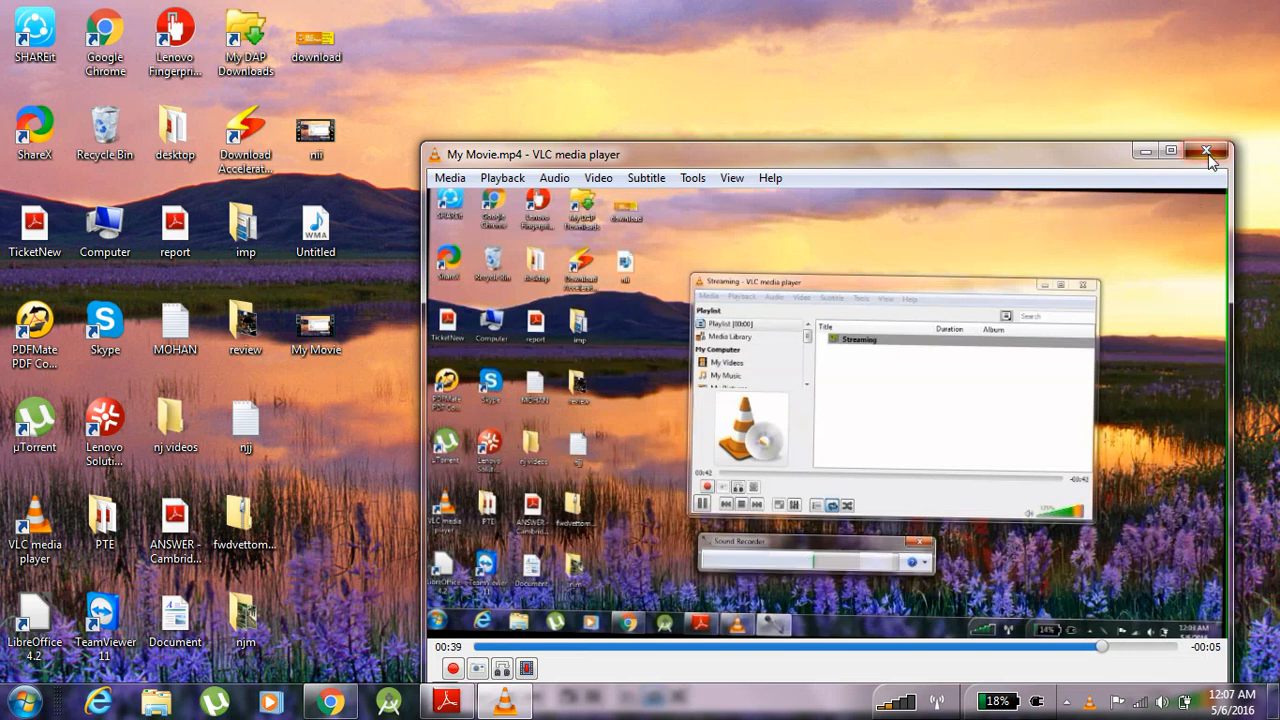
Close VLC after the movie plays and reveal the hidden tray icons.
{"action": "left_click", "coordinate": [1206, 150]}
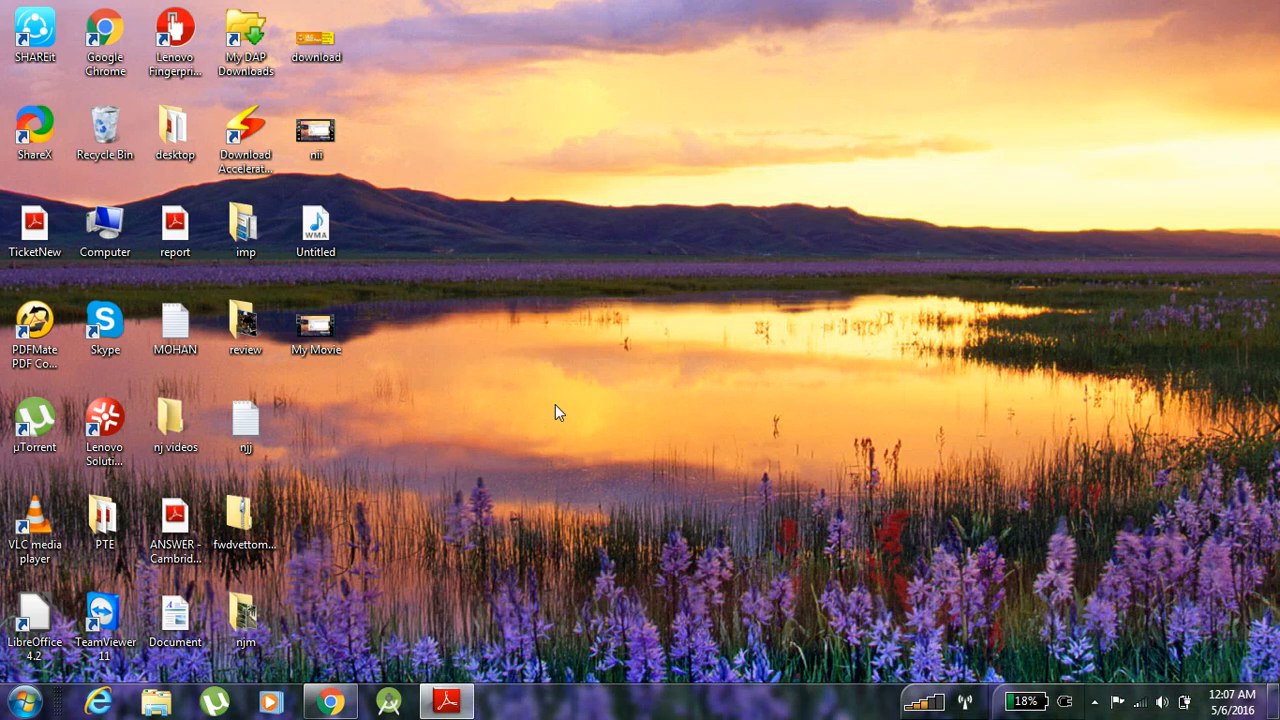
{"action": "left_click", "coordinate": [1094, 700]}
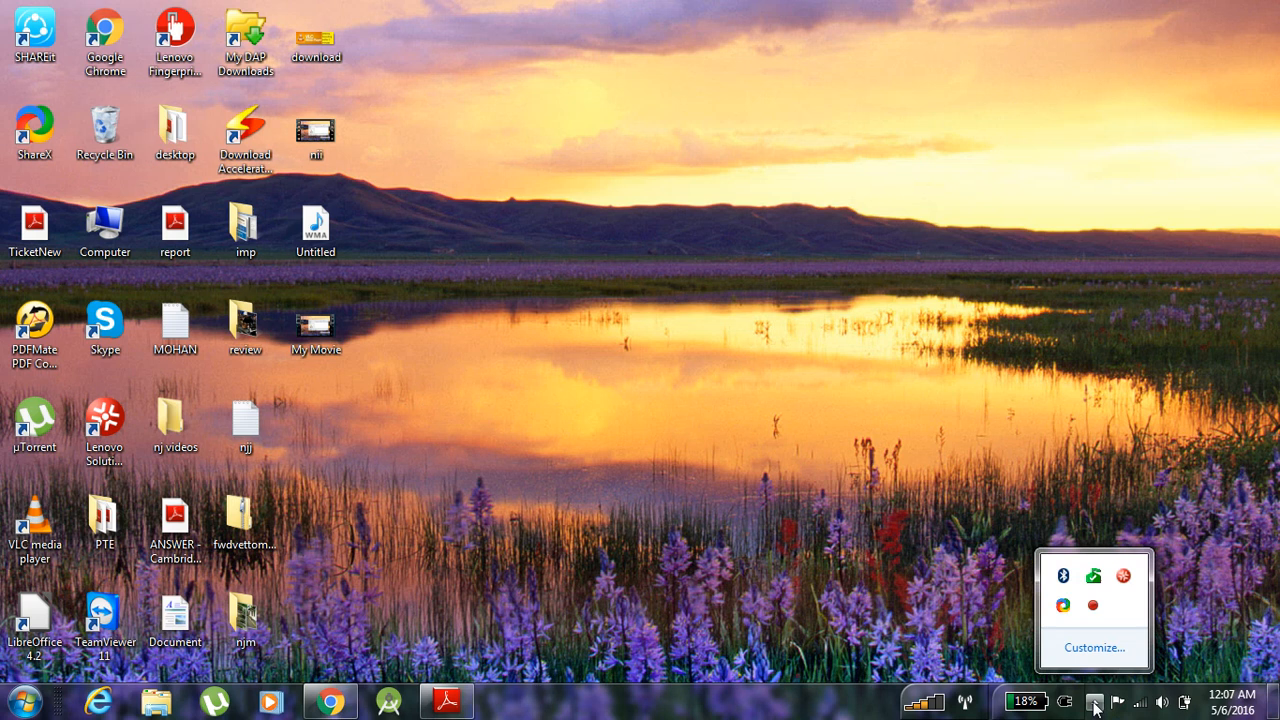
{"action": "mouse_move", "coordinate": [1110, 616]}
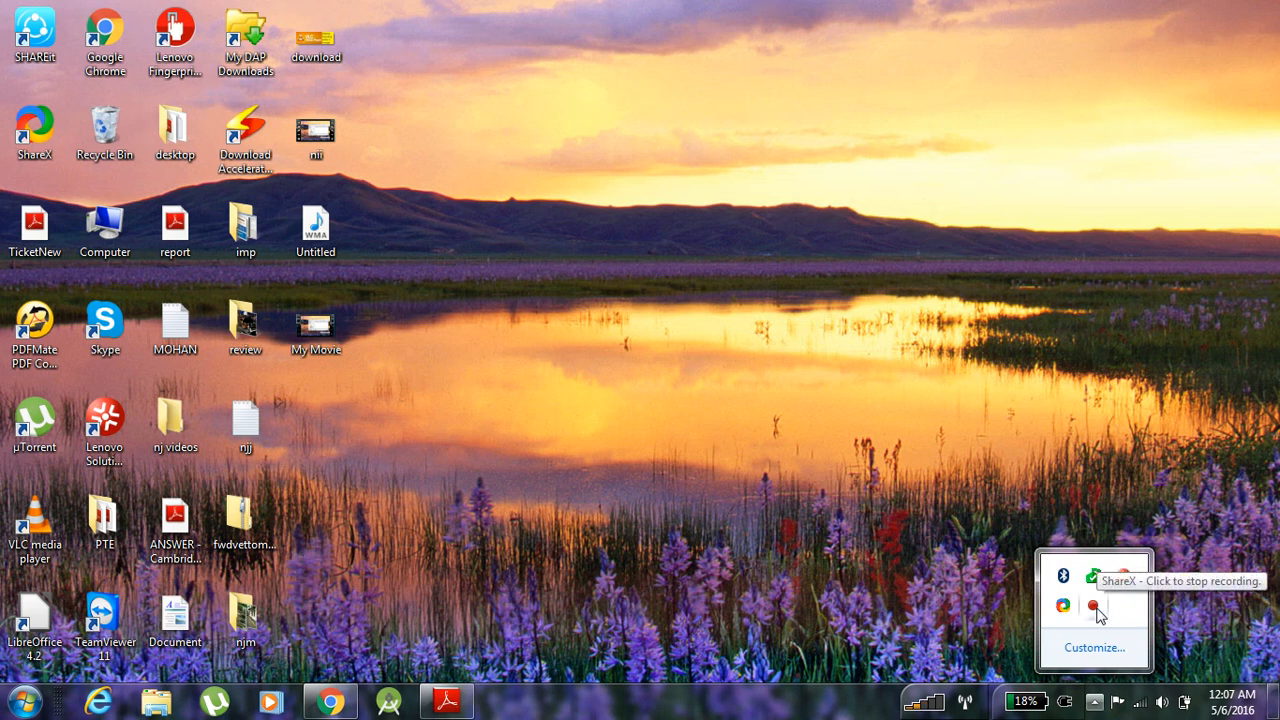